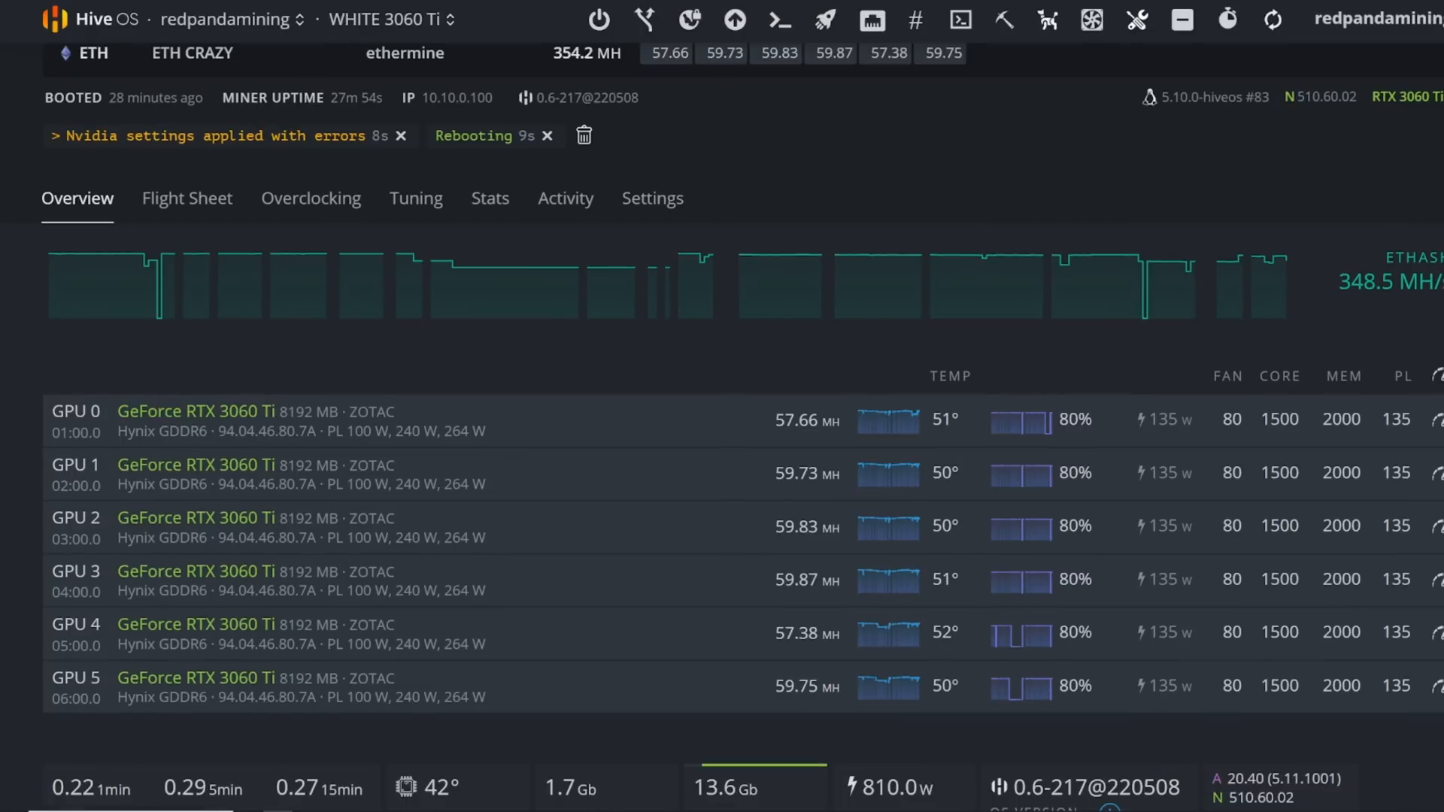
# - Pick OctominerB09 in the worker selector and scroll down its RTX 3070 card overview
pyautogui.click(385, 20)
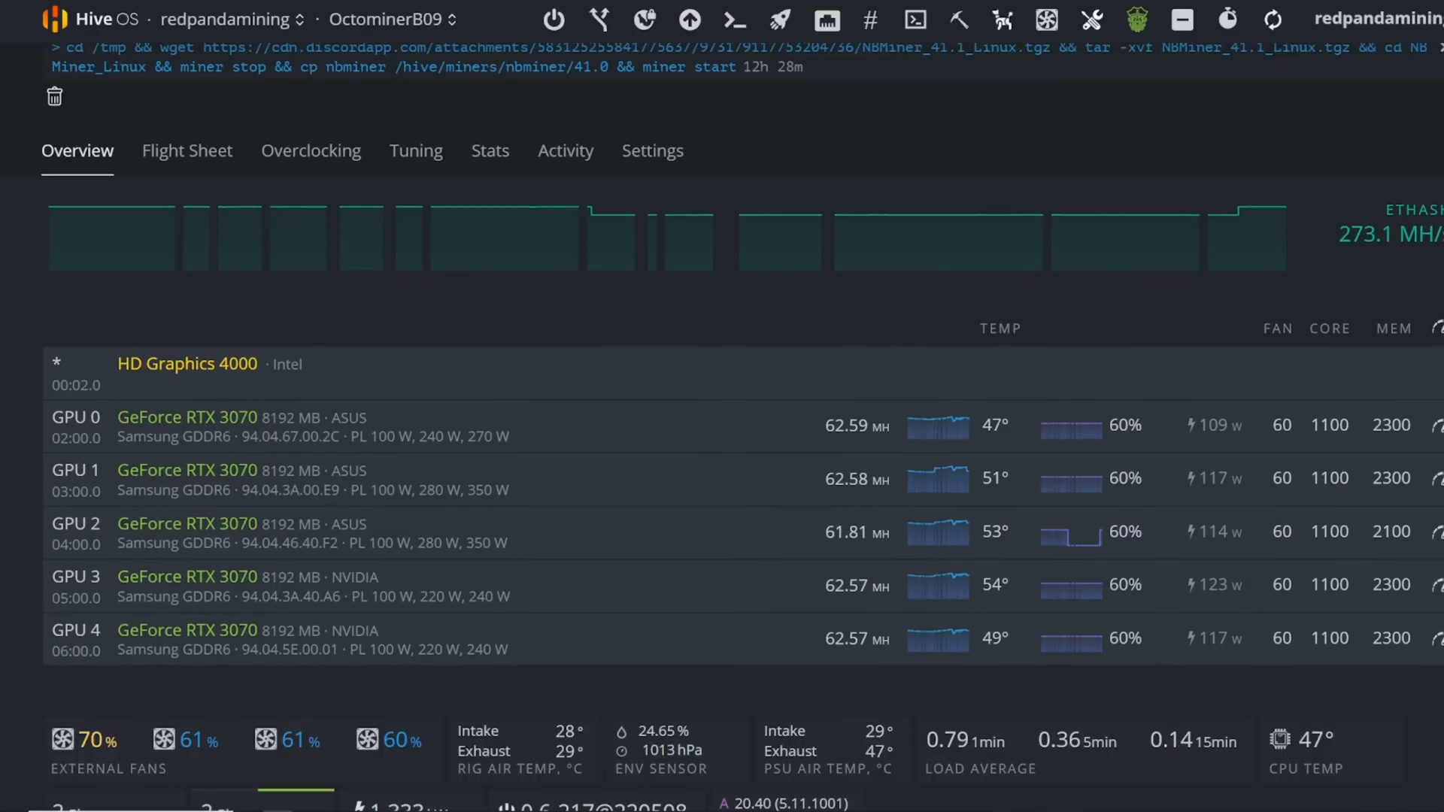
pyautogui.scroll(-3)
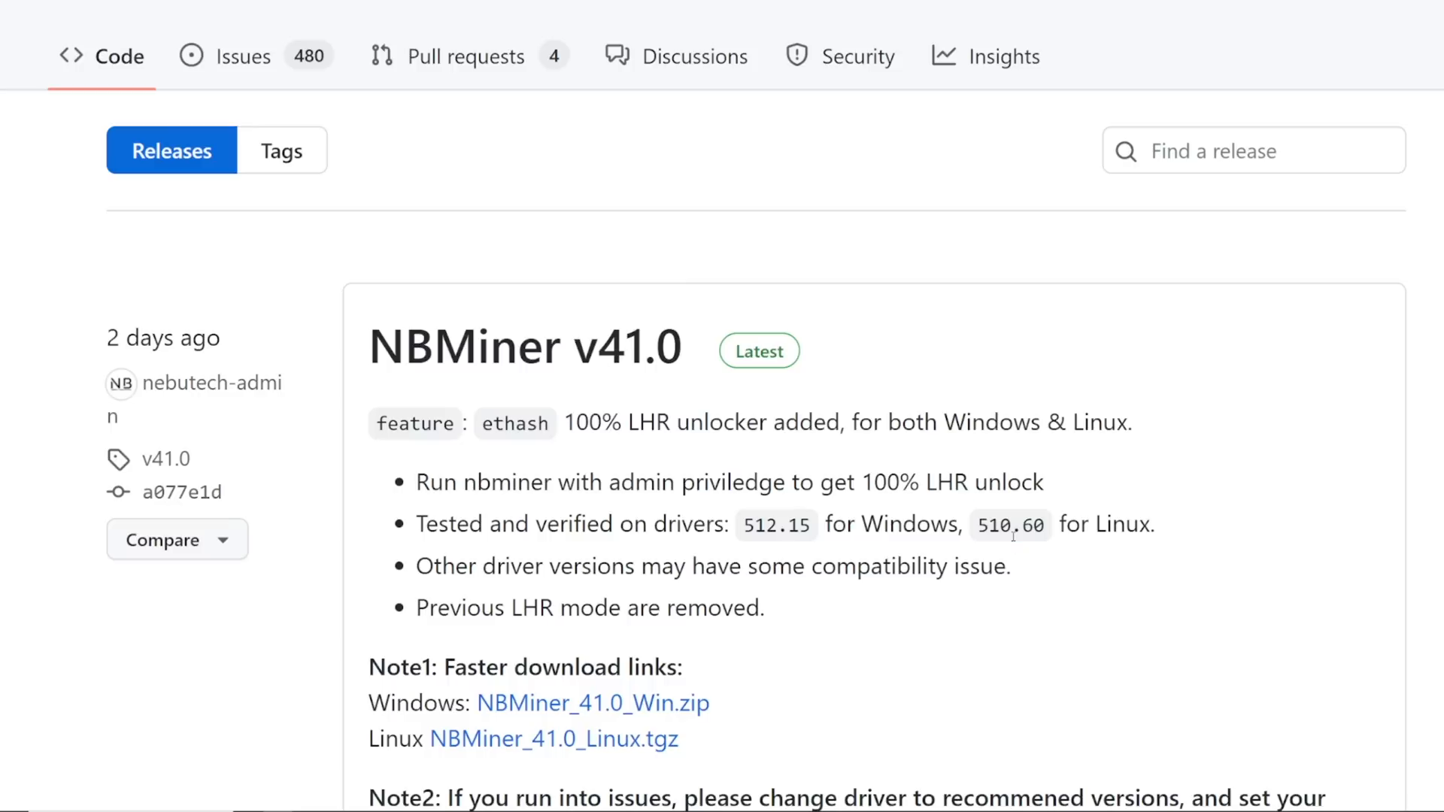
pyautogui.moveTo(976, 522)
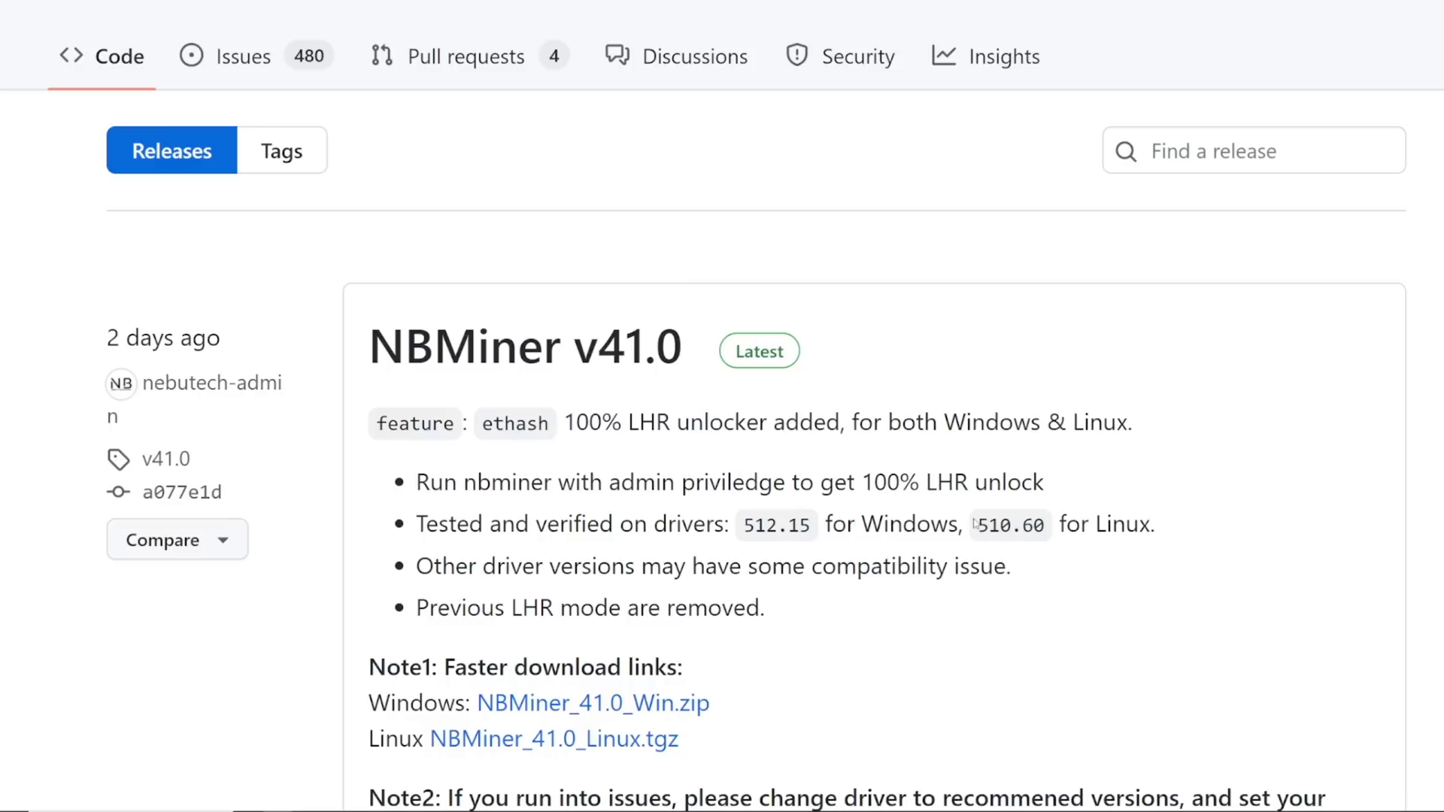
pyautogui.moveTo(973, 522)
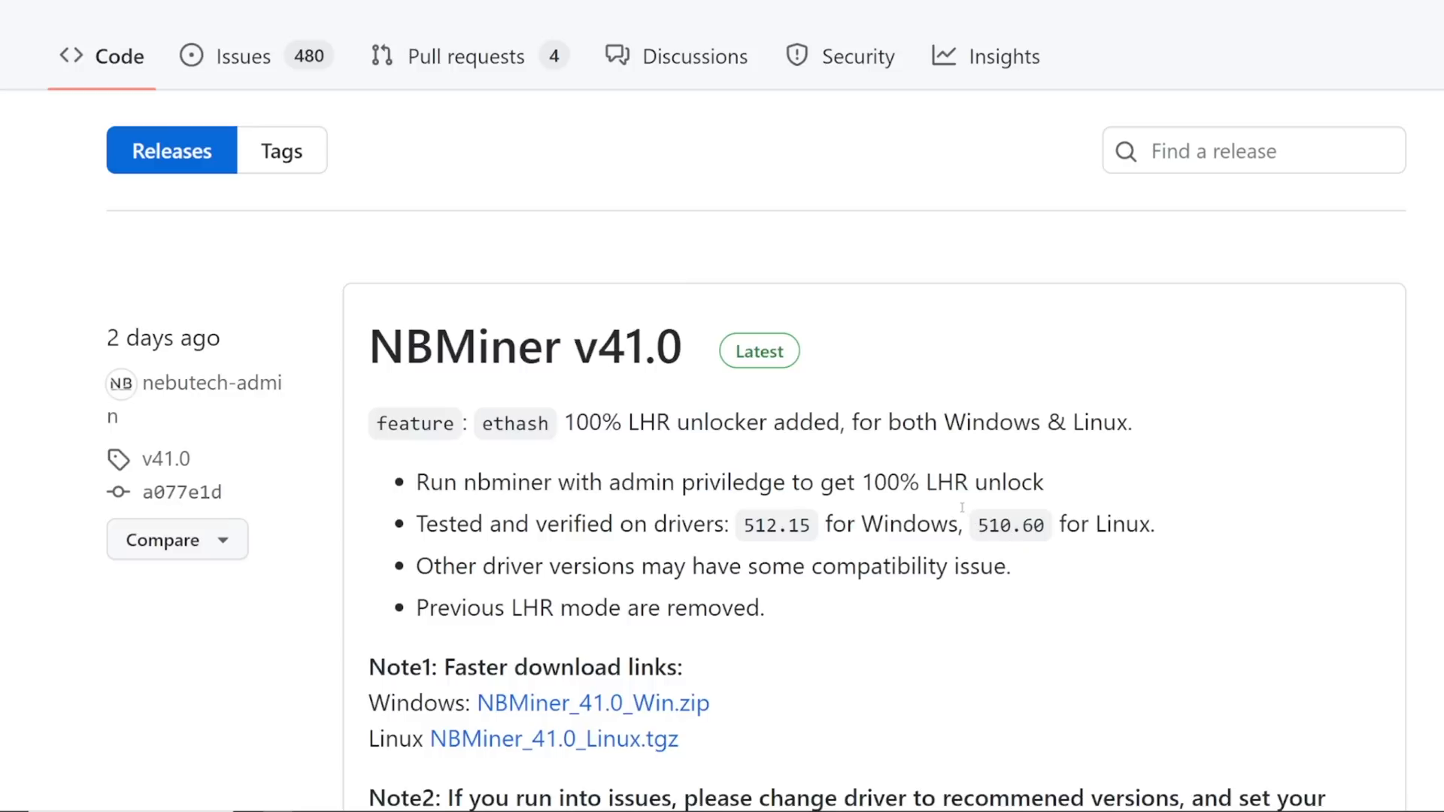
pyautogui.moveTo(710, 222)
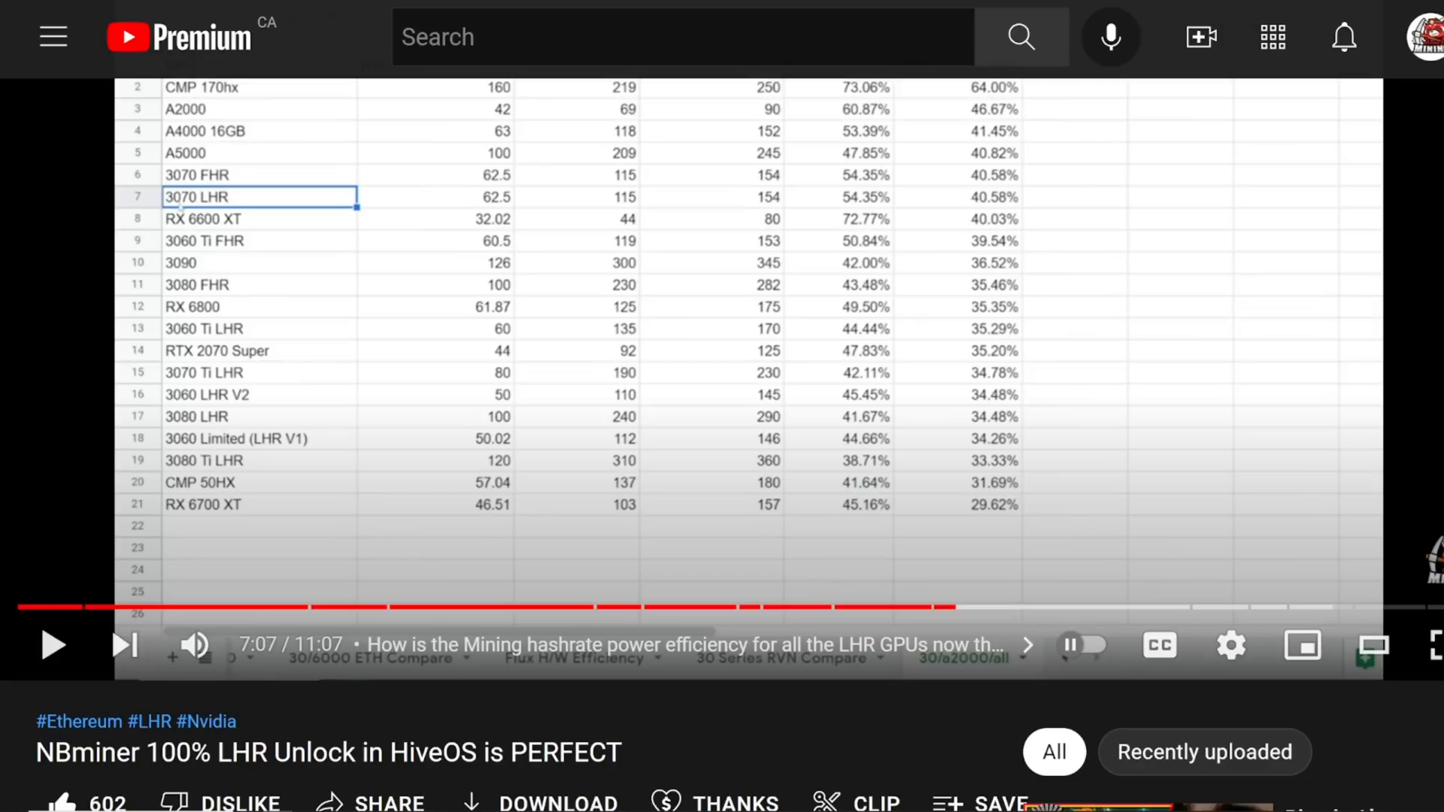
# - Search YouTube for 'red panda mining live' and open the livestream replay installing hive-miners-nbminer
pyautogui.write('red panda mining live')
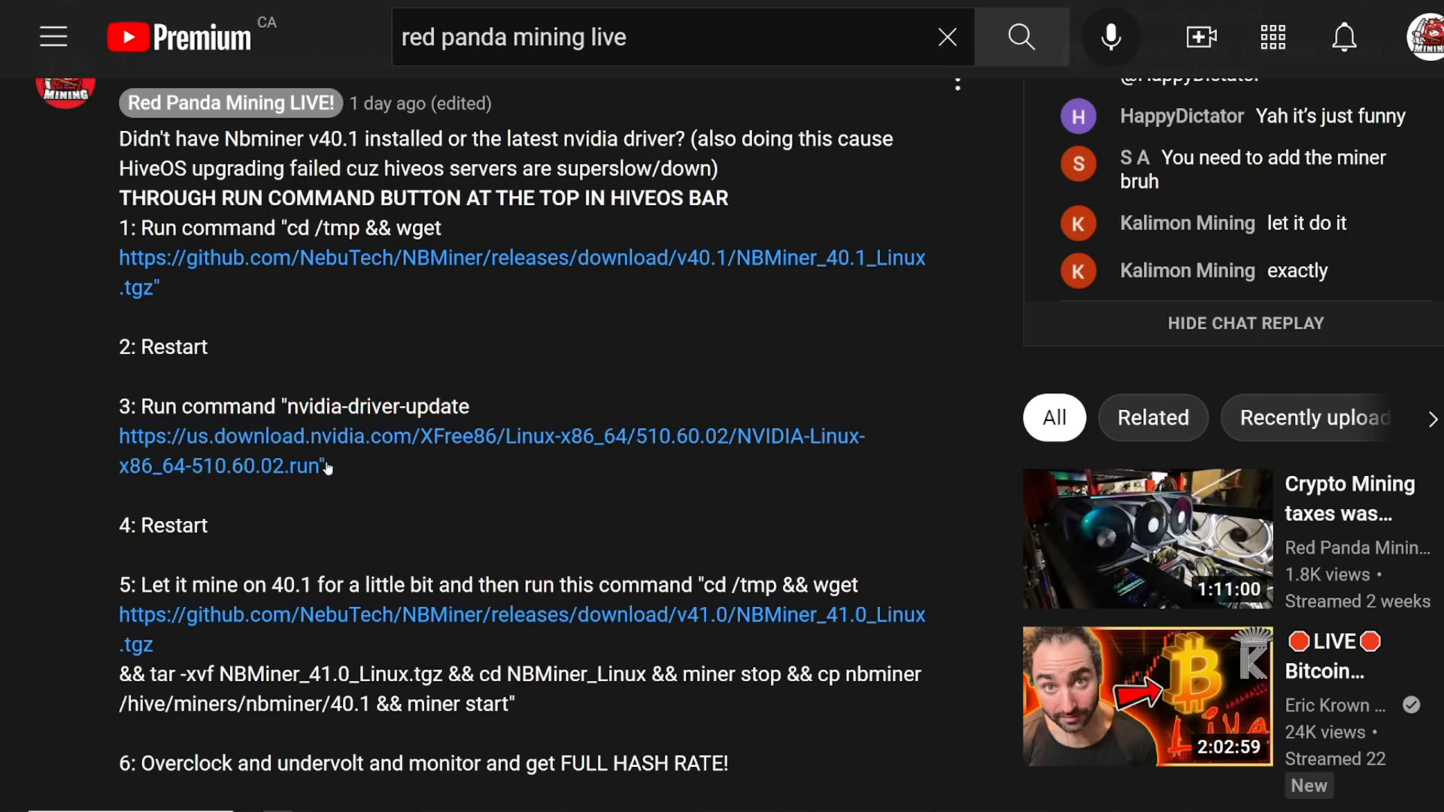
pyautogui.moveTo(290, 406); pyautogui.dragTo(324, 467)
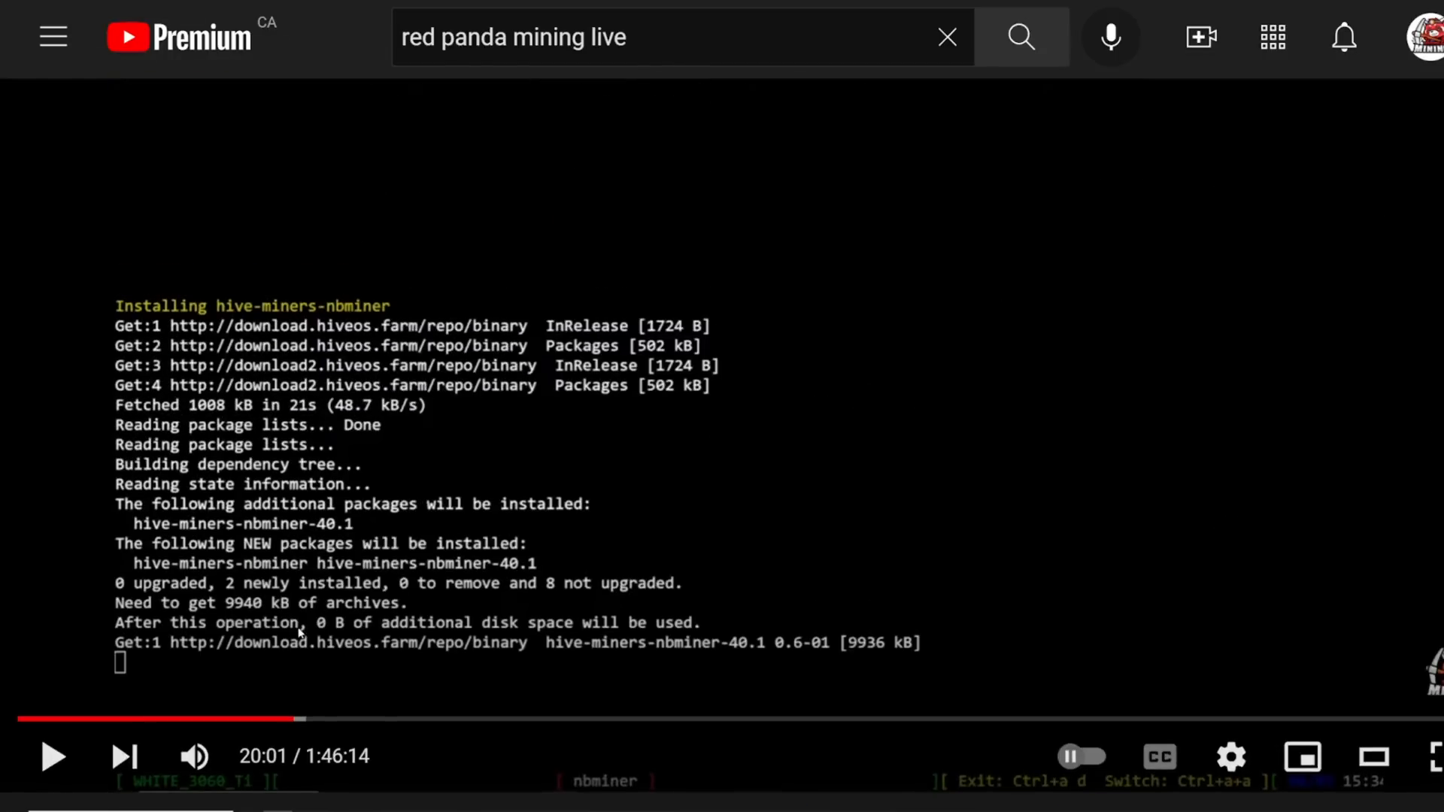
pyautogui.moveTo(421, 533)
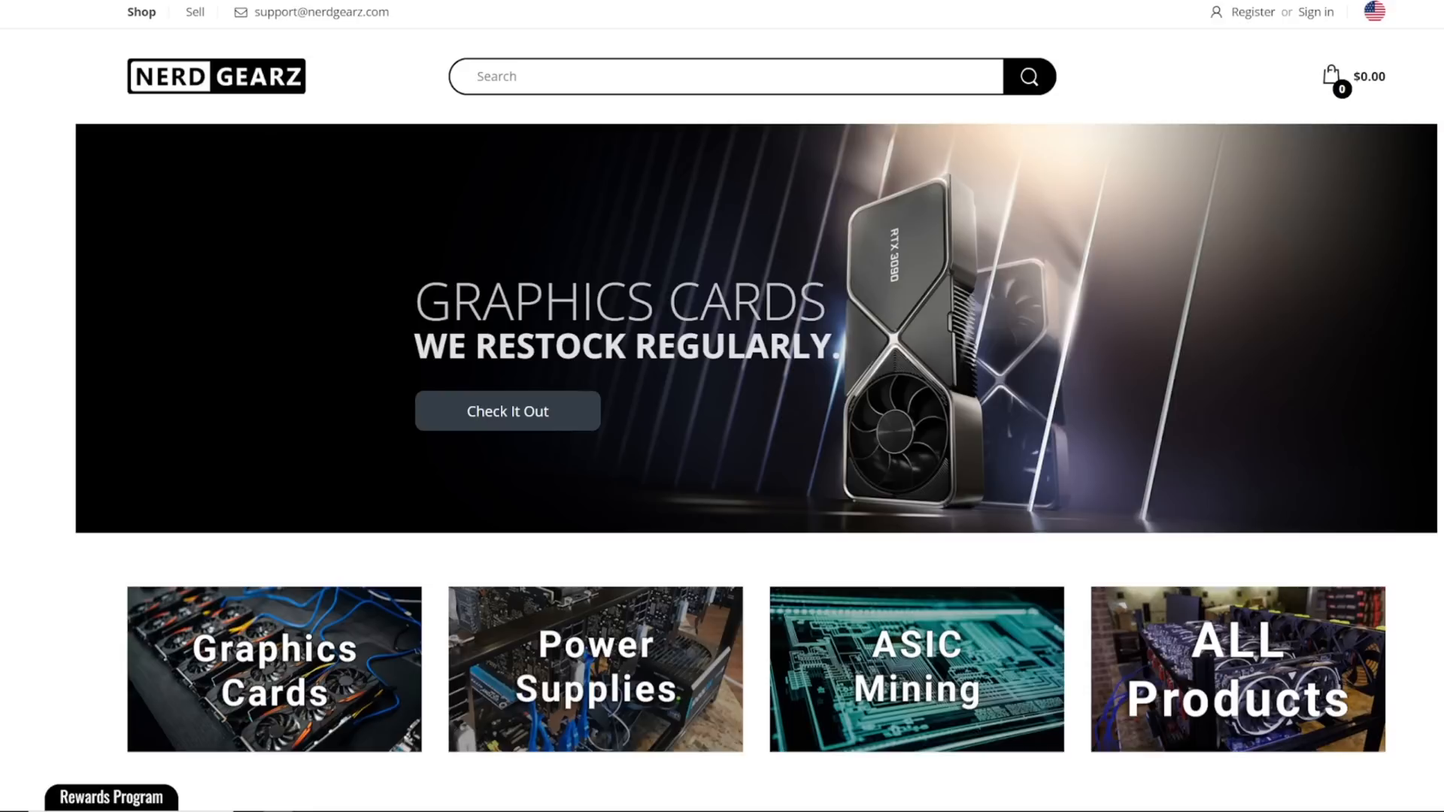
# - Scroll to the 30A 240V Metered PDU ($199.95) and enlarge its product photos
pyautogui.scroll(-3)
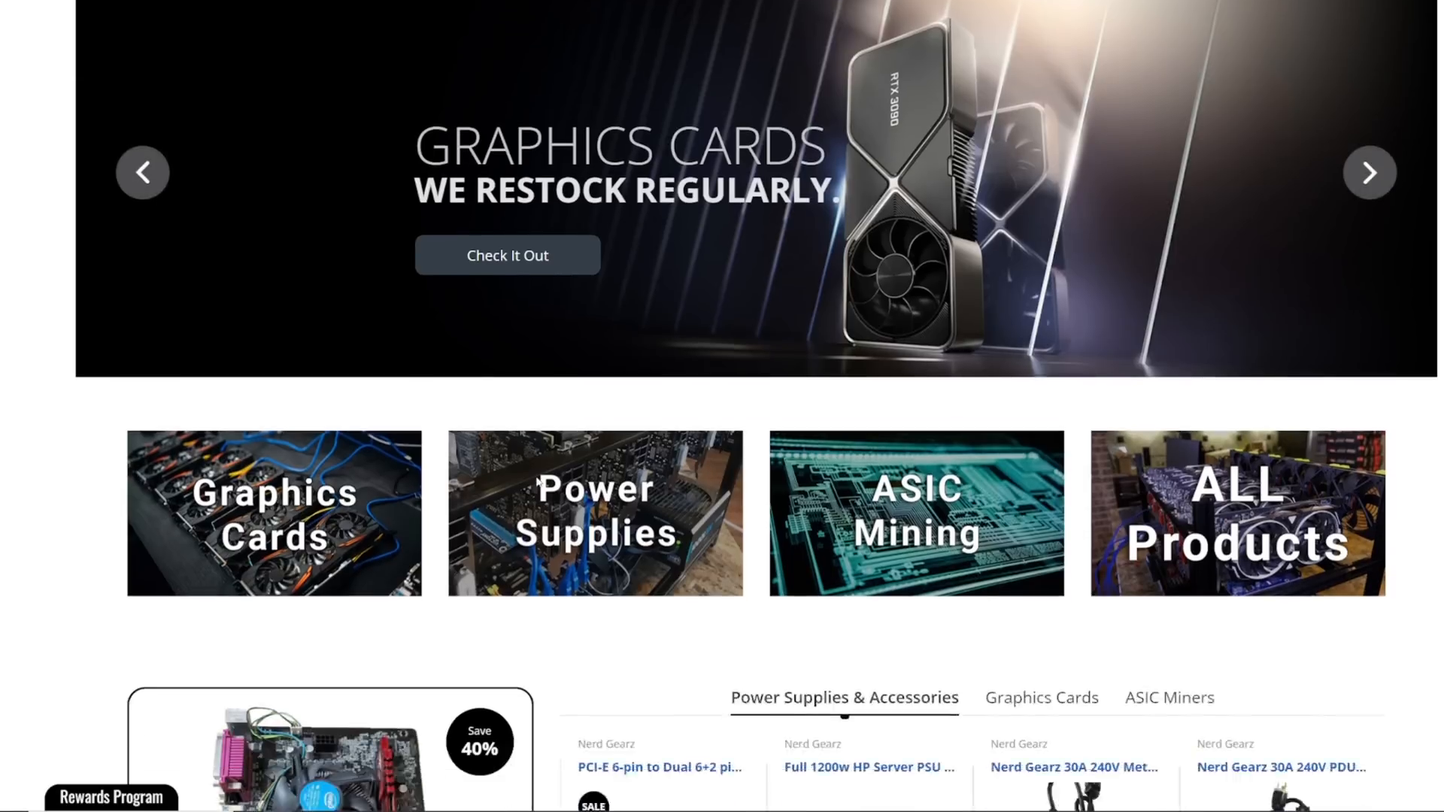
pyautogui.scroll(-3)
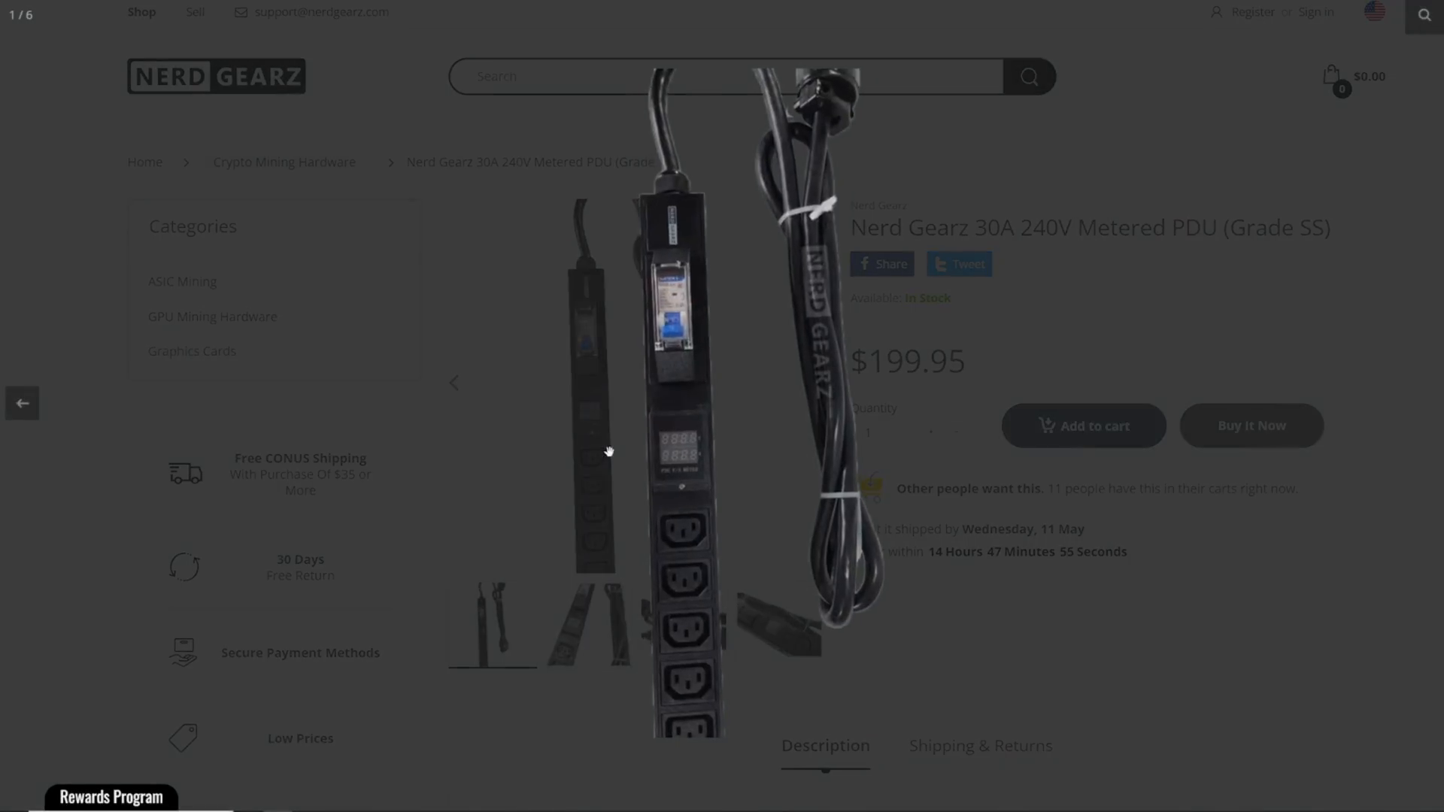
pyautogui.click(817, 382)
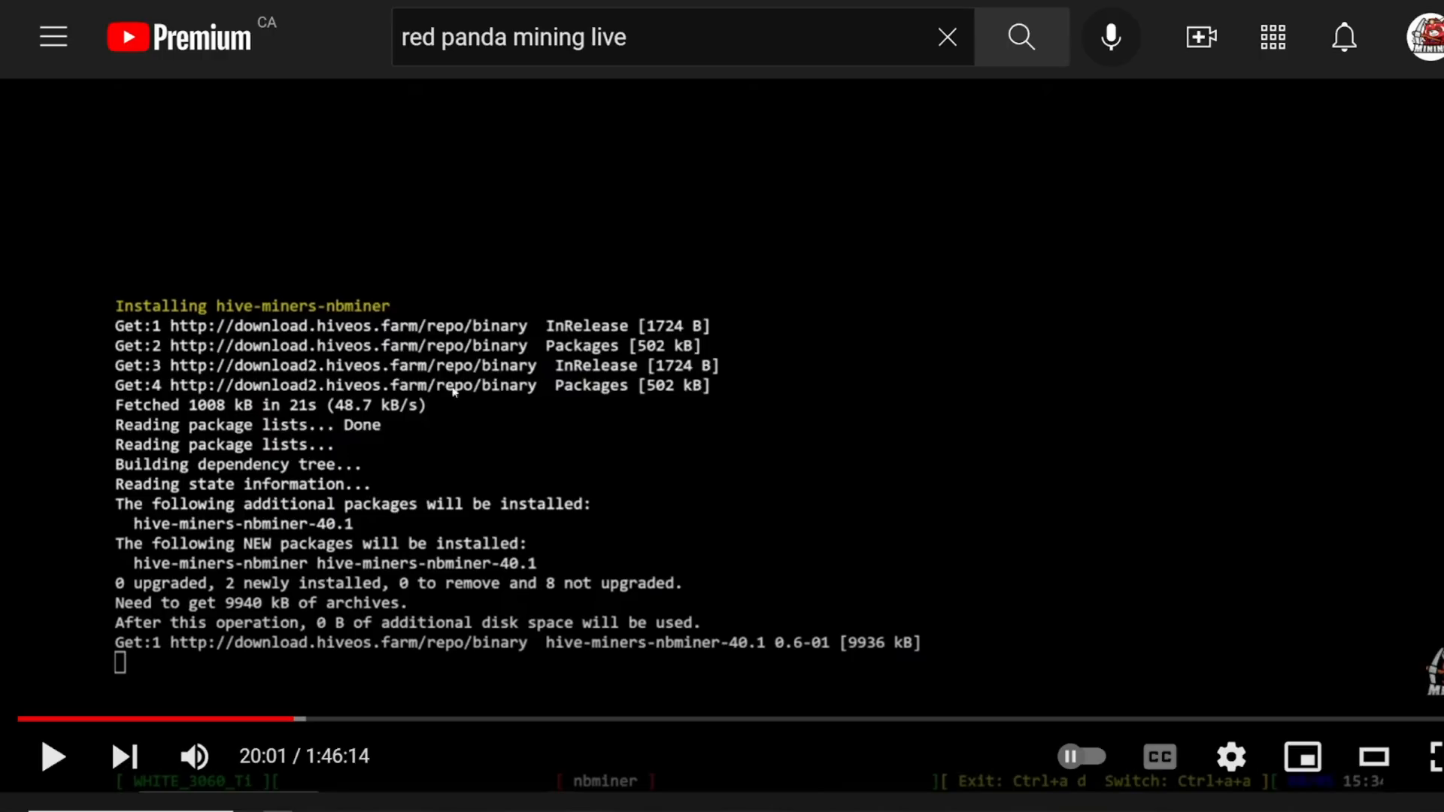
pyautogui.moveTo(398, 570)
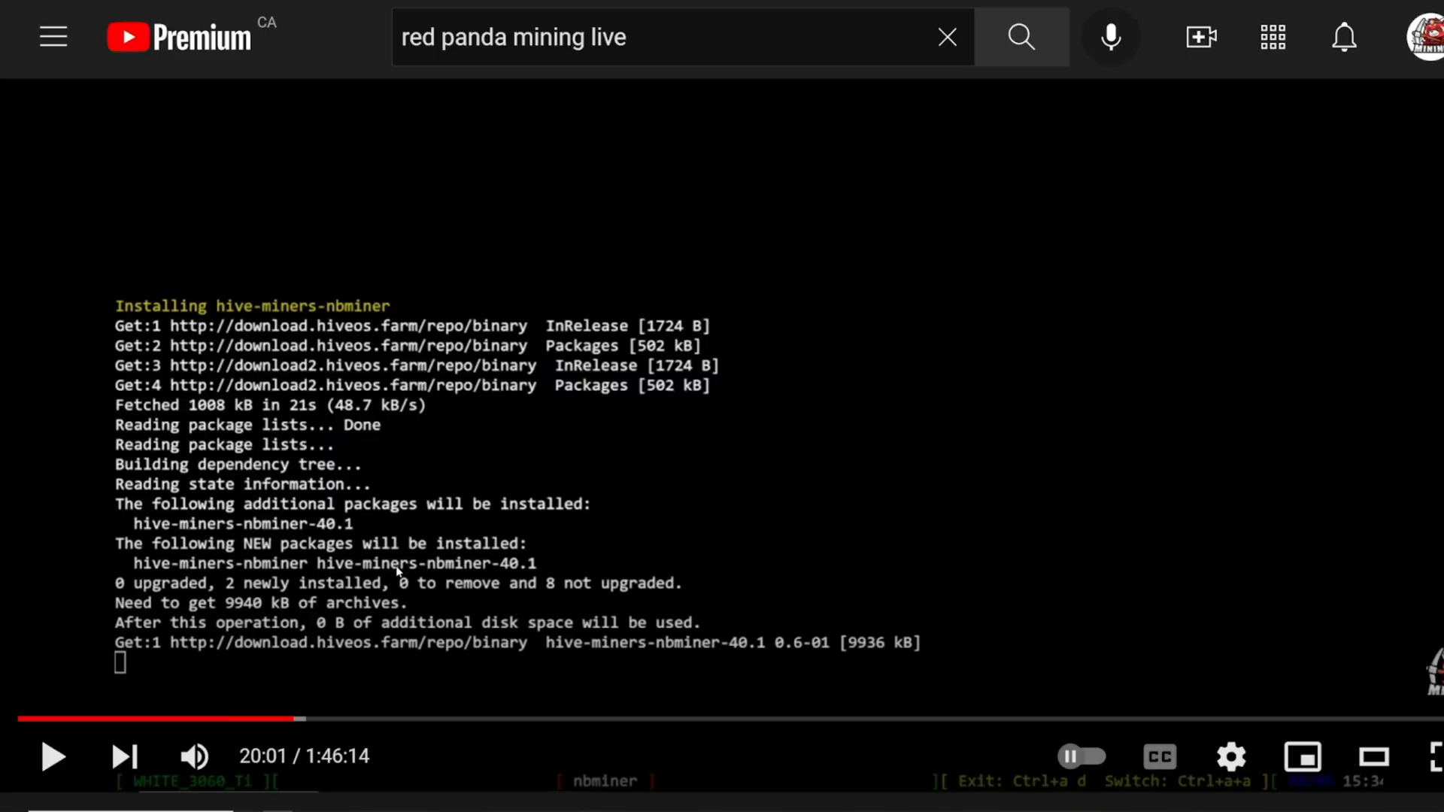
pyautogui.moveTo(493, 528)
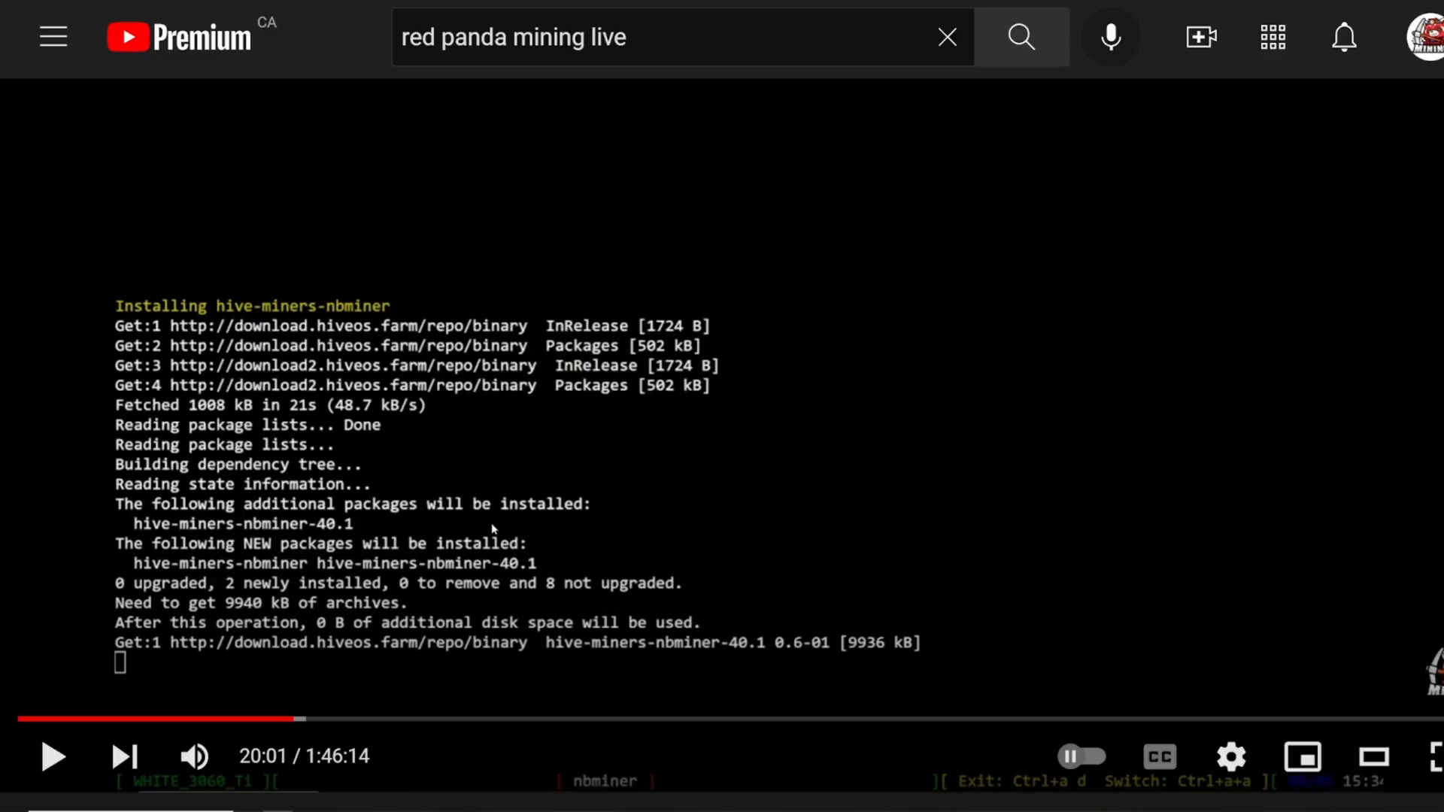
pyautogui.moveTo(278, 657)
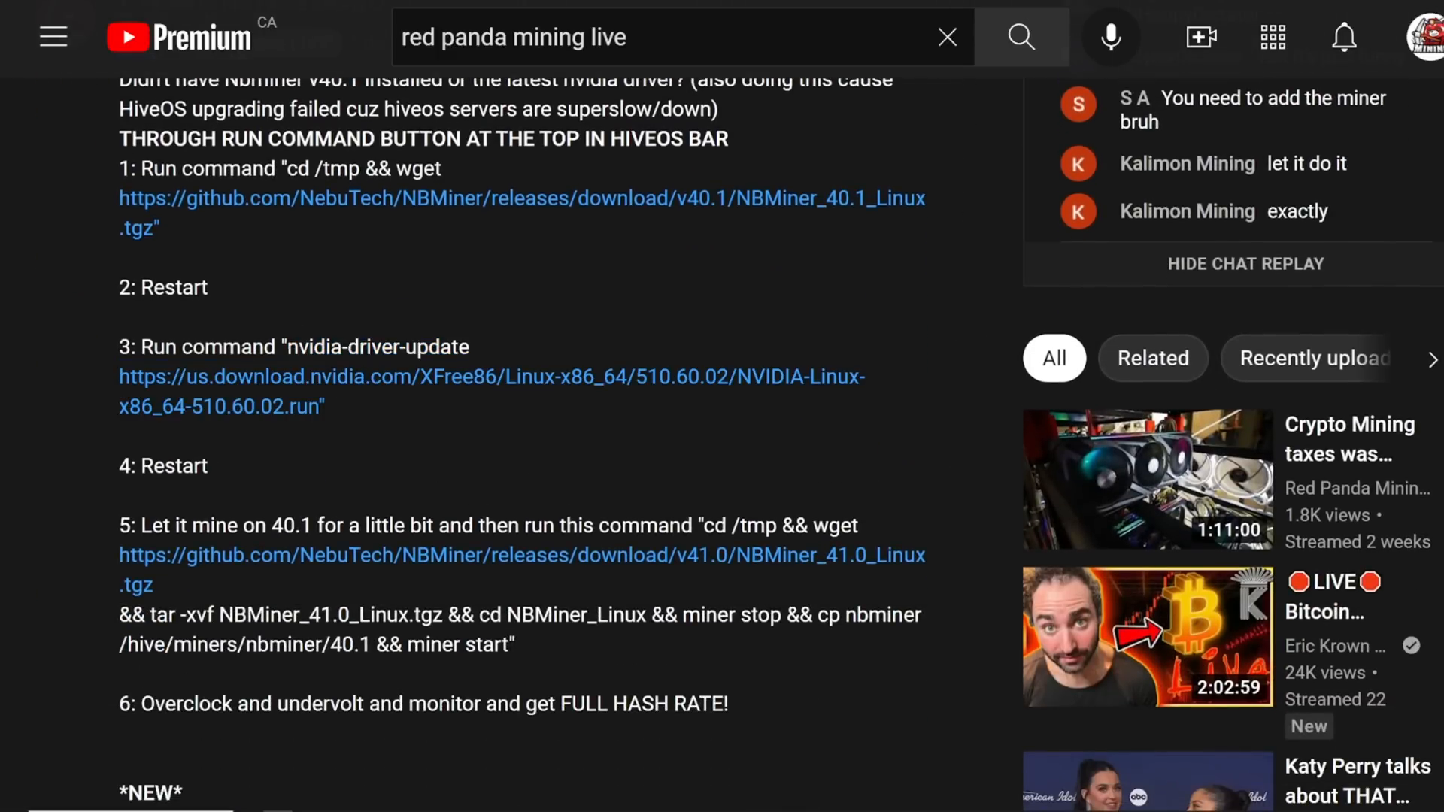
# - Select the step 3 nvidia-driver-update command in the livestream description
pyautogui.moveTo(287, 347); pyautogui.dragTo(324, 406)
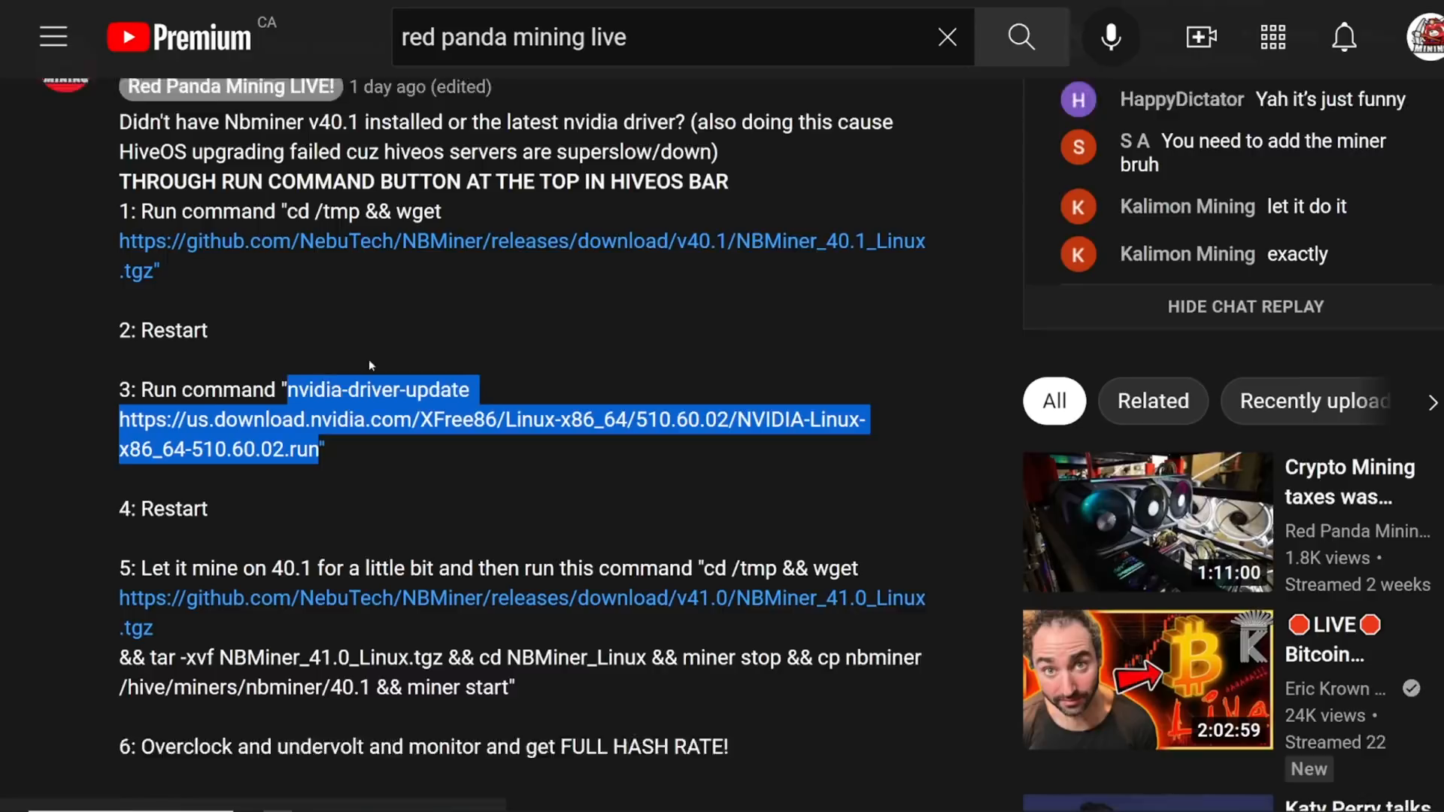
pyautogui.scroll(-3)
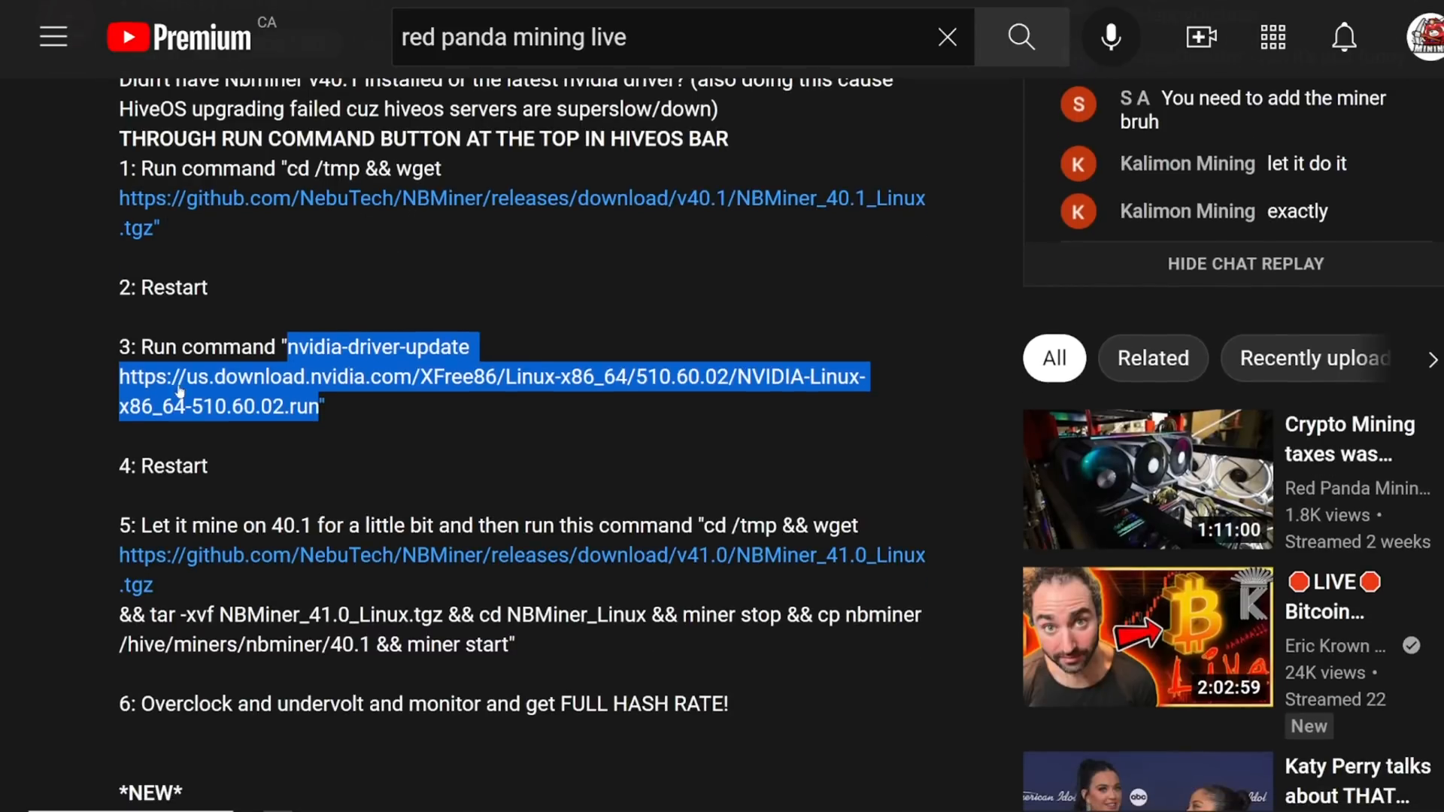
pyautogui.click(165, 426)
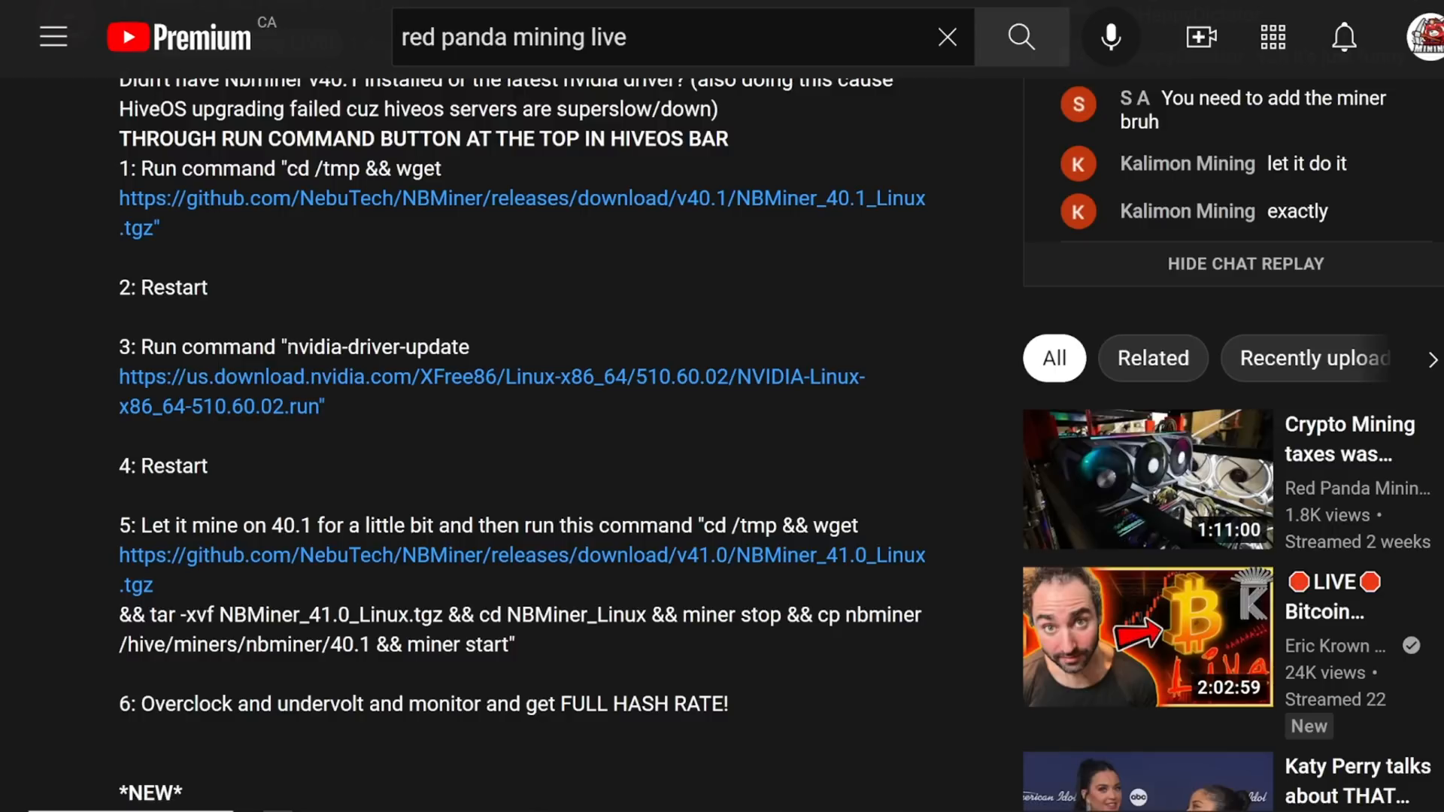
pyautogui.moveTo(288, 347); pyautogui.dragTo(315, 407)
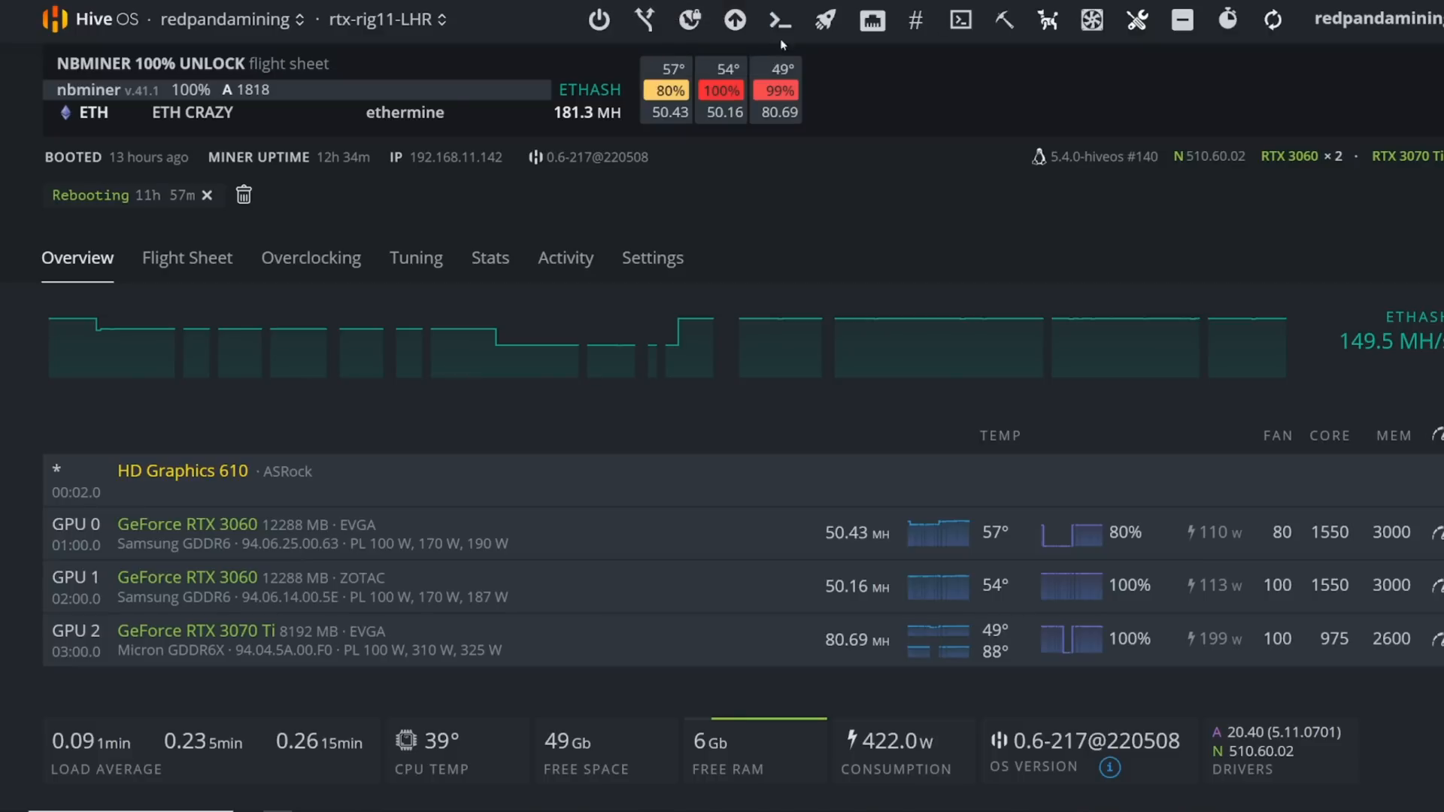
pyautogui.moveTo(779, 20)
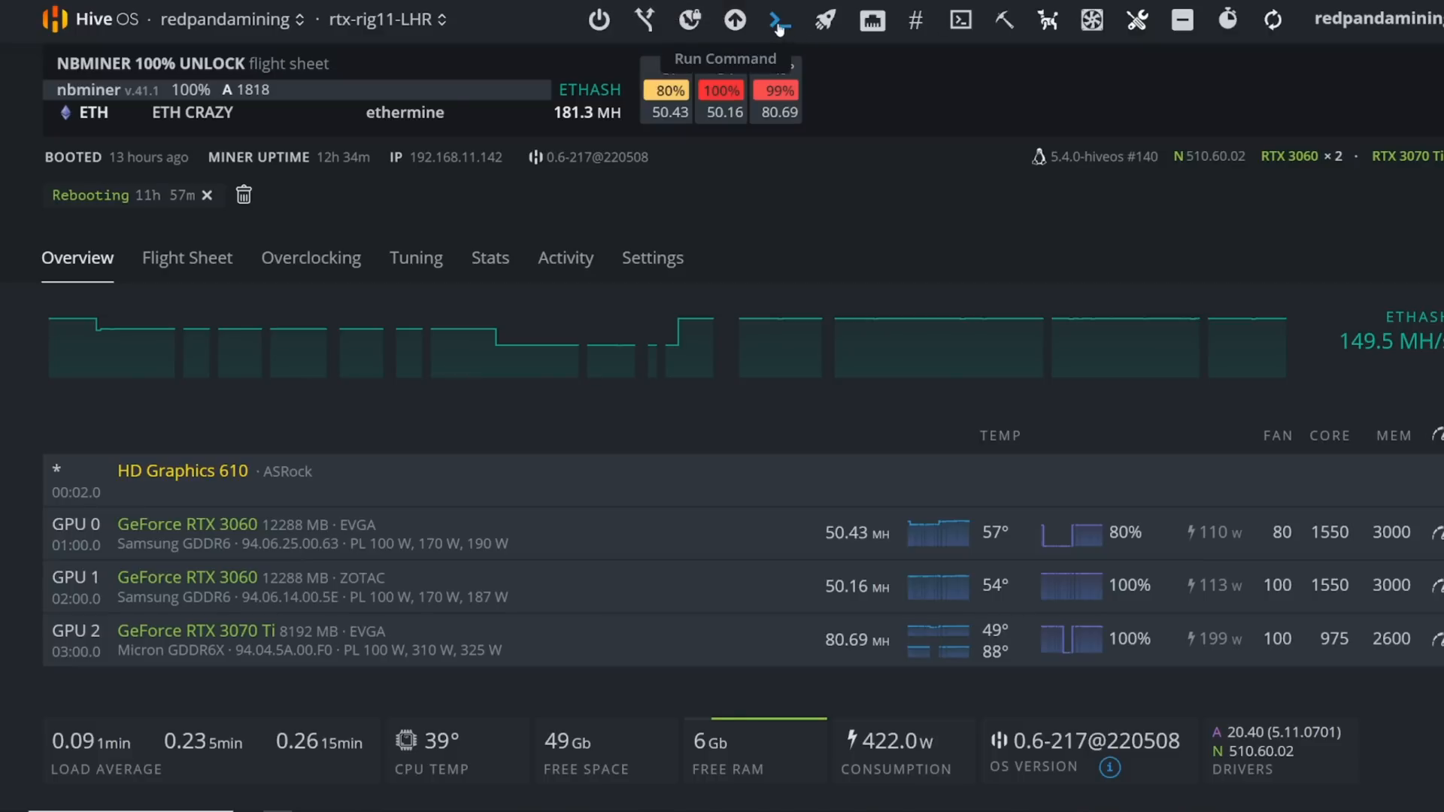
# - Submit the pasted nvidia-driver-update 510.60.02 as a worker command on rtx-rig11-LHR
pyautogui.click(779, 20)
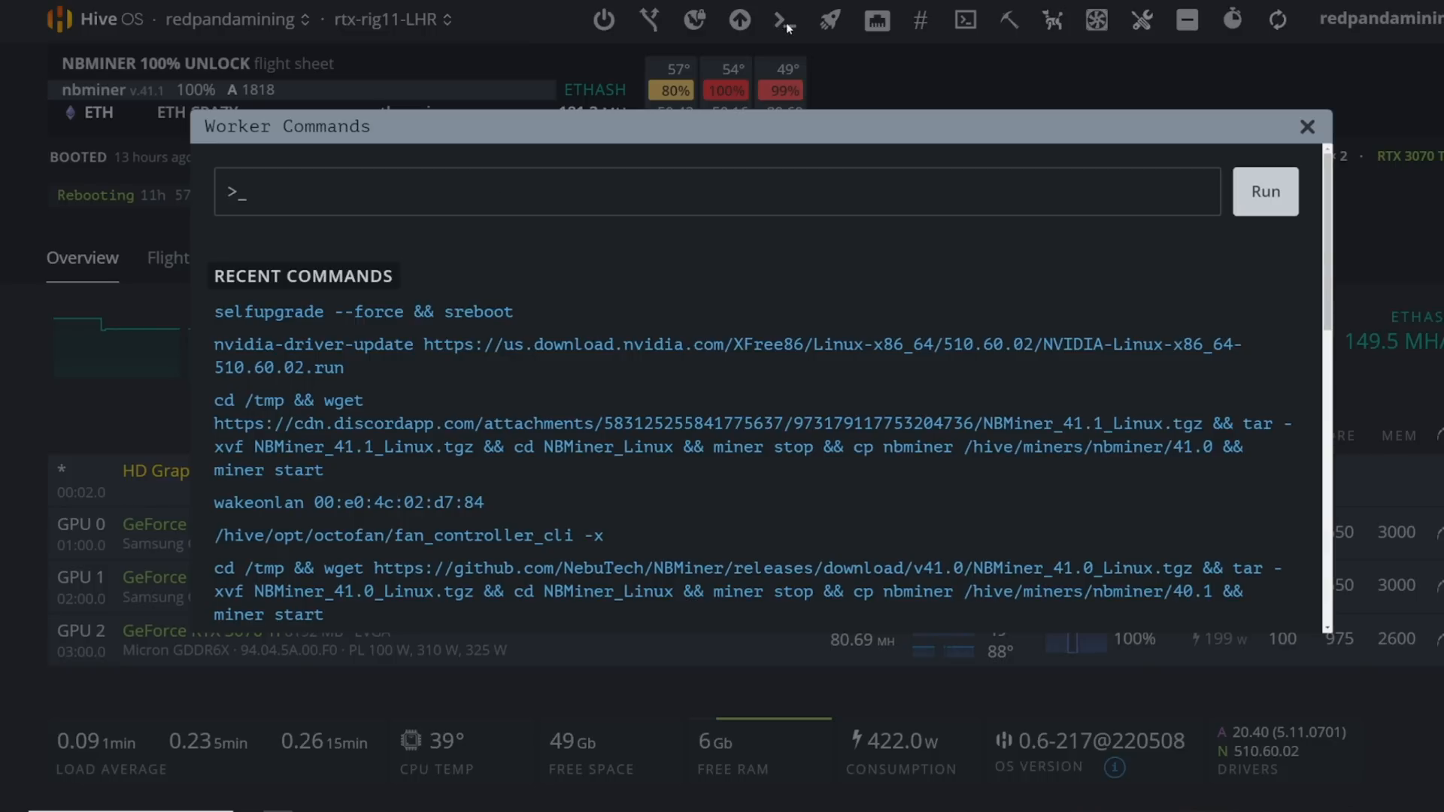
pyautogui.click(716, 192)
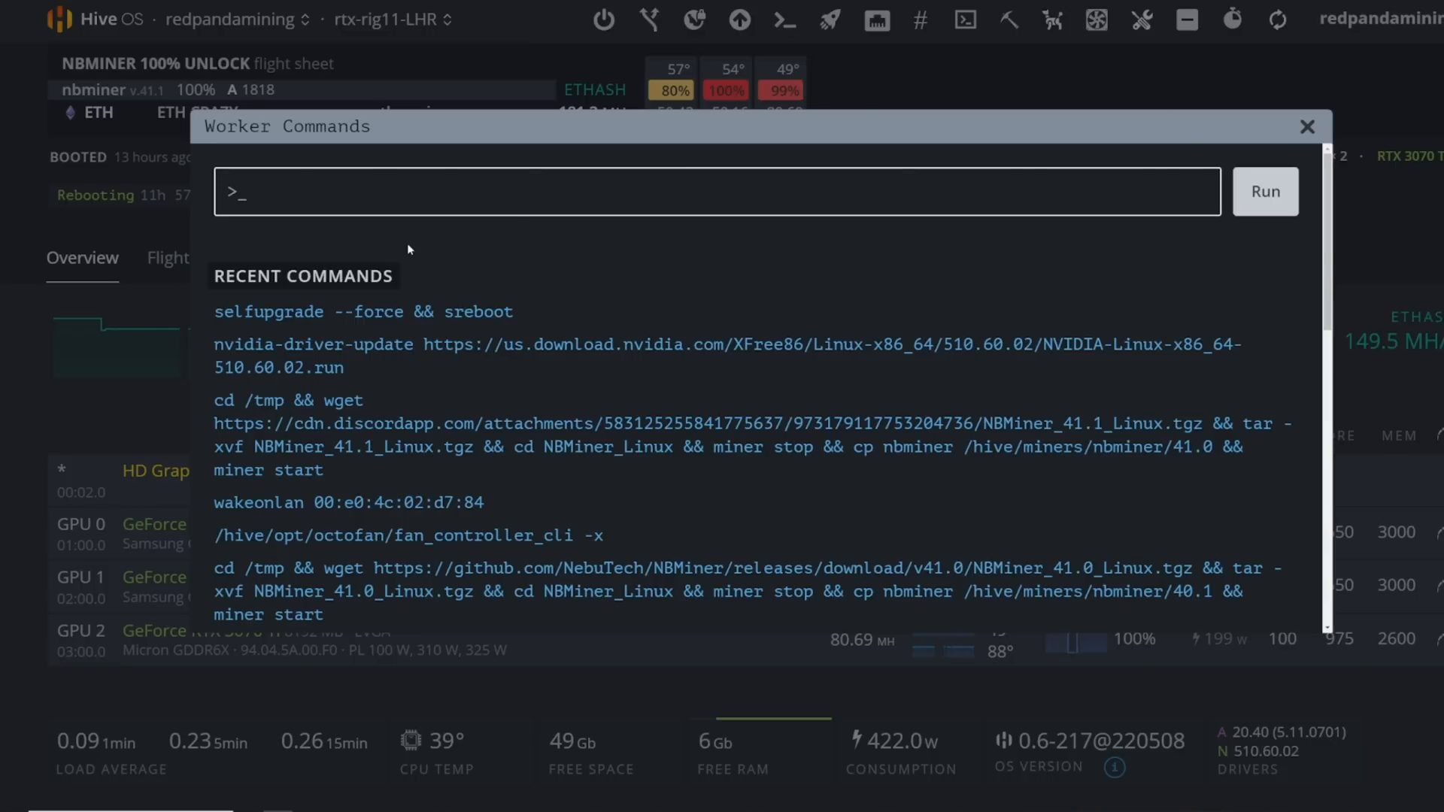
pyautogui.moveTo(378, 360)
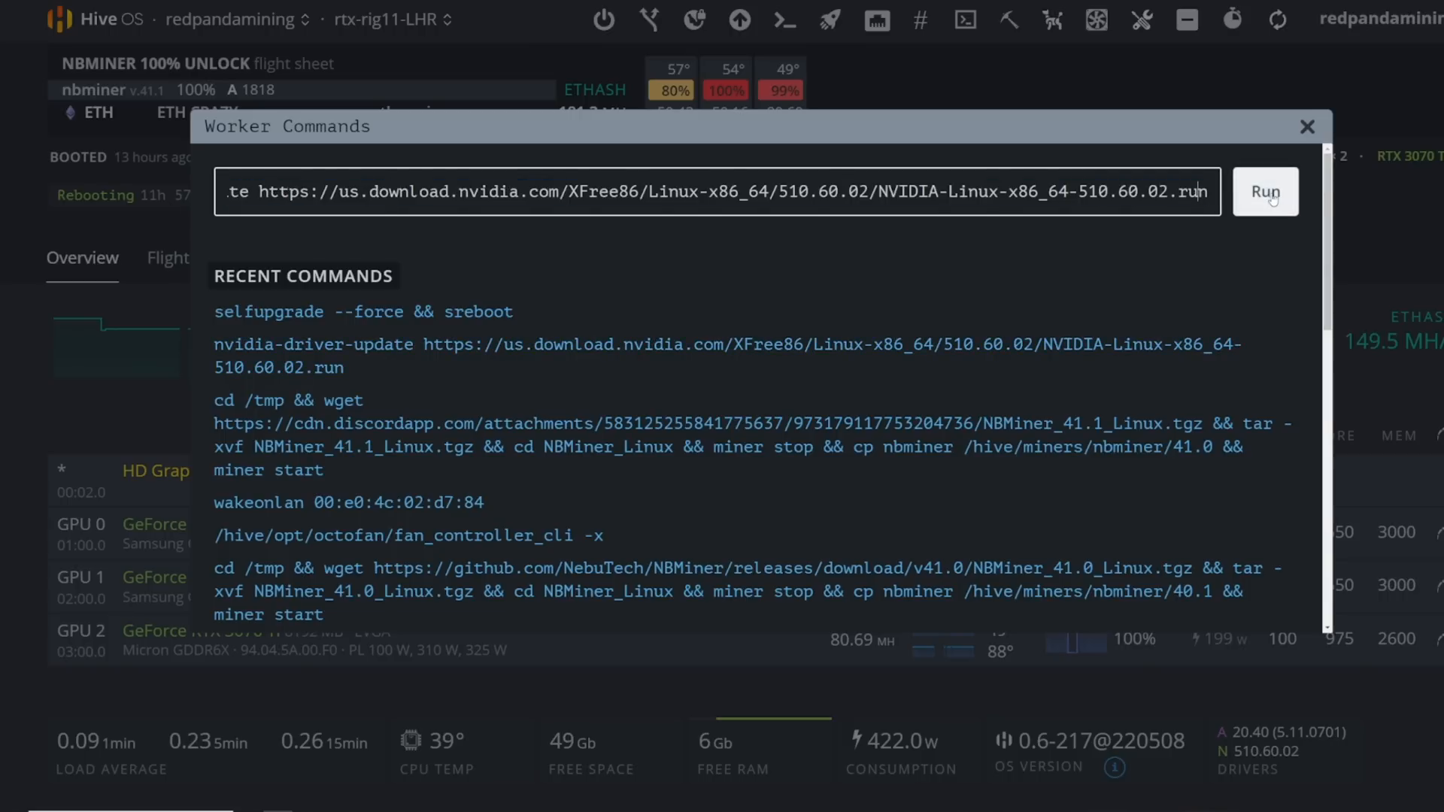
pyautogui.click(1307, 127)
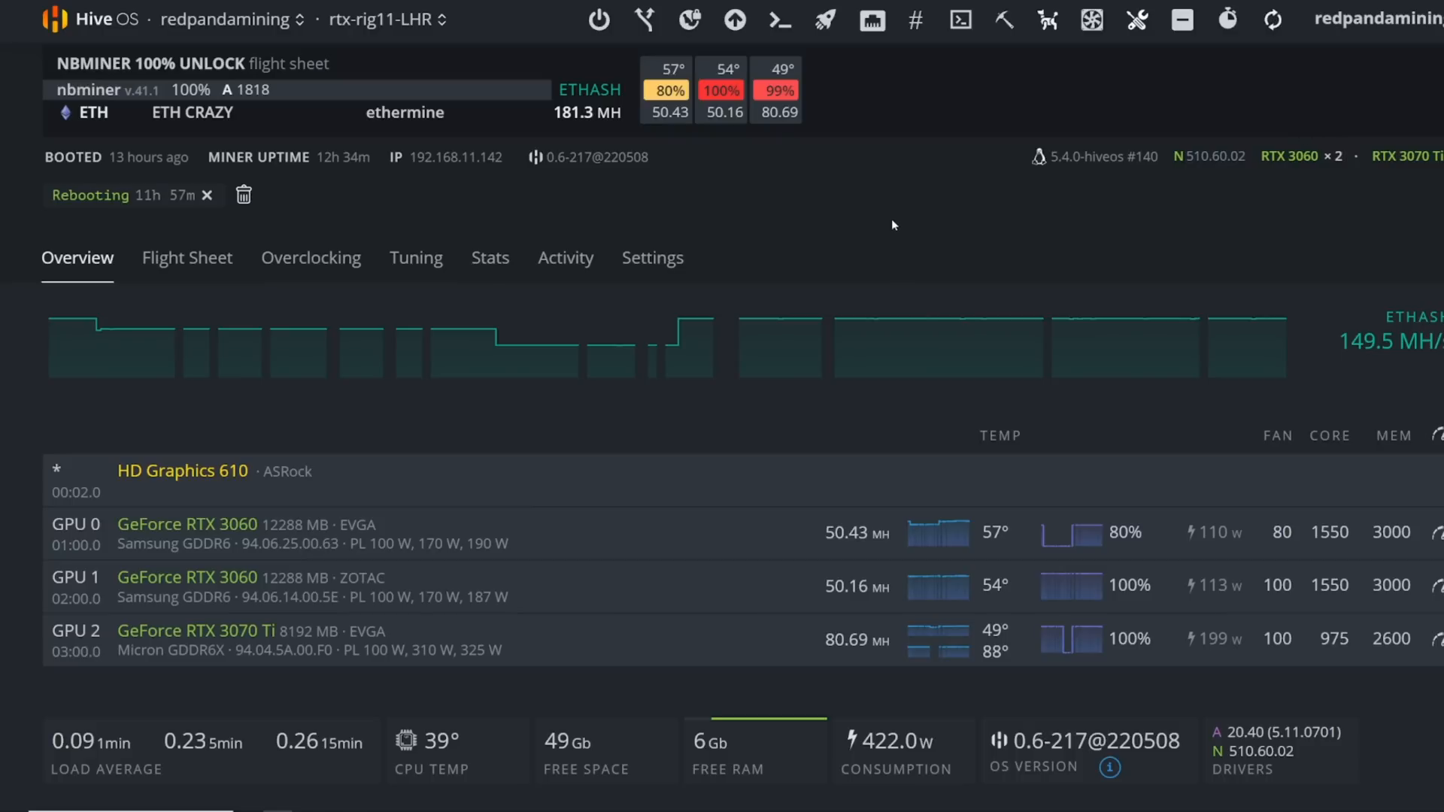
pyautogui.click(1003, 19)
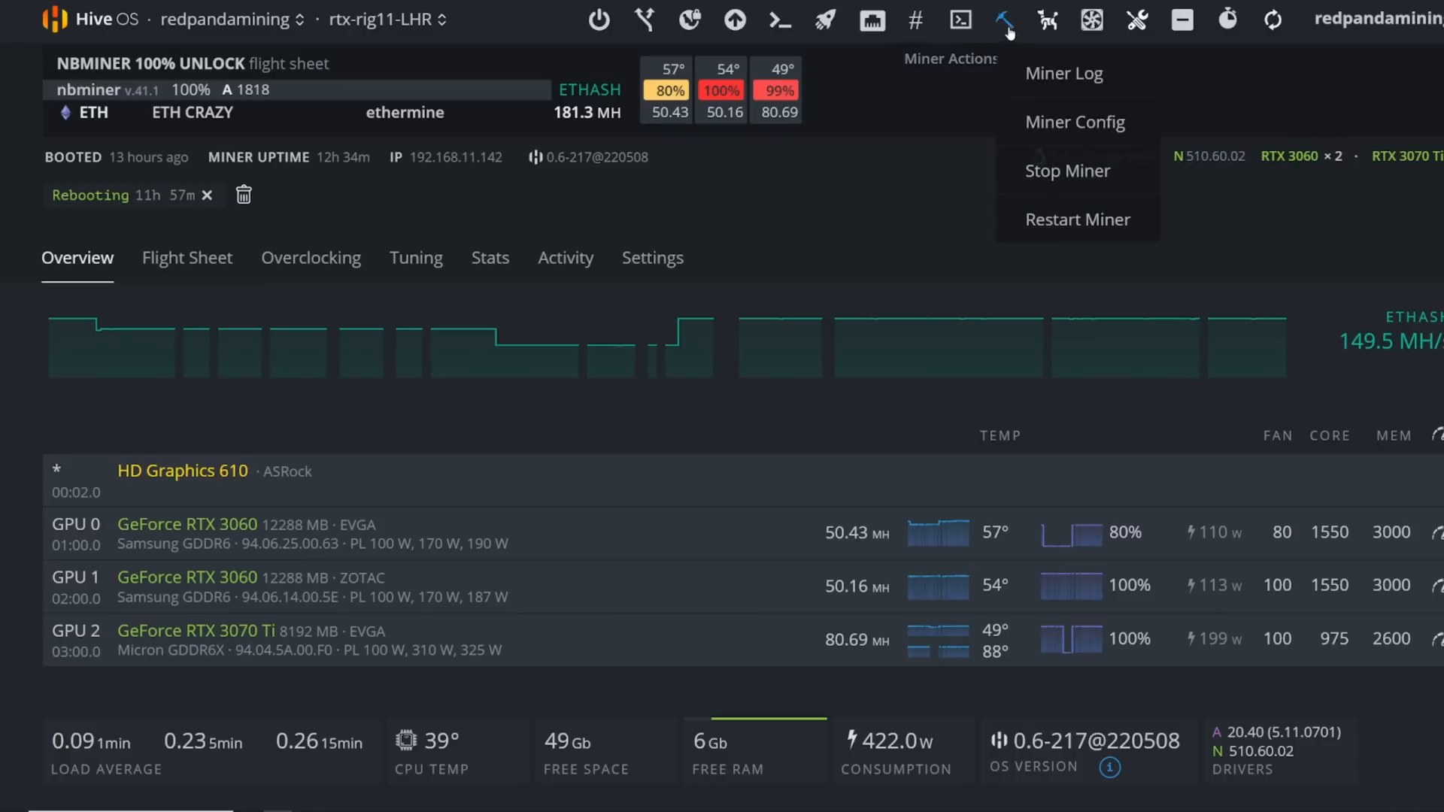
pyautogui.moveTo(1053, 187)
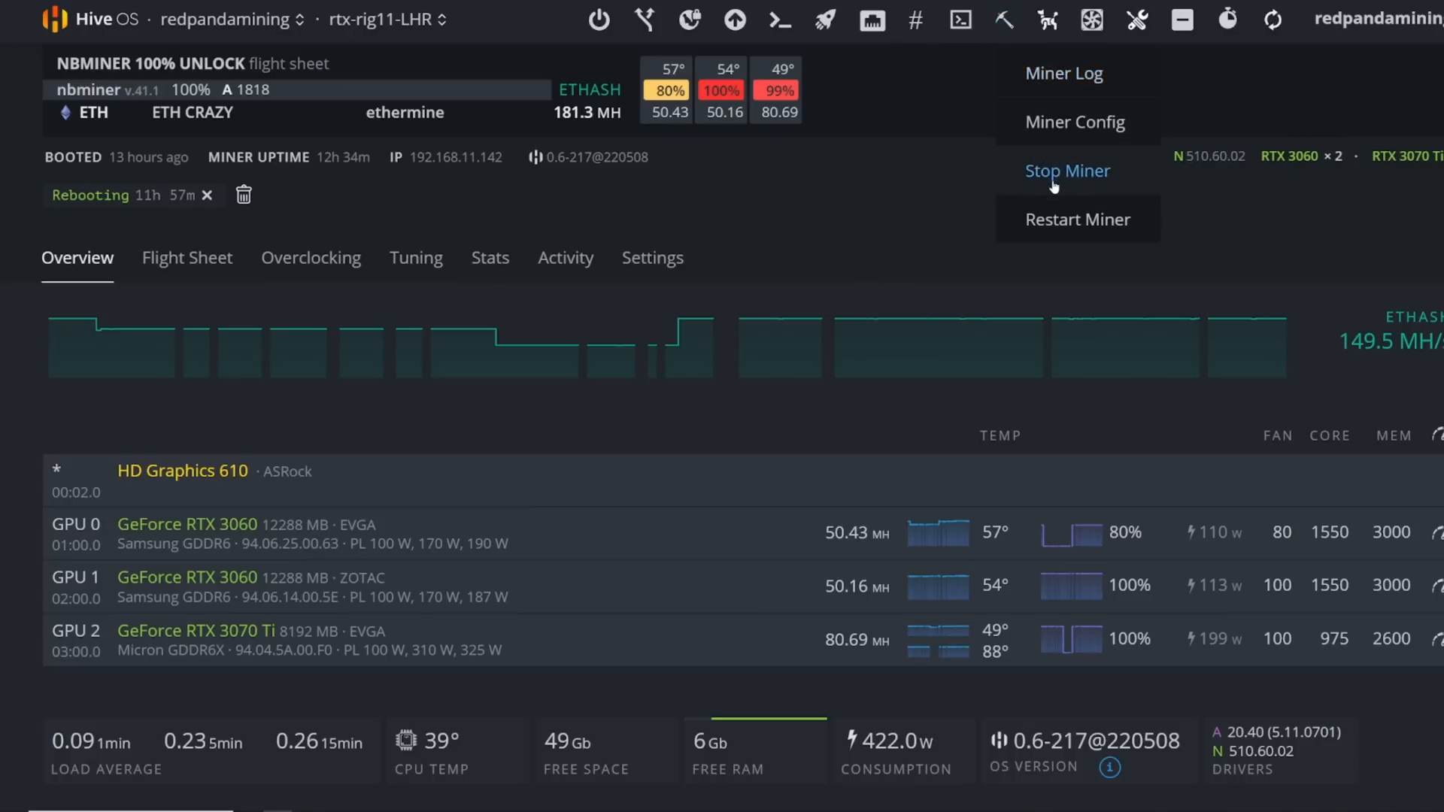
pyautogui.moveTo(963, 193)
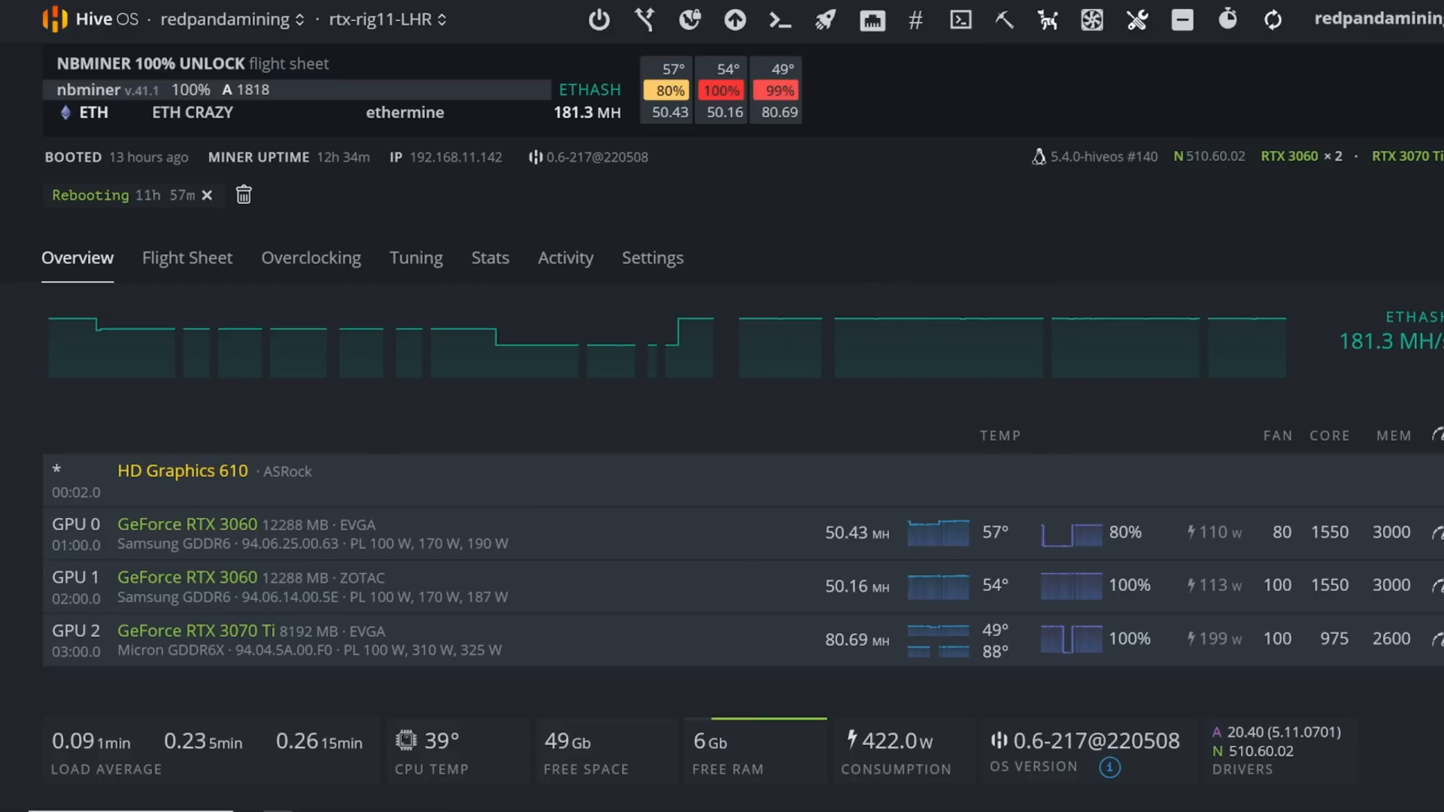
pyautogui.doubleClick(1259, 750)
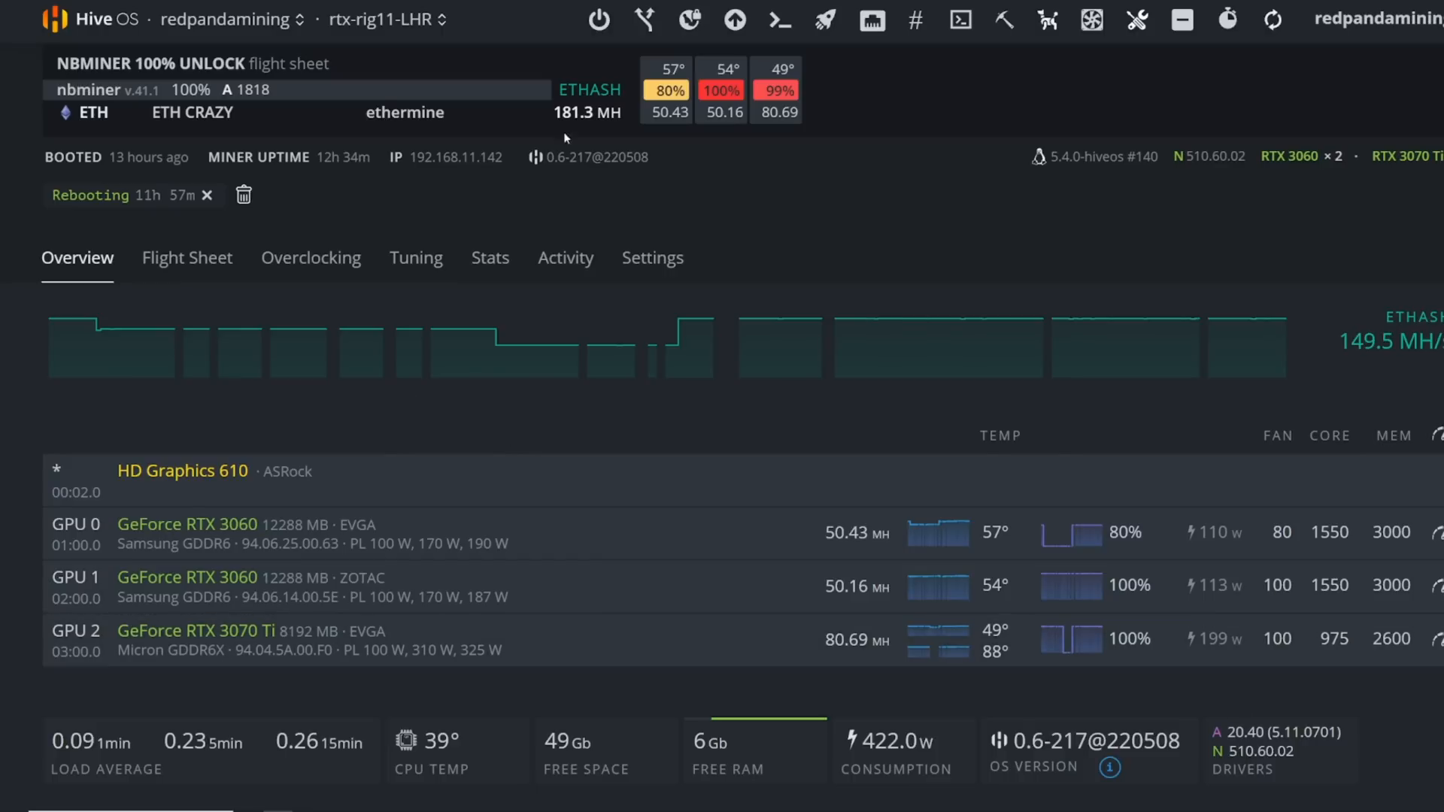
pyautogui.moveTo(767, 88)
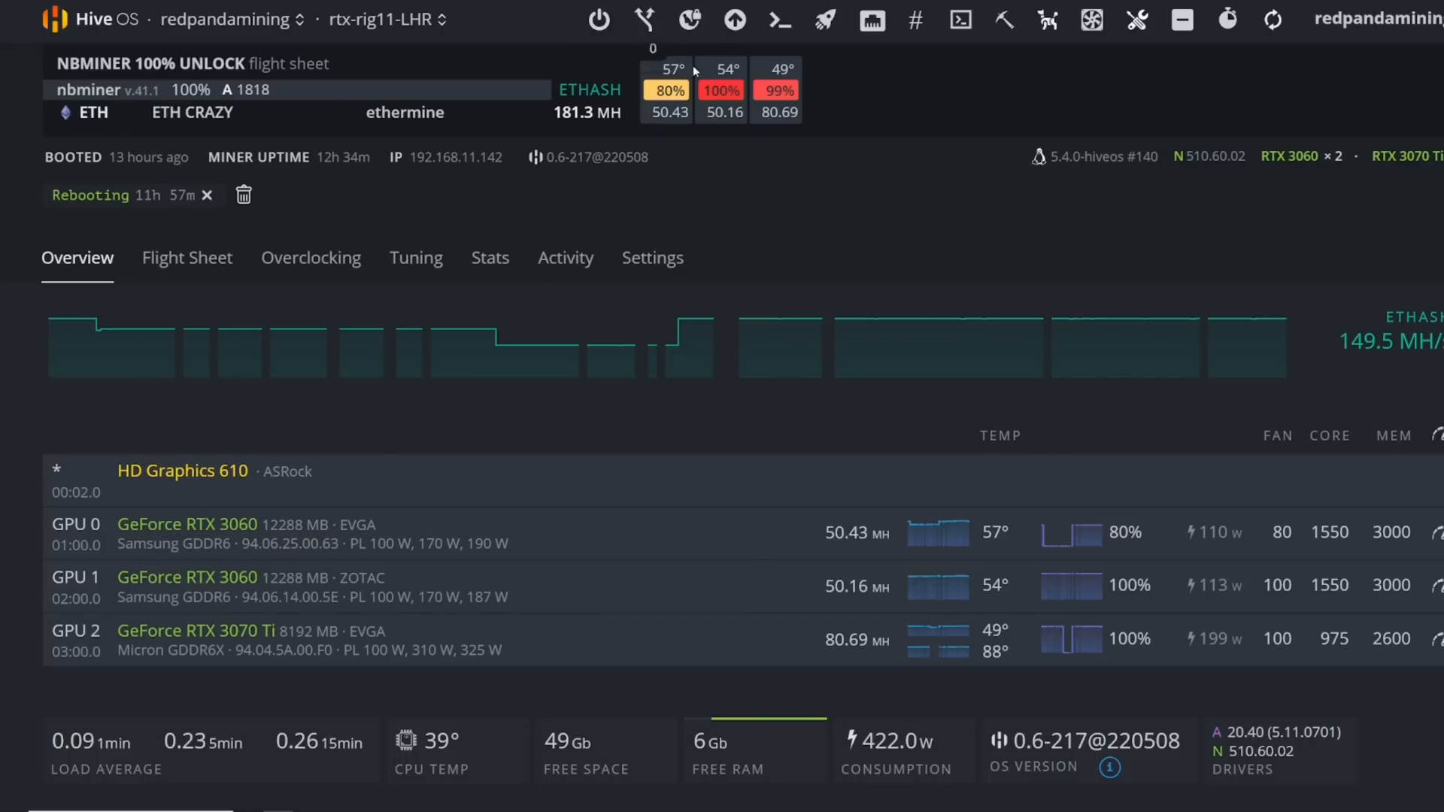
pyautogui.moveTo(641, 20)
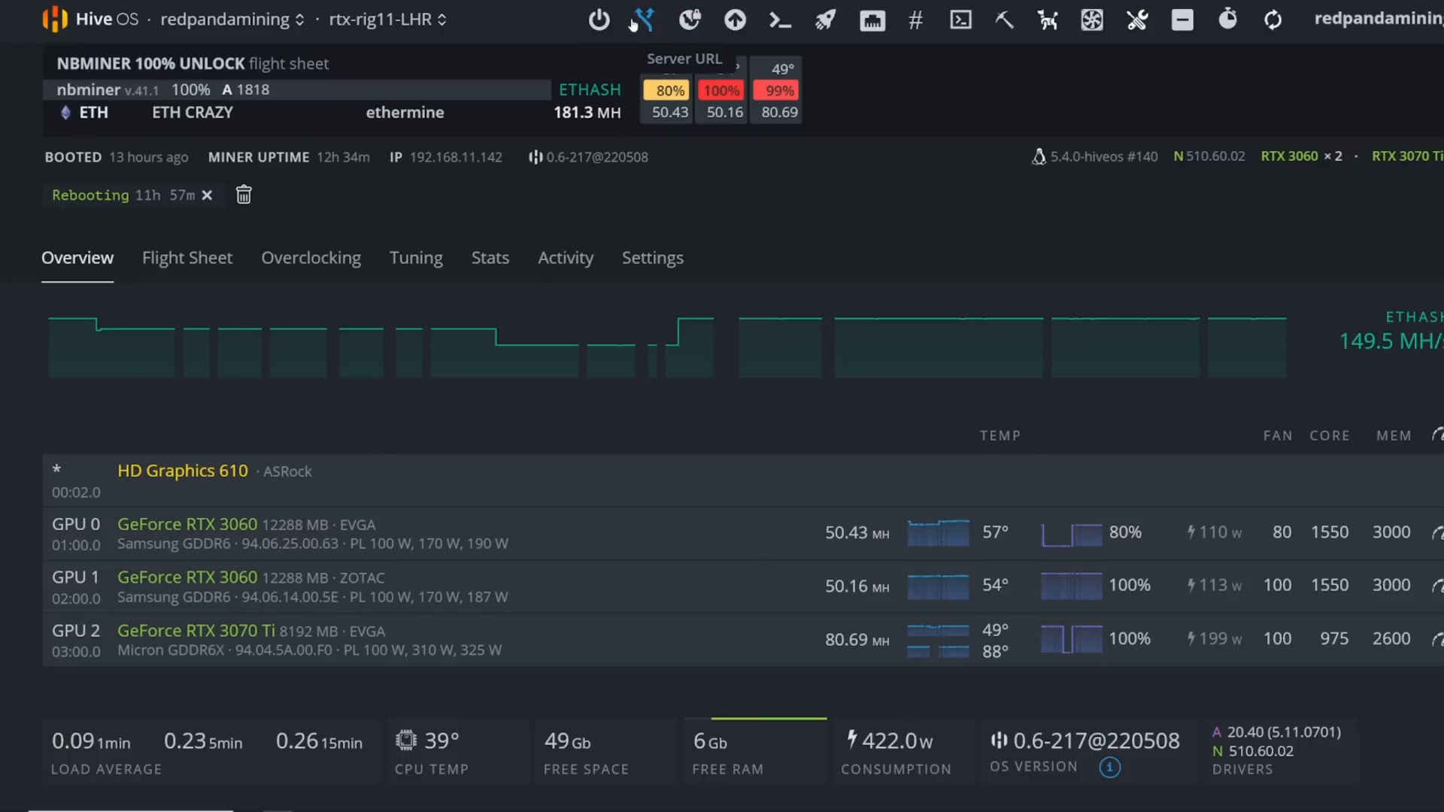
pyautogui.moveTo(734, 19)
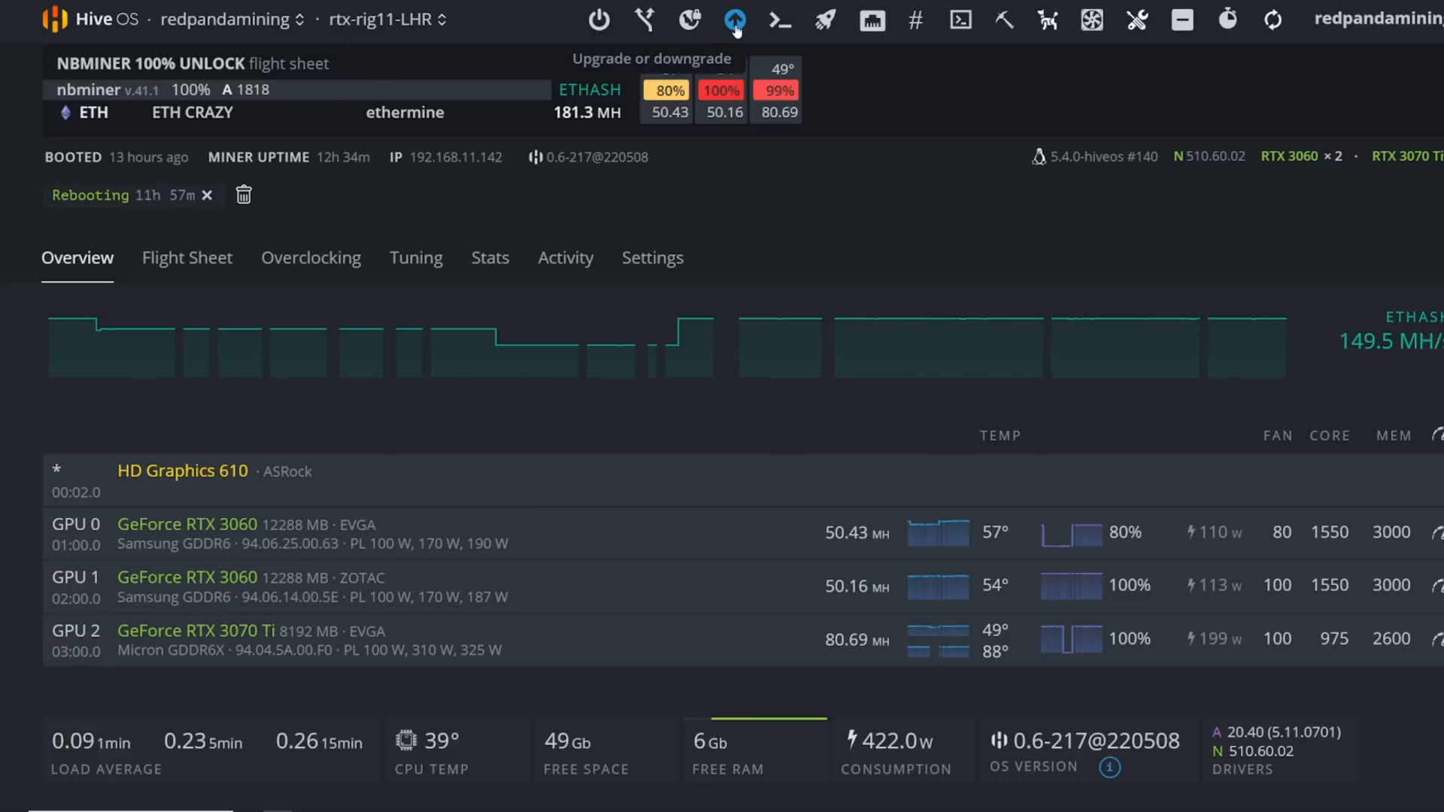
pyautogui.click(734, 19)
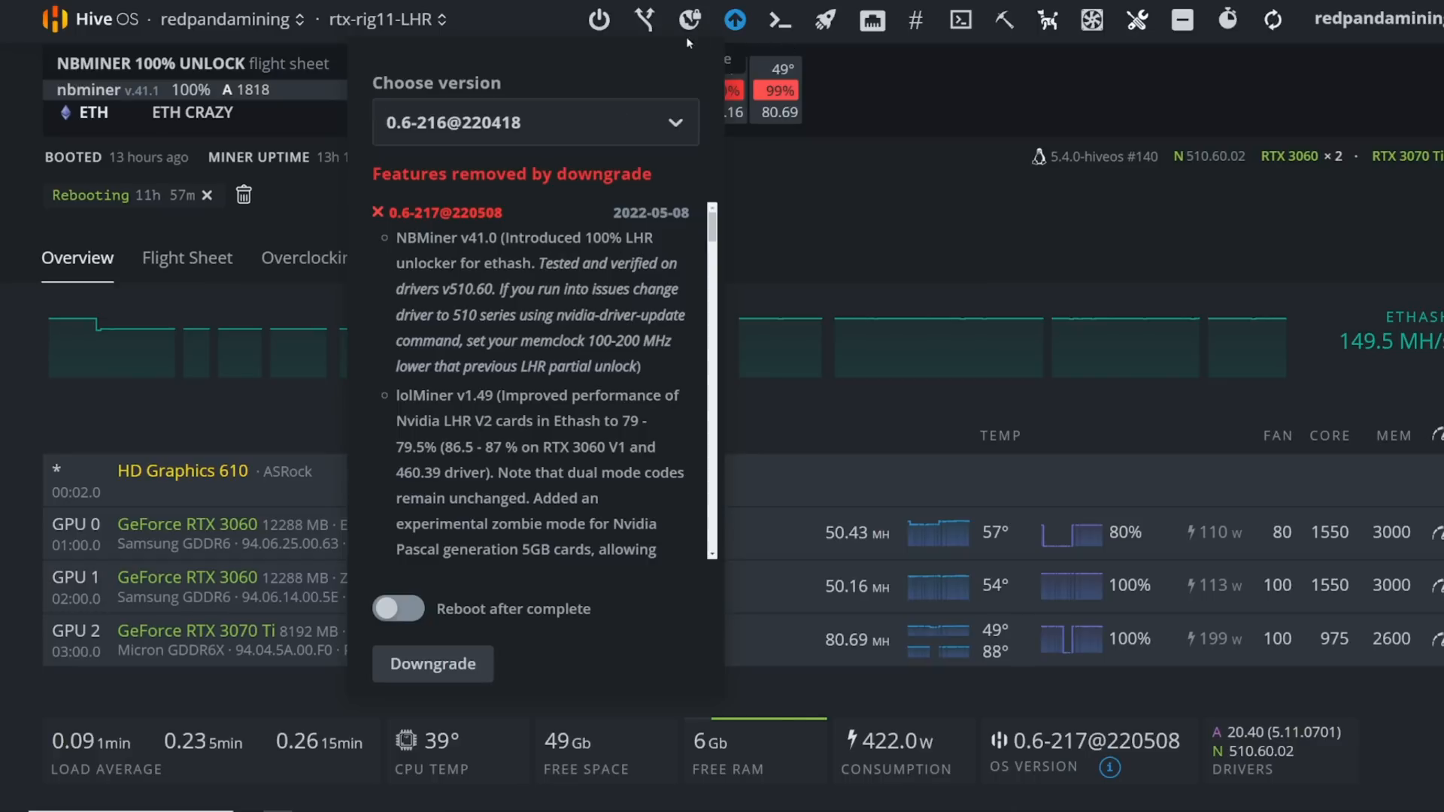
pyautogui.moveTo(555, 157)
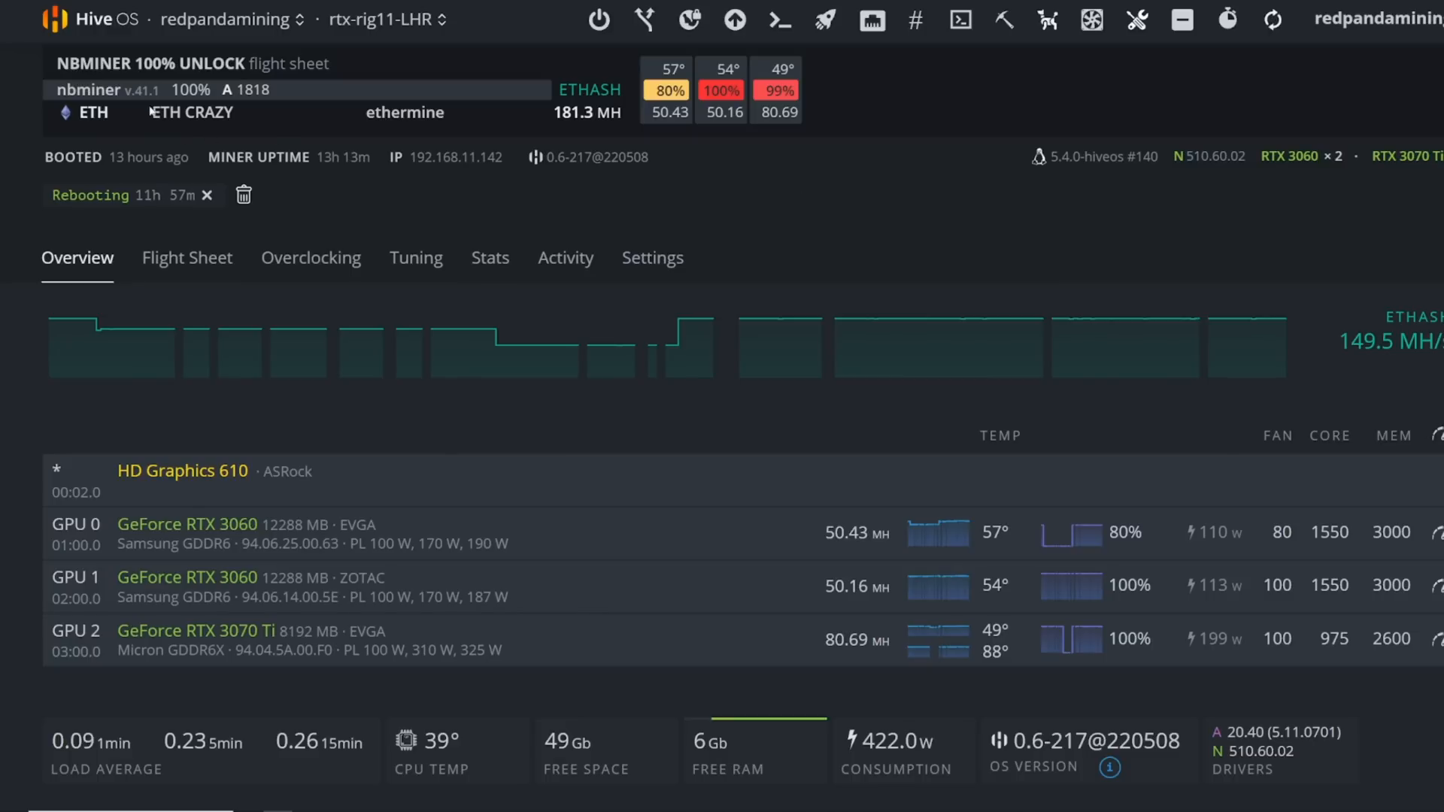
pyautogui.moveTo(1224, 334)
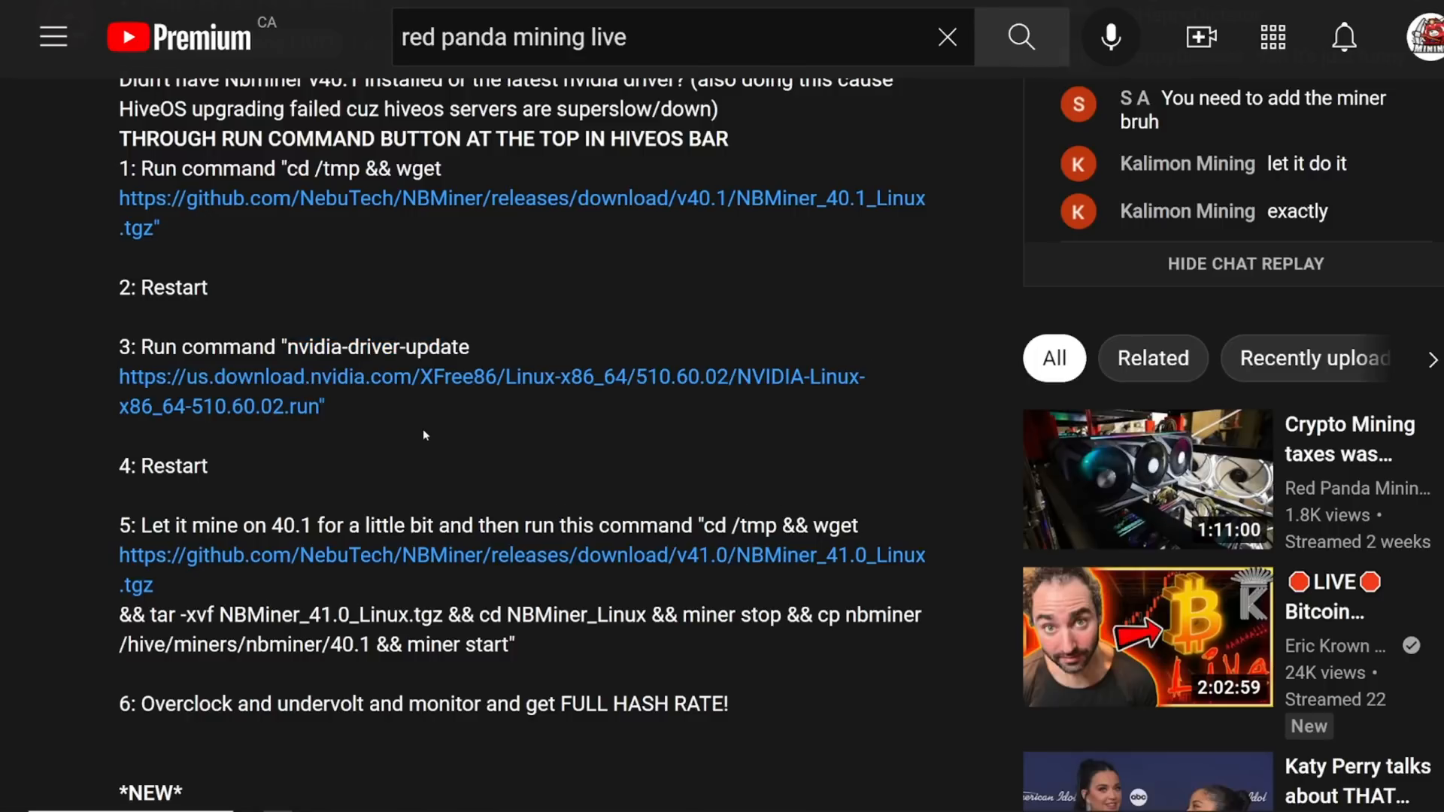
# - Scroll the description to the step 5 NBMiner 41.0 install command and select it
pyautogui.scroll(-3)
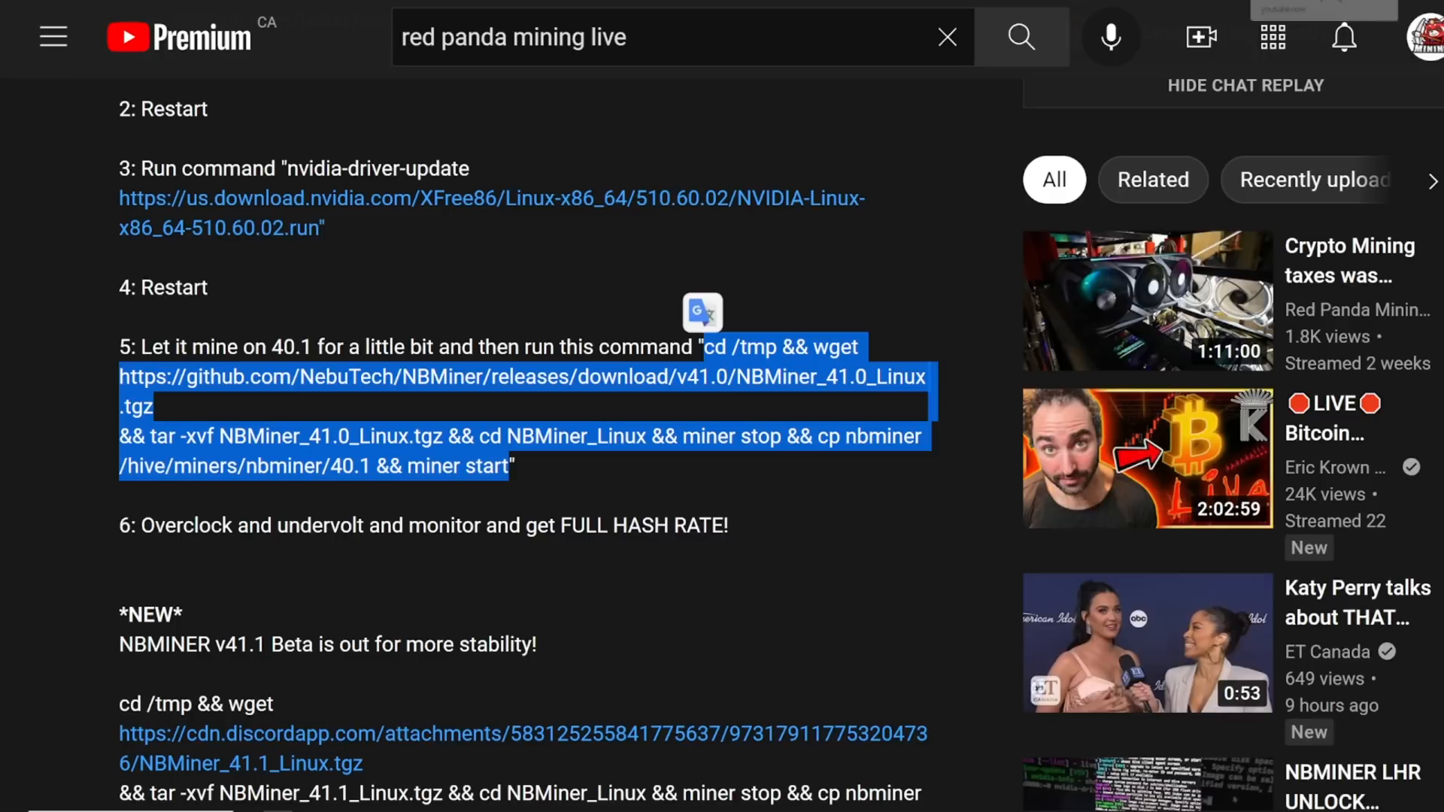
pyautogui.click(276, 390)
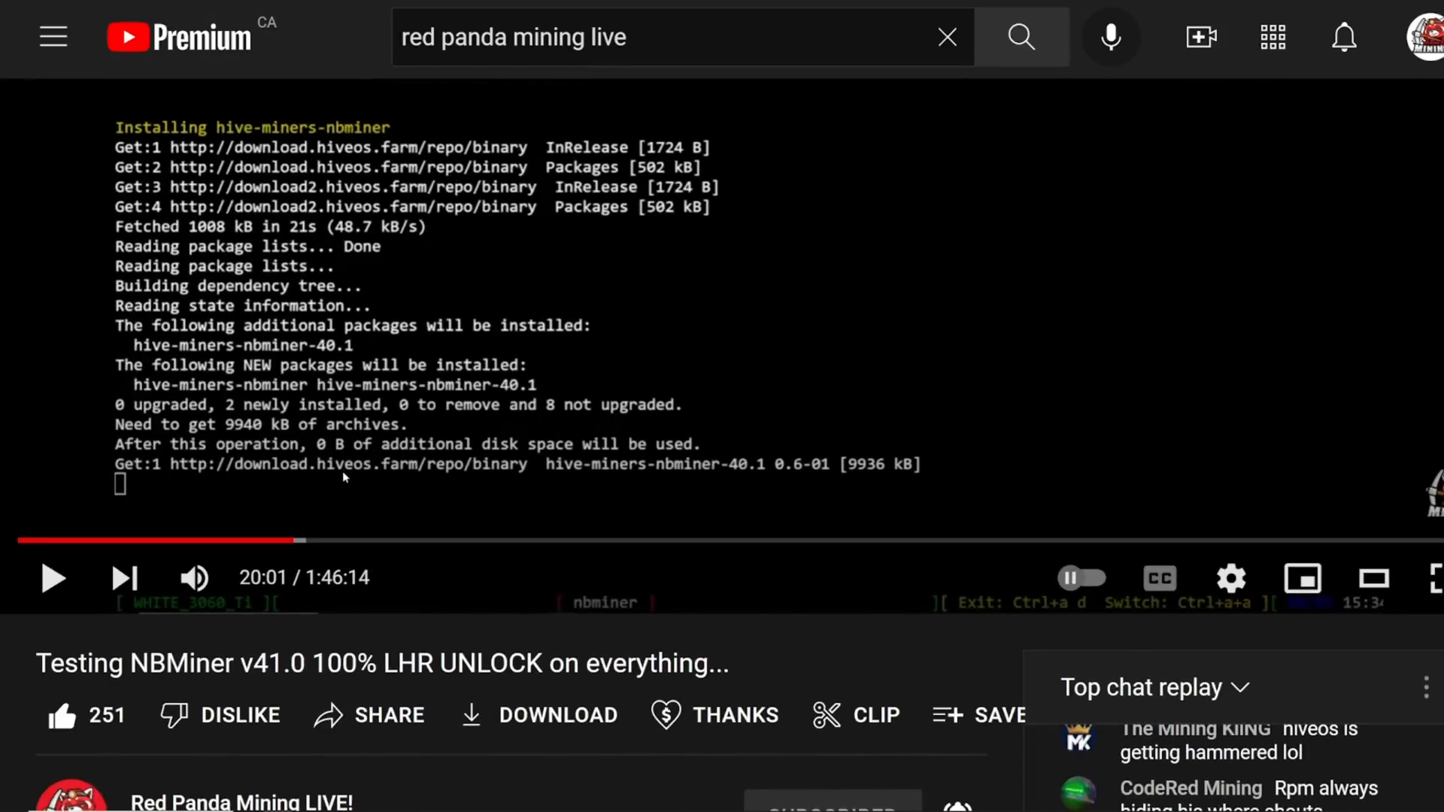
pyautogui.moveTo(772, 188)
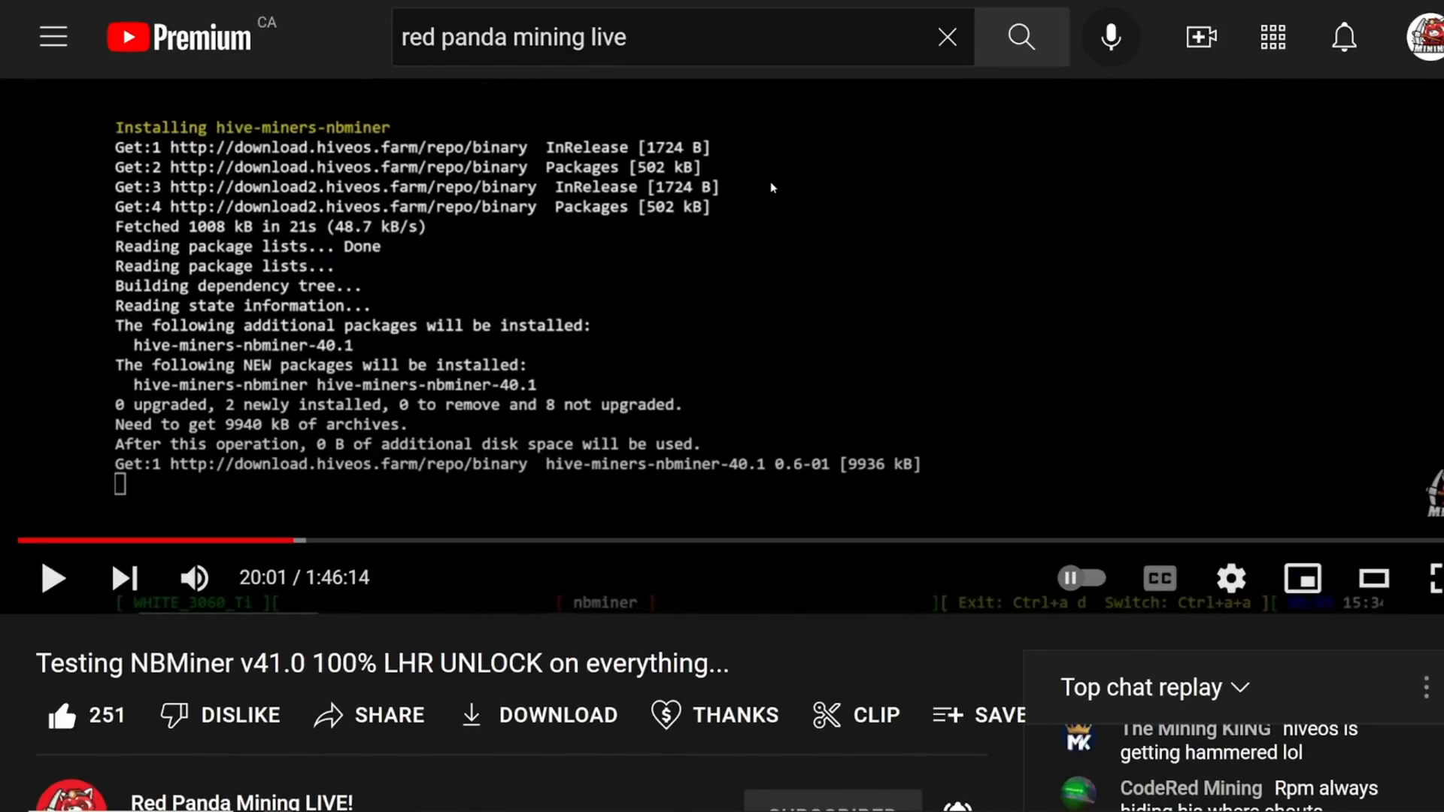
pyautogui.moveTo(768, 189)
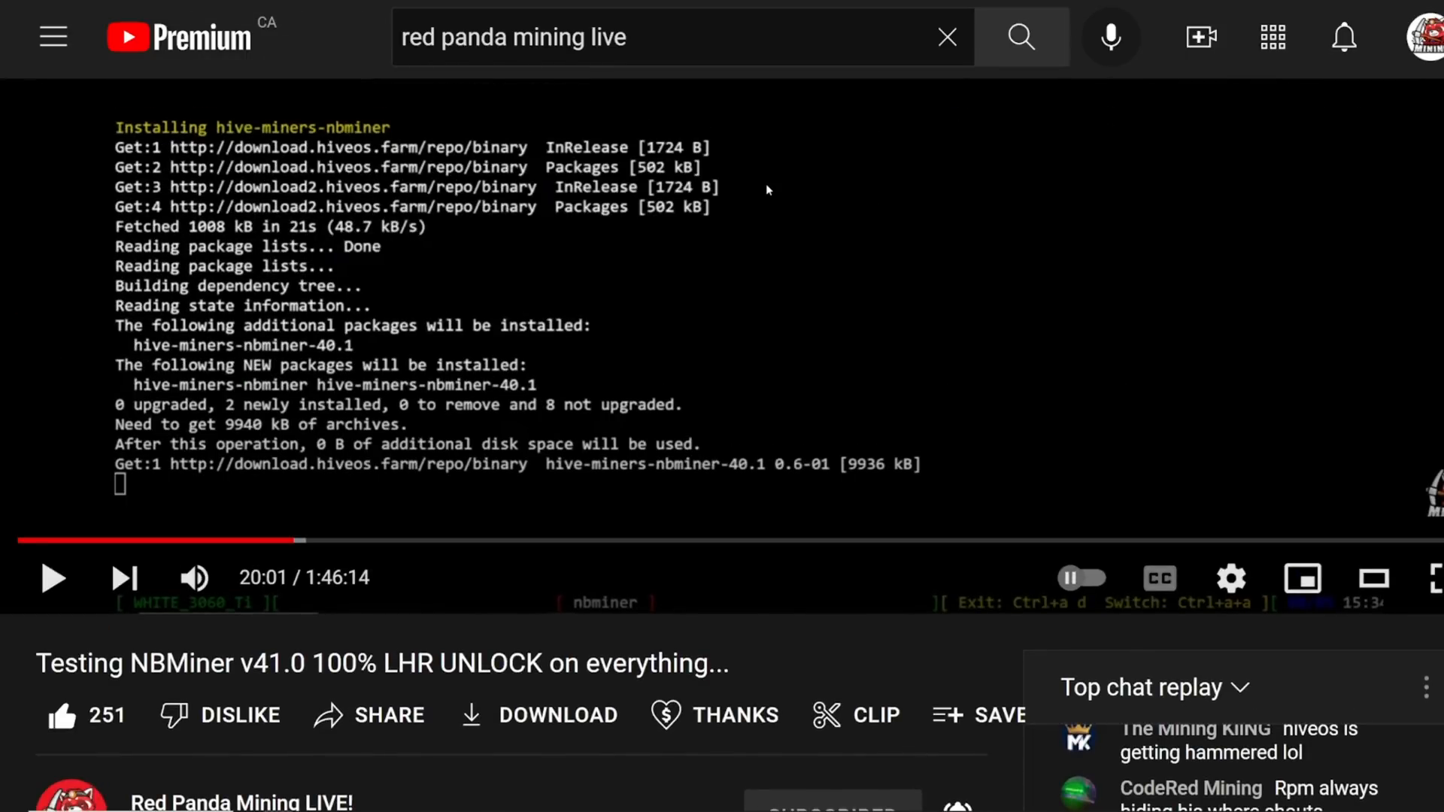
pyautogui.scroll(-3)
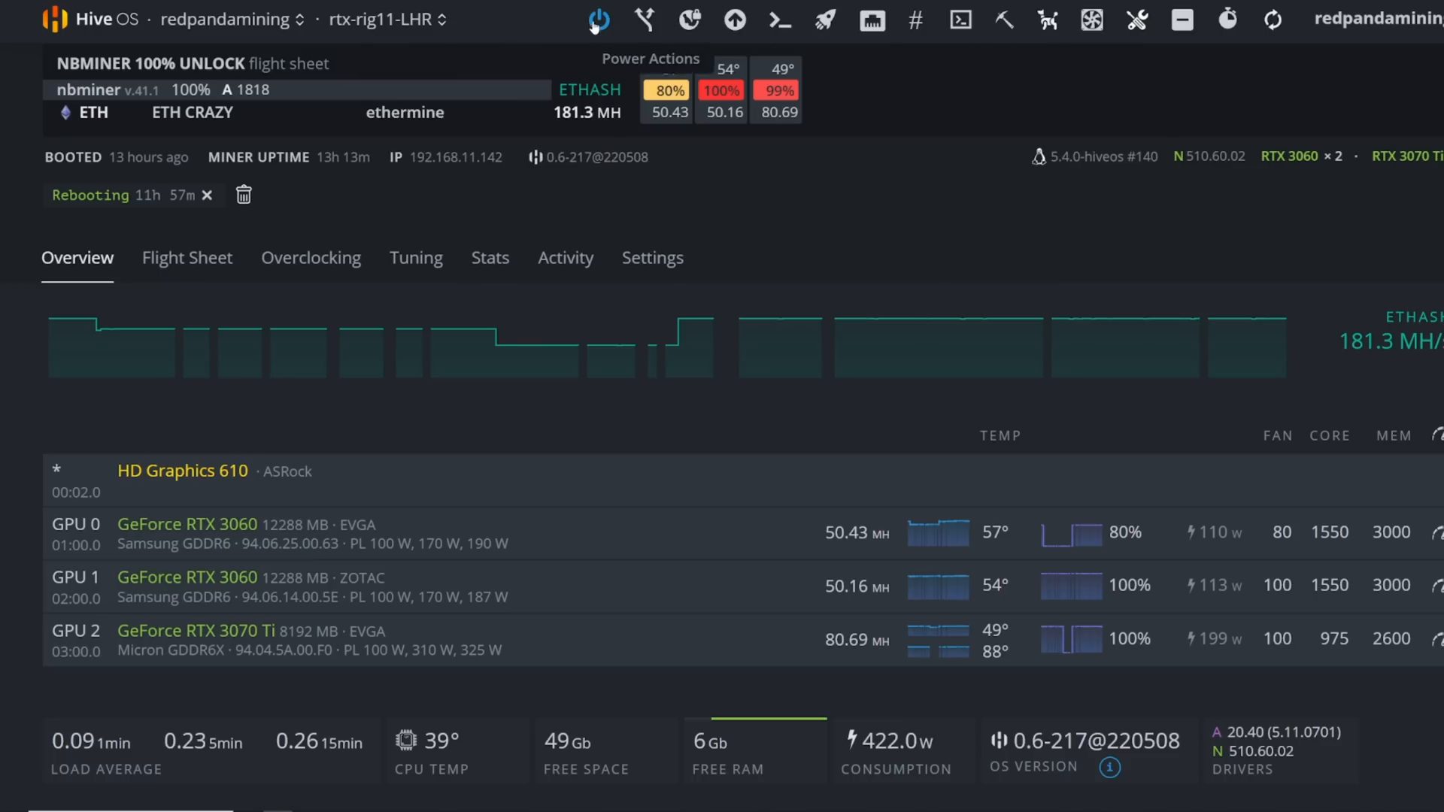
pyautogui.moveTo(525, 25)
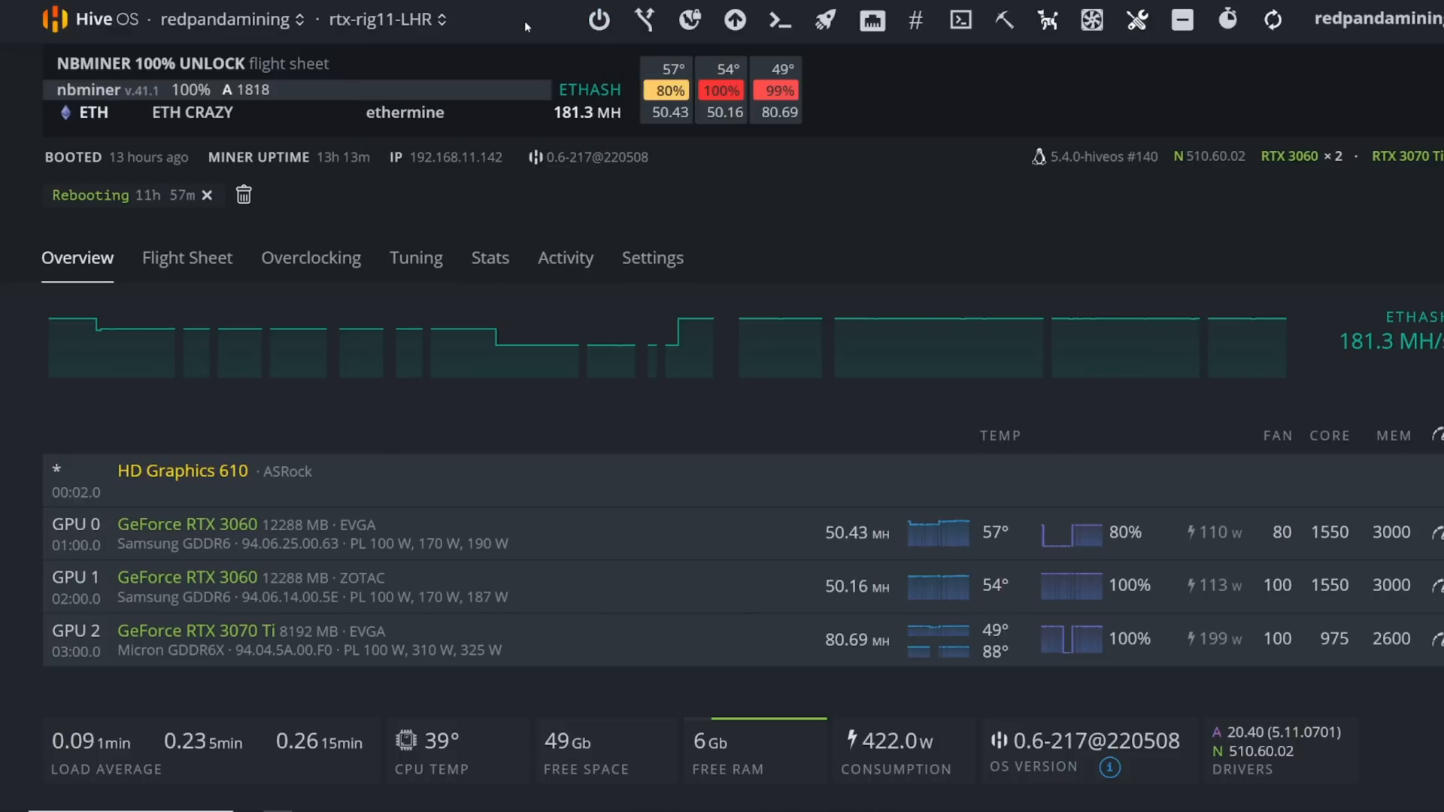
pyautogui.moveTo(771, 197)
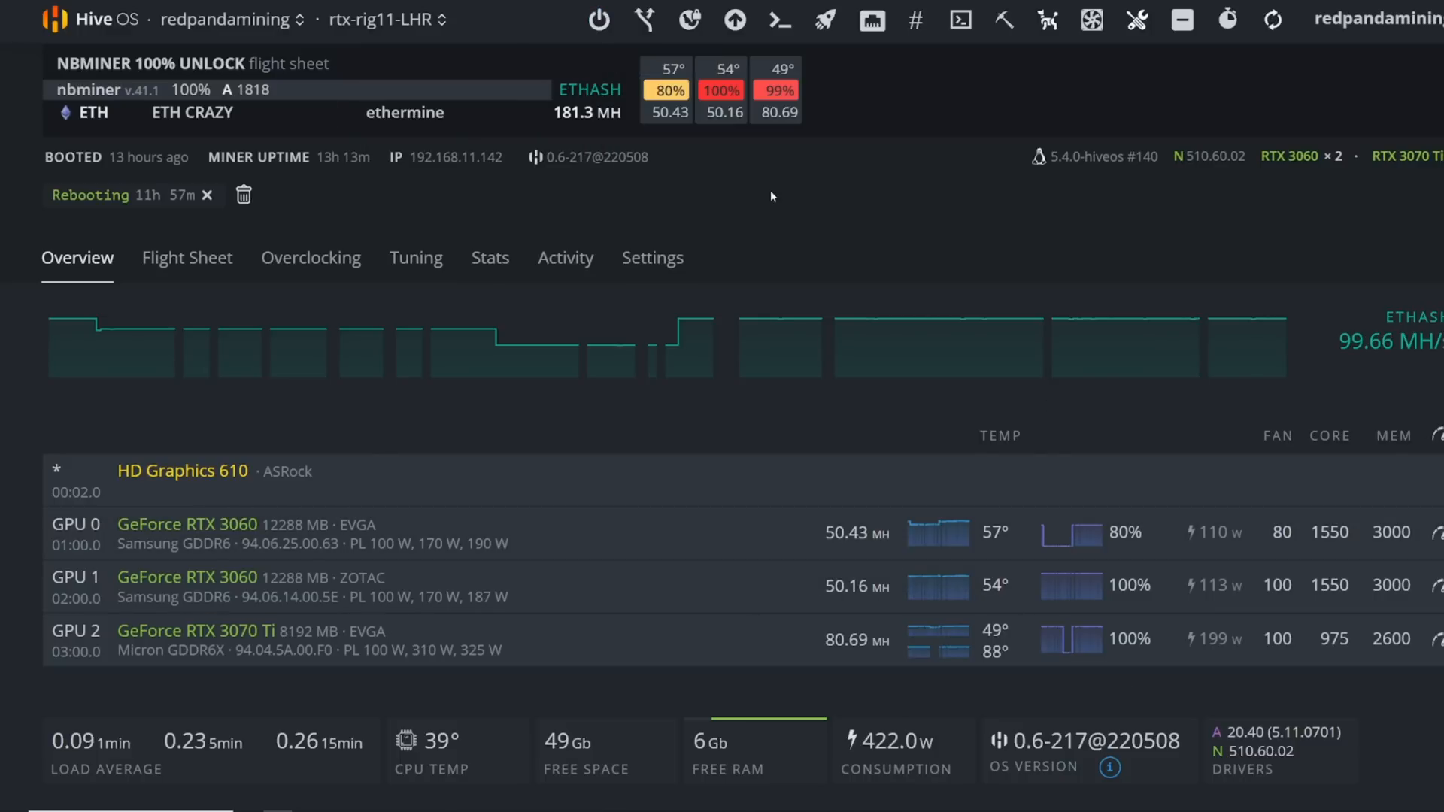
# - Switch to OctominerB09 (312.5 MH/s), then open the T-Rex 0.26.0 LHR unlock post
pyautogui.click(380, 20)
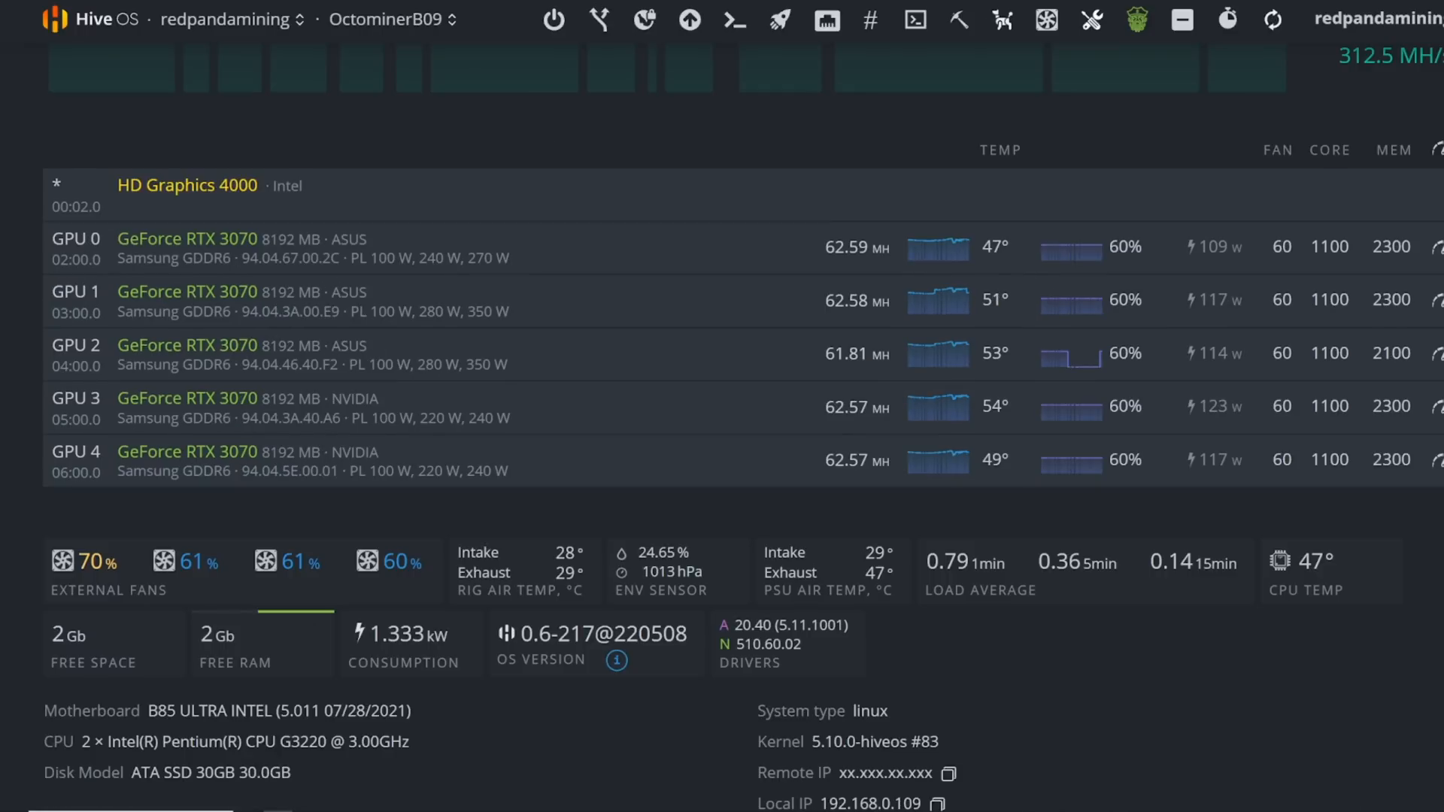
pyautogui.click(388, 20)
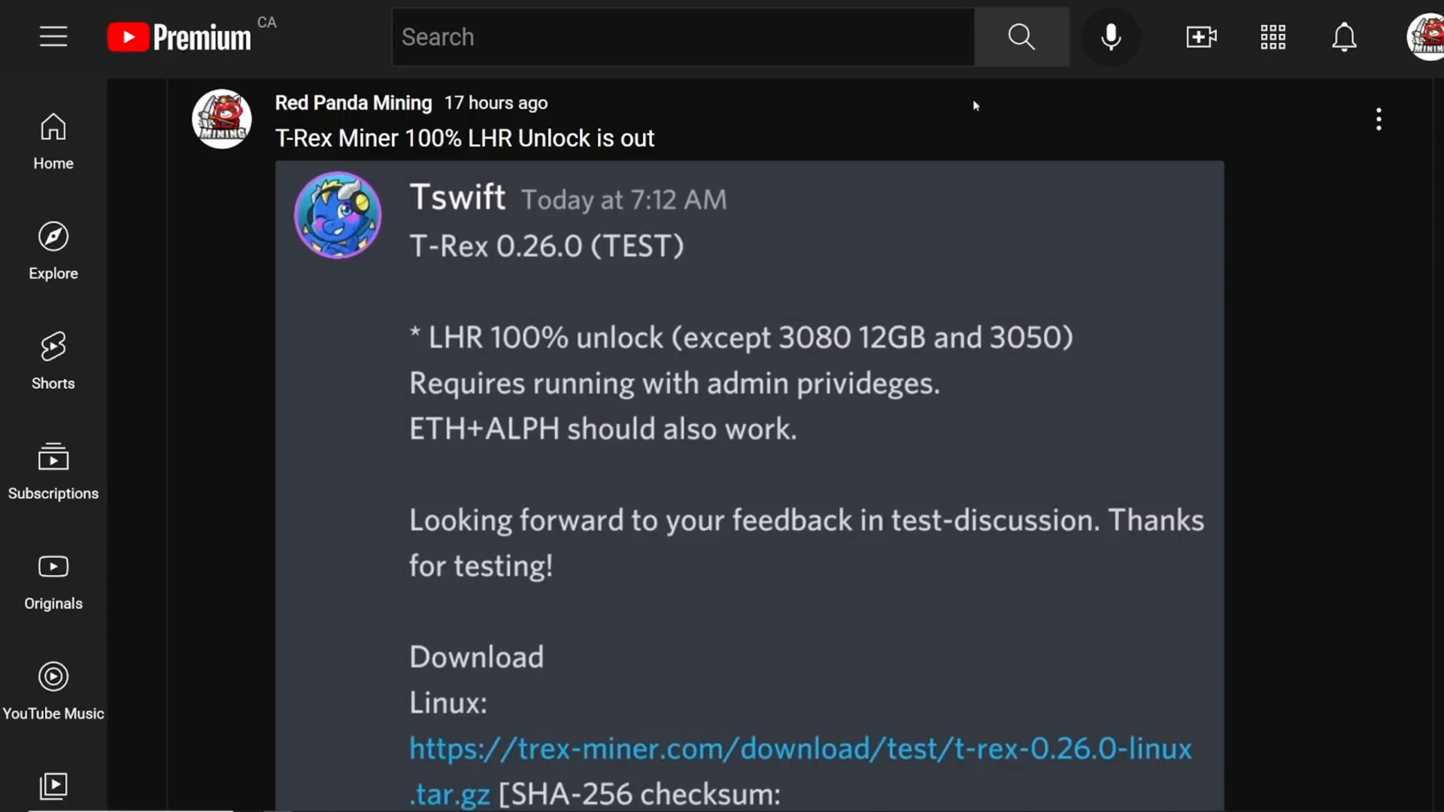
pyautogui.moveTo(642, 452)
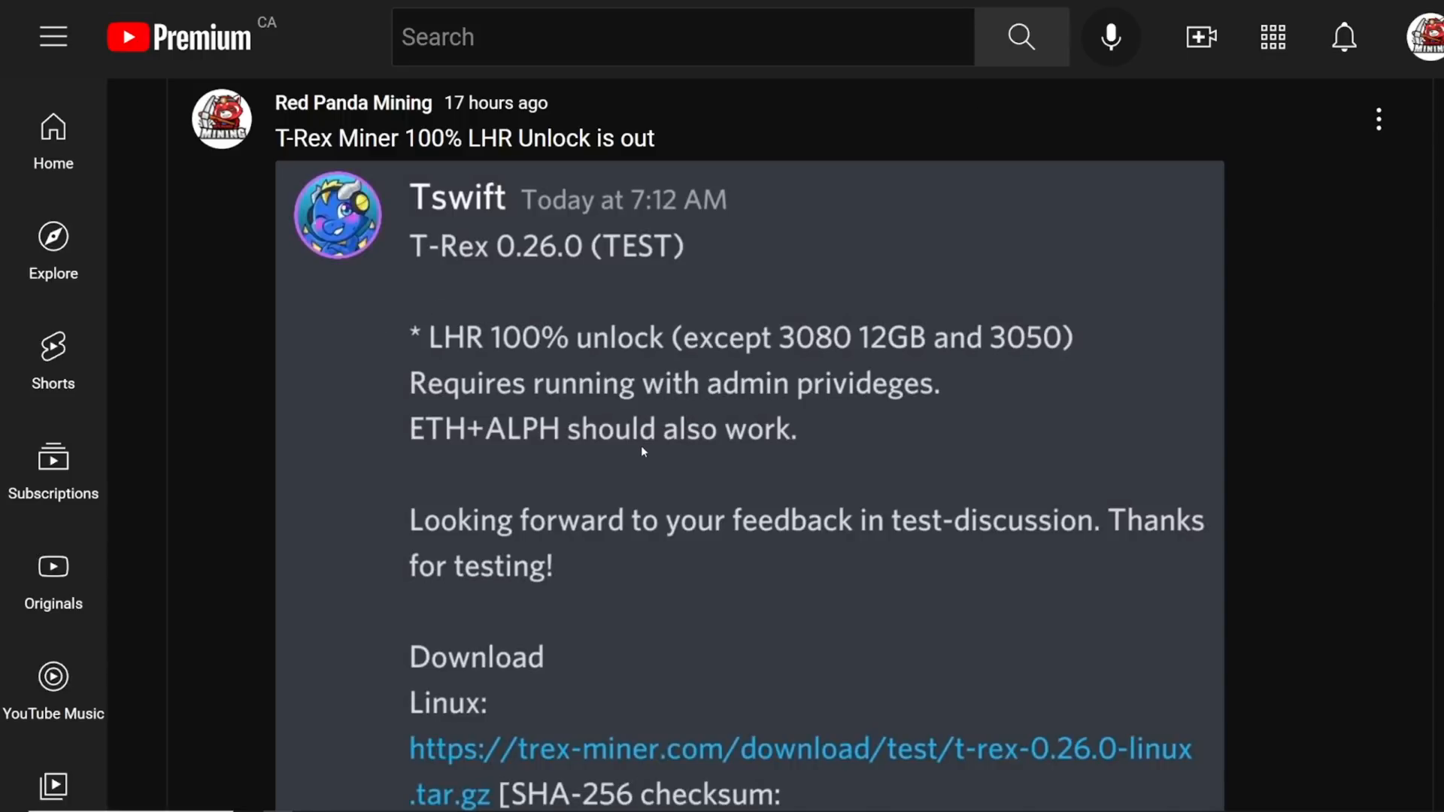
pyautogui.moveTo(646, 454)
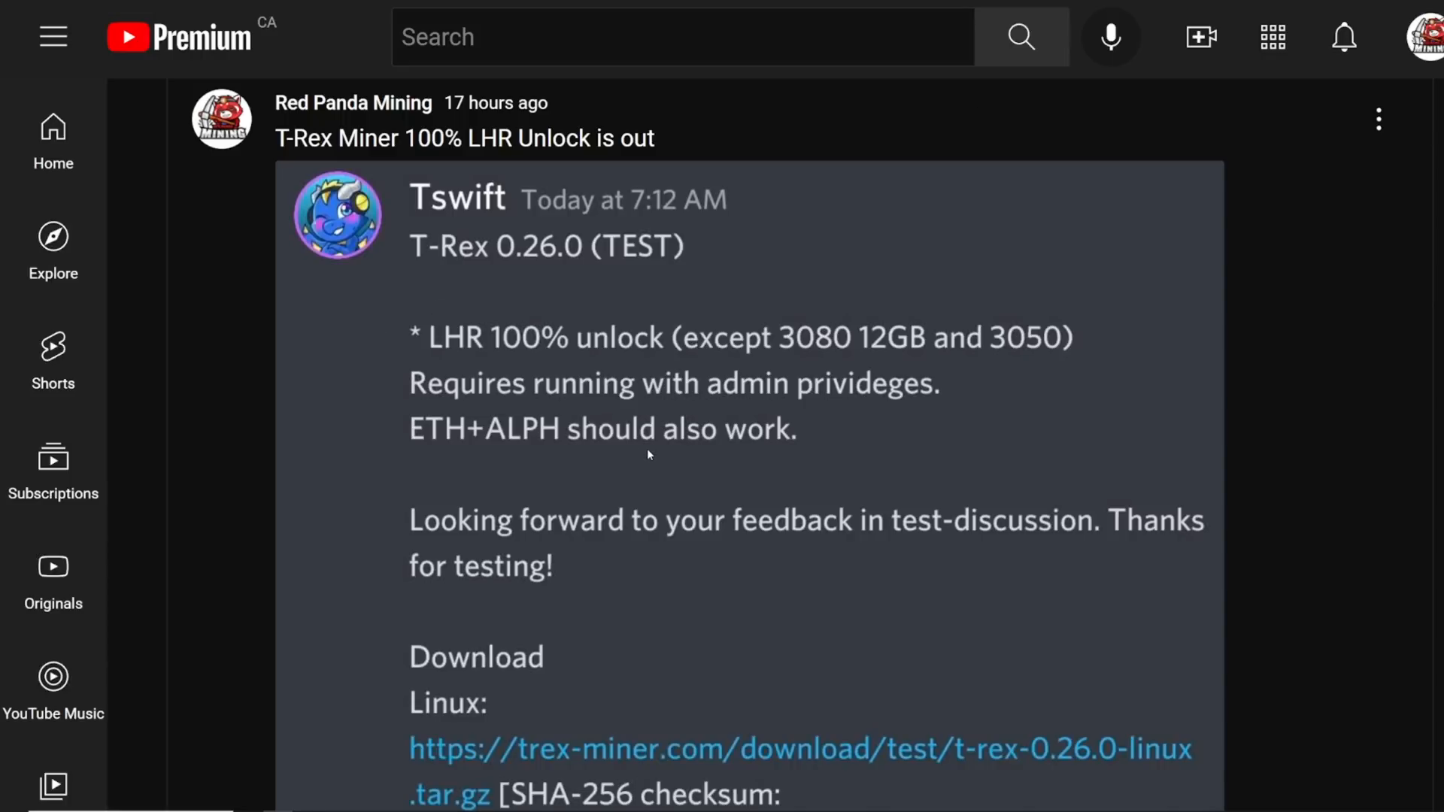
pyautogui.scroll(-3)
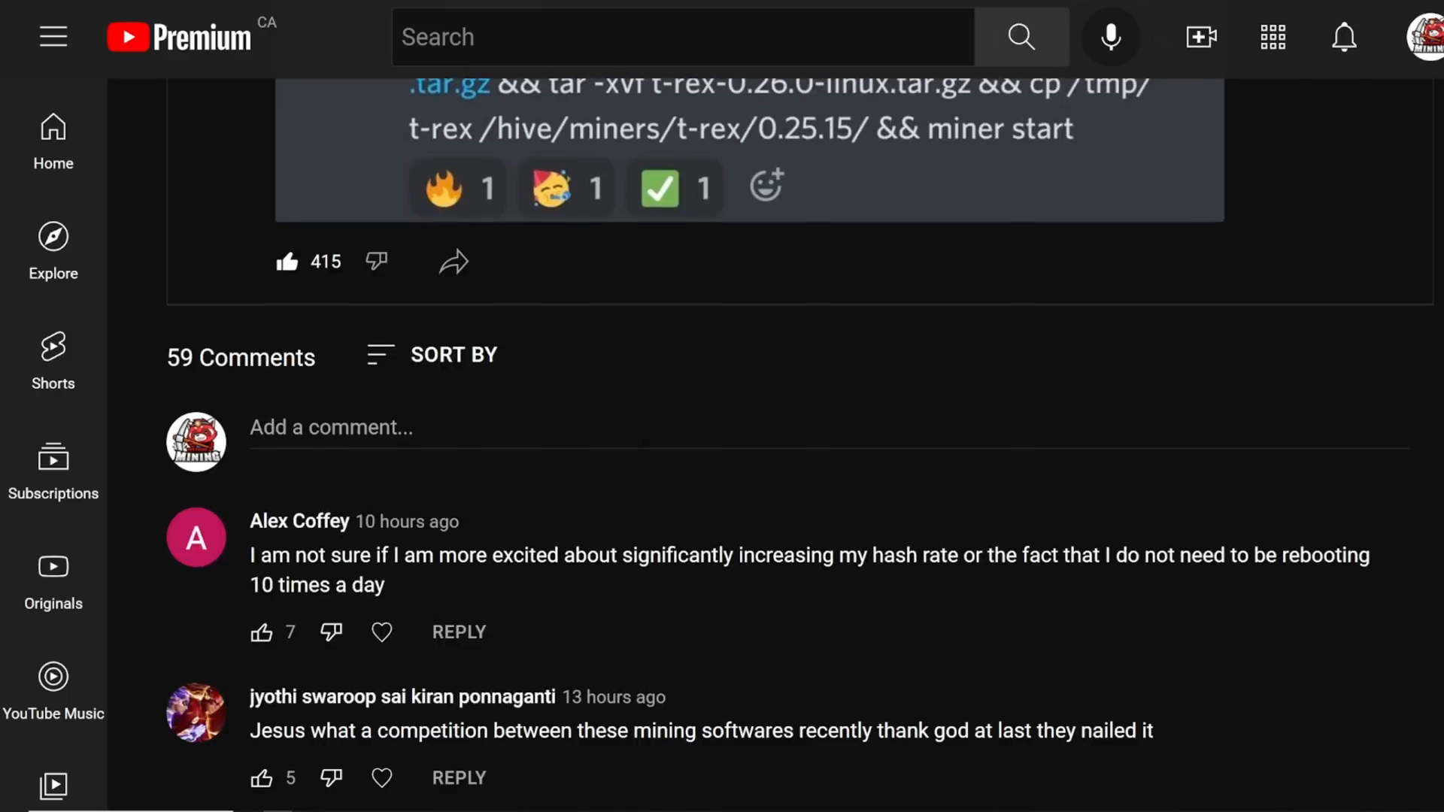
pyautogui.scroll(-3)
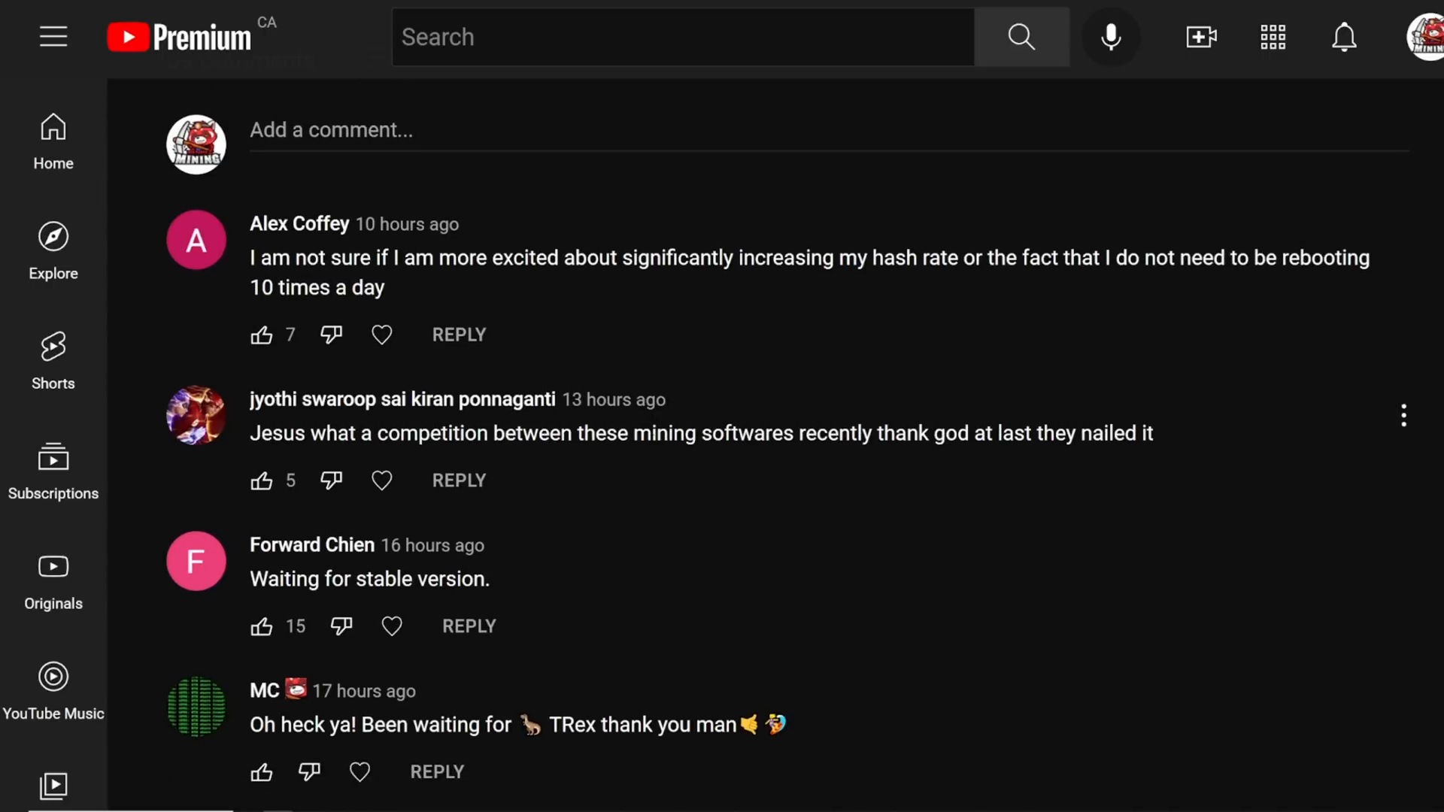
pyautogui.scroll(-3)
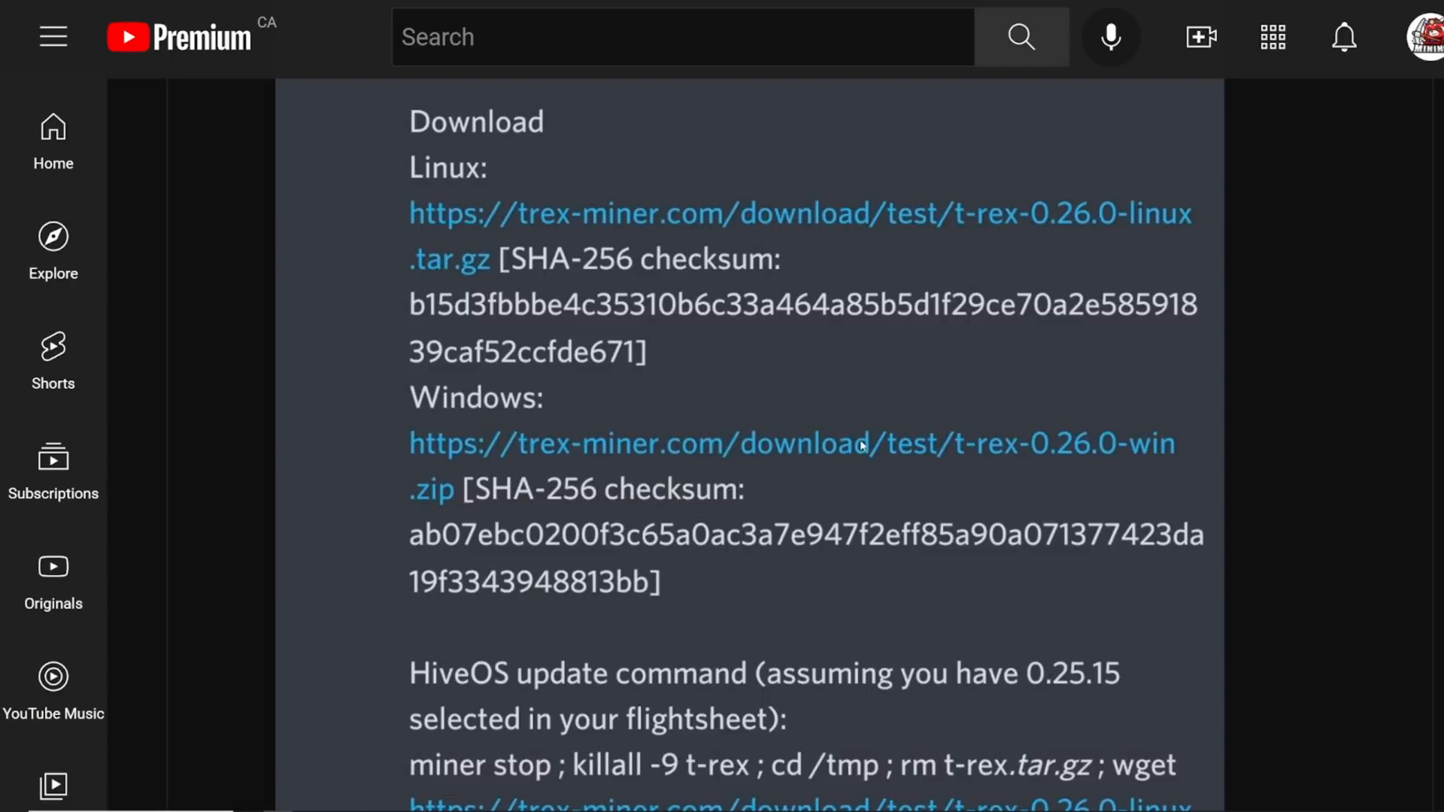
pyautogui.scroll(-3)
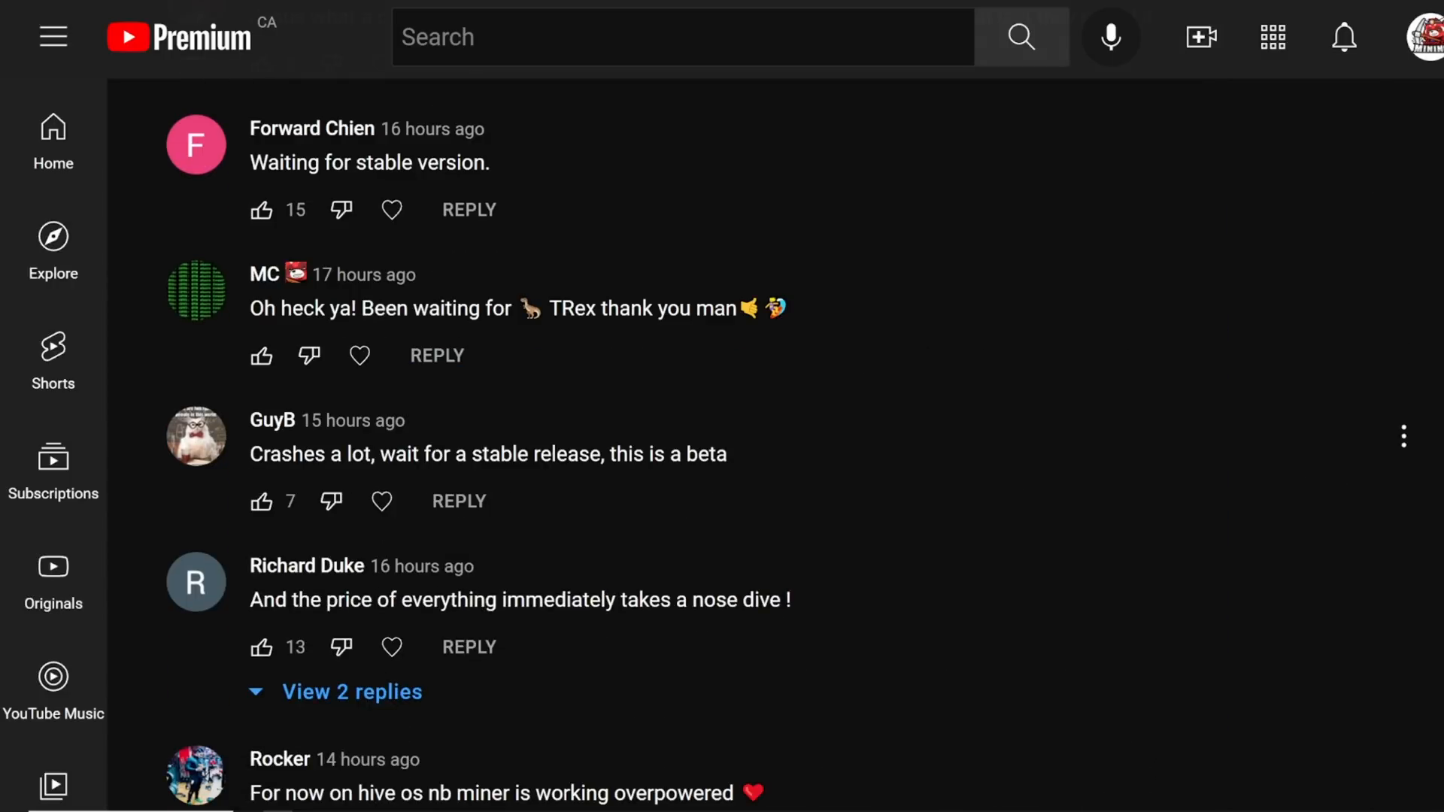
pyautogui.moveTo(532, 561)
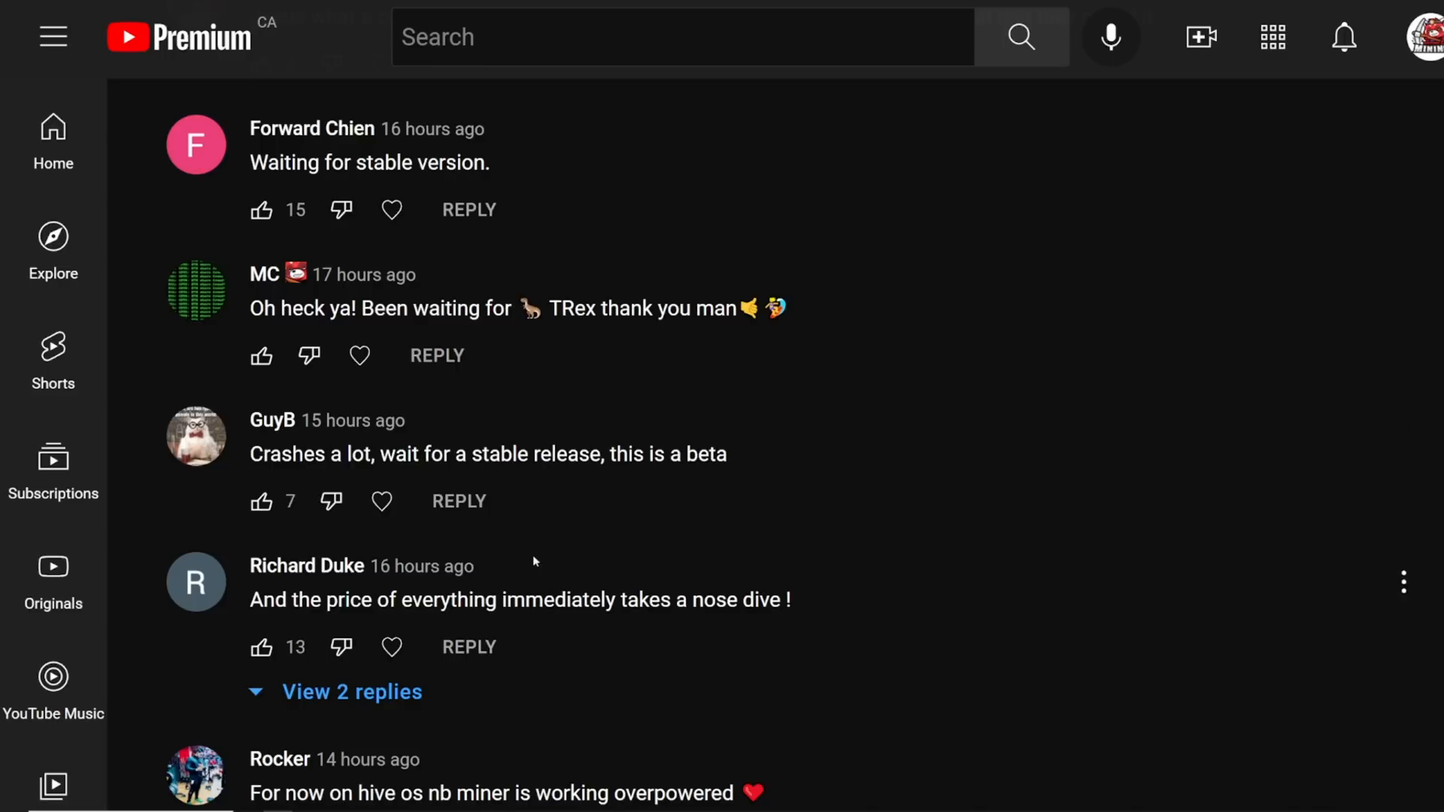
pyautogui.scroll(-3)
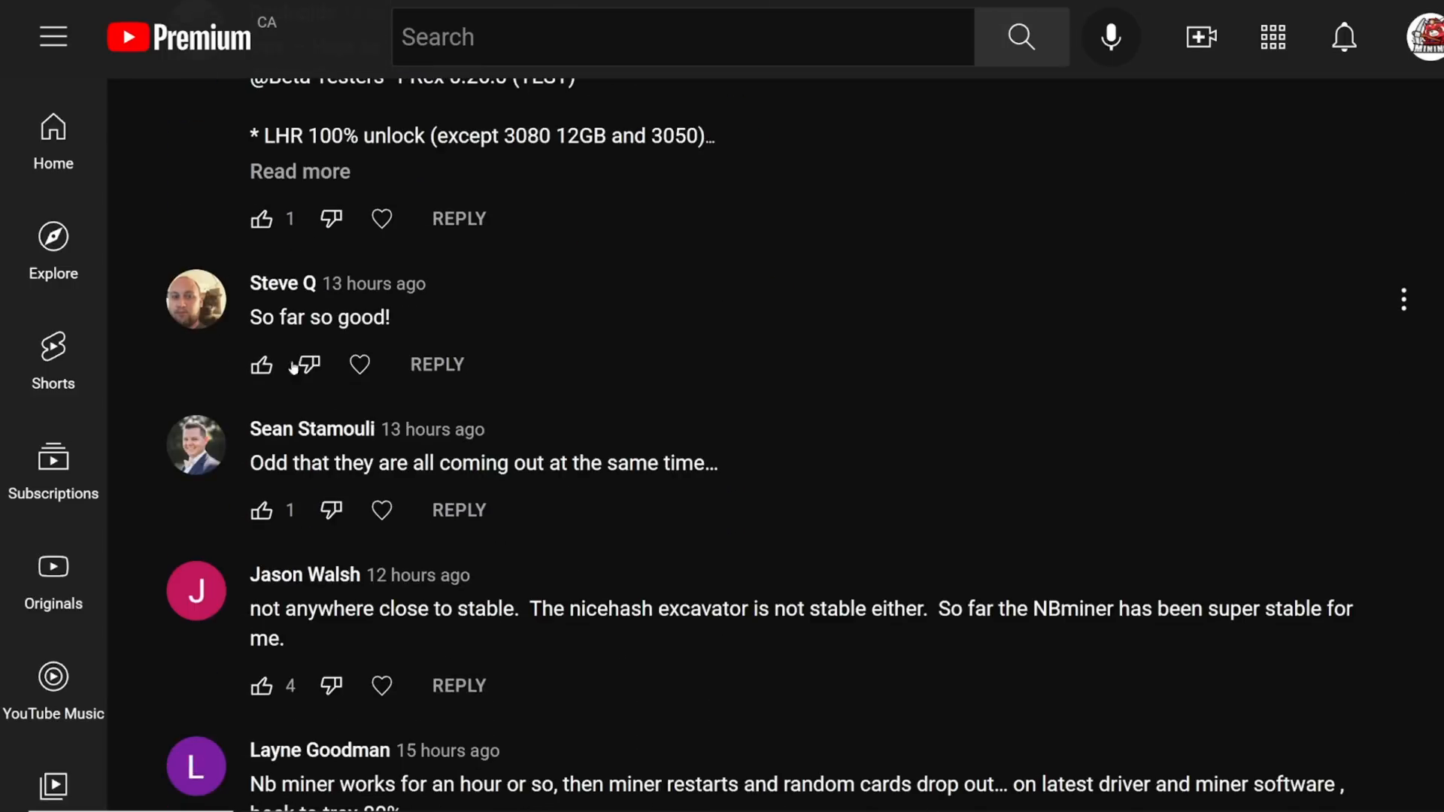
pyautogui.moveTo(295, 366)
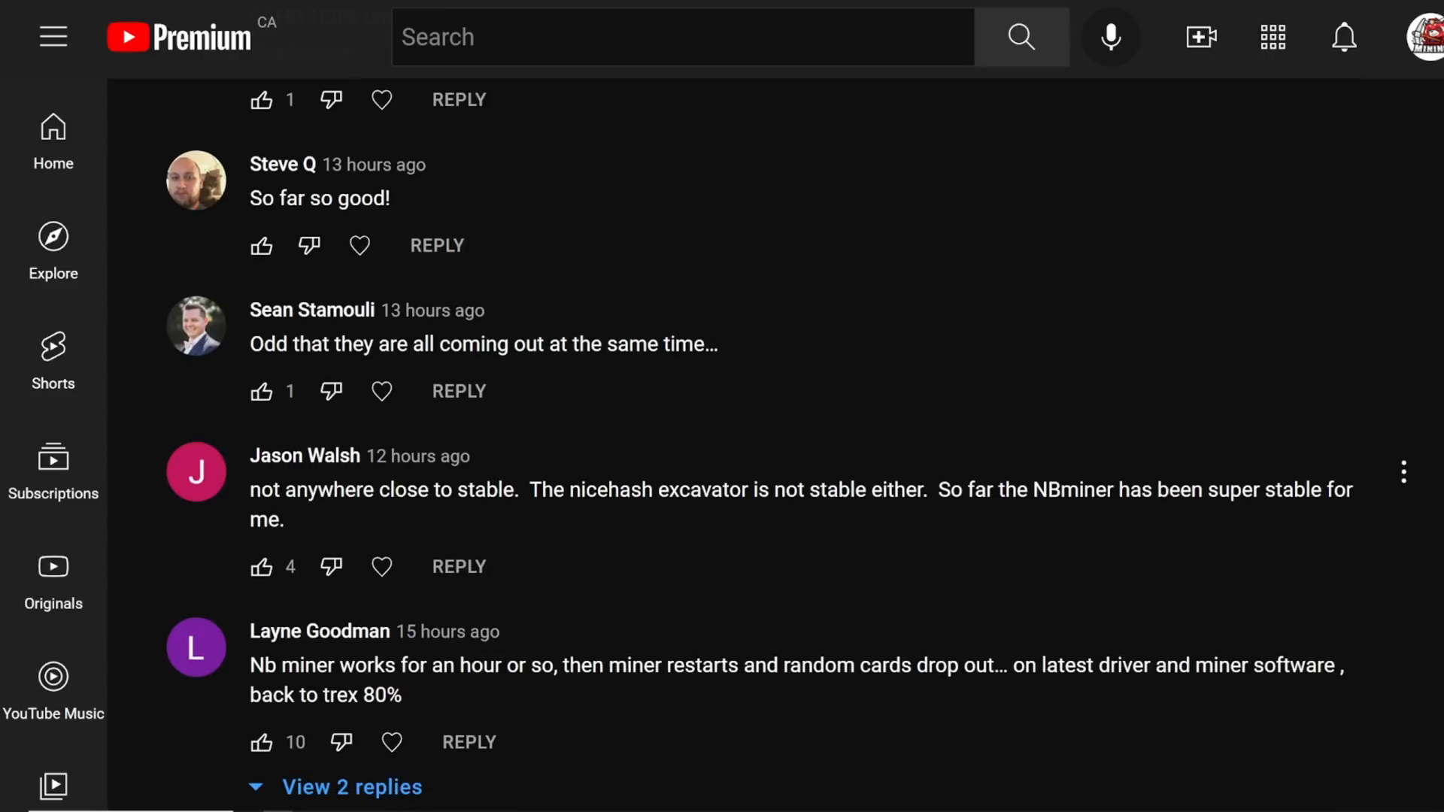
pyautogui.scroll(-3)
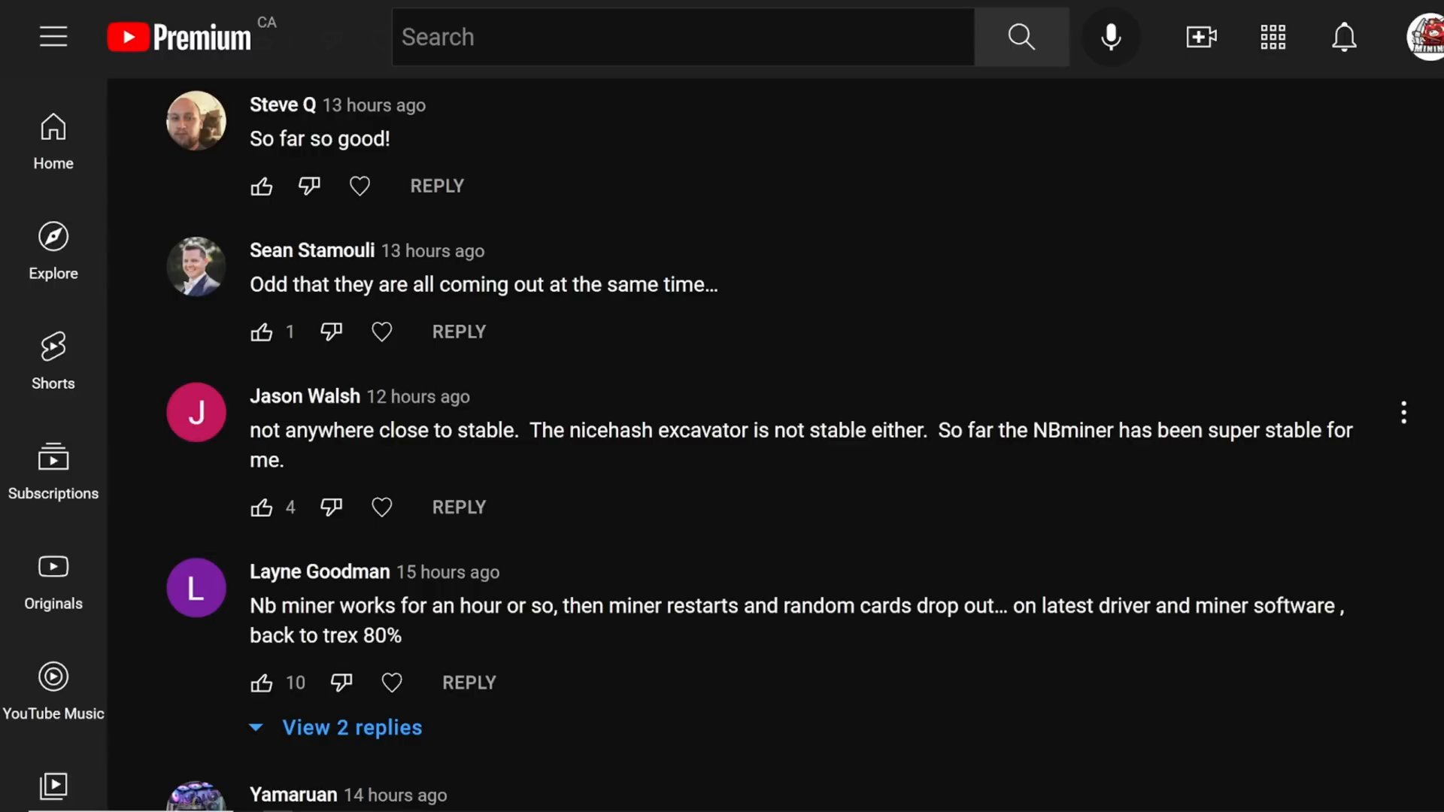
pyautogui.moveTo(720, 472)
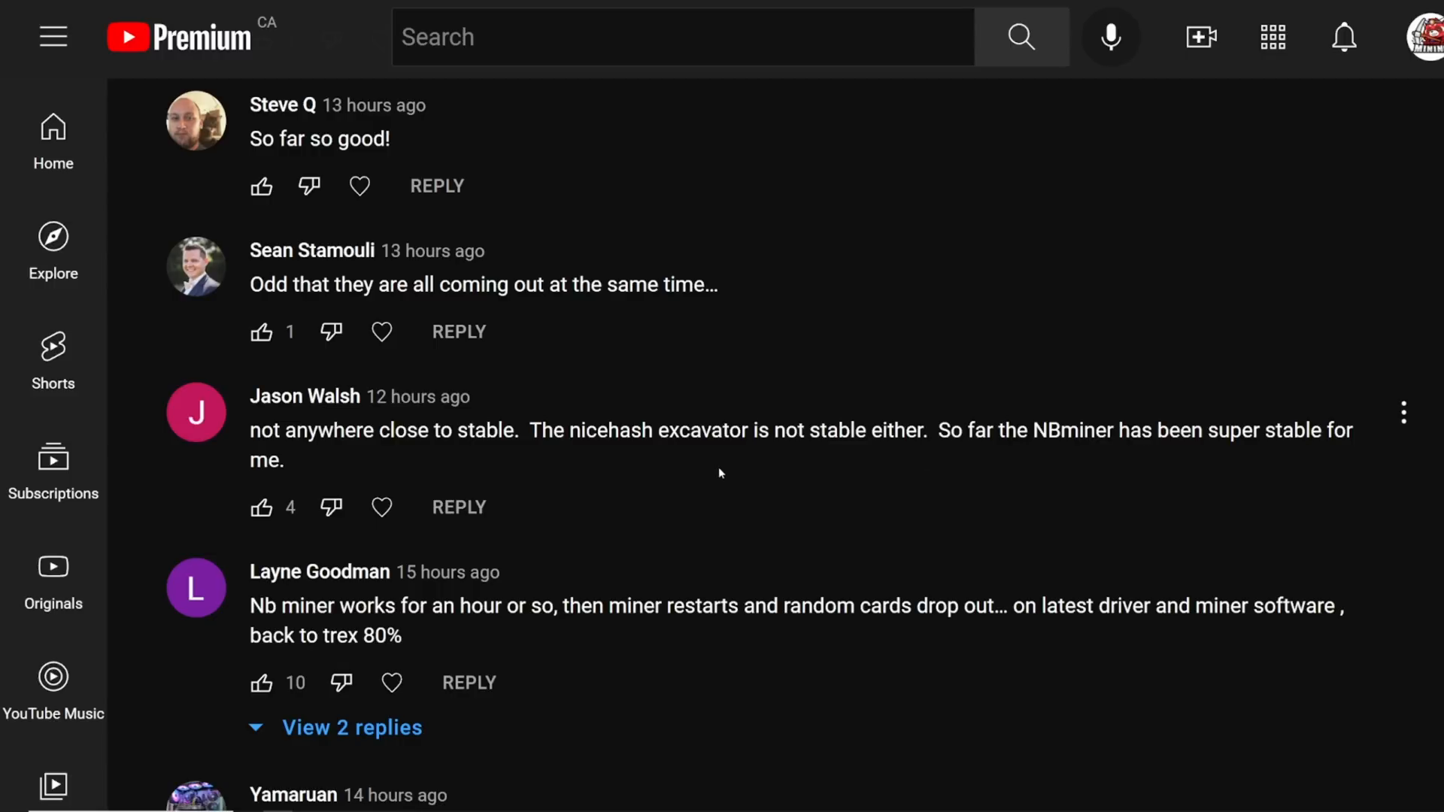
pyautogui.moveTo(714, 461)
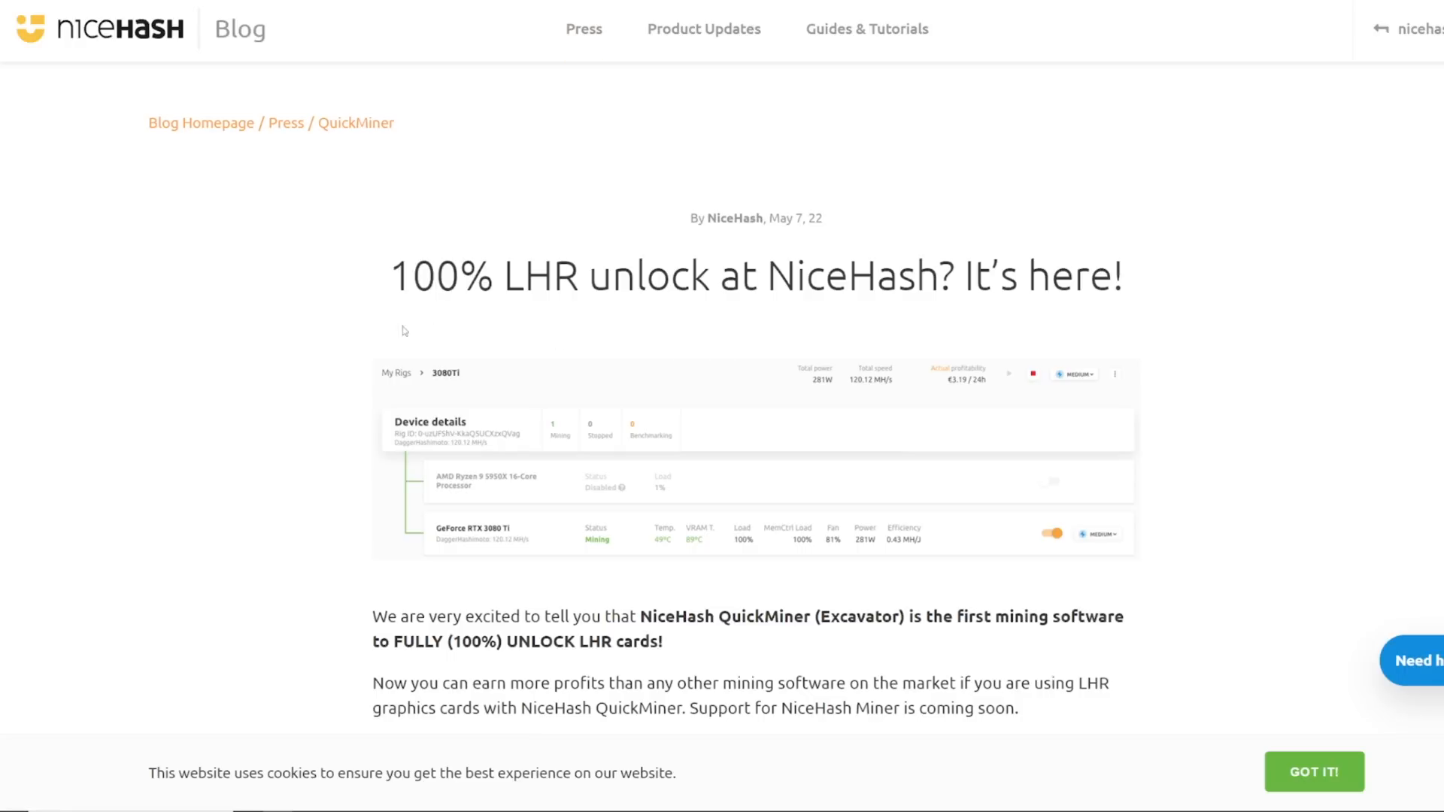
pyautogui.moveTo(423, 321)
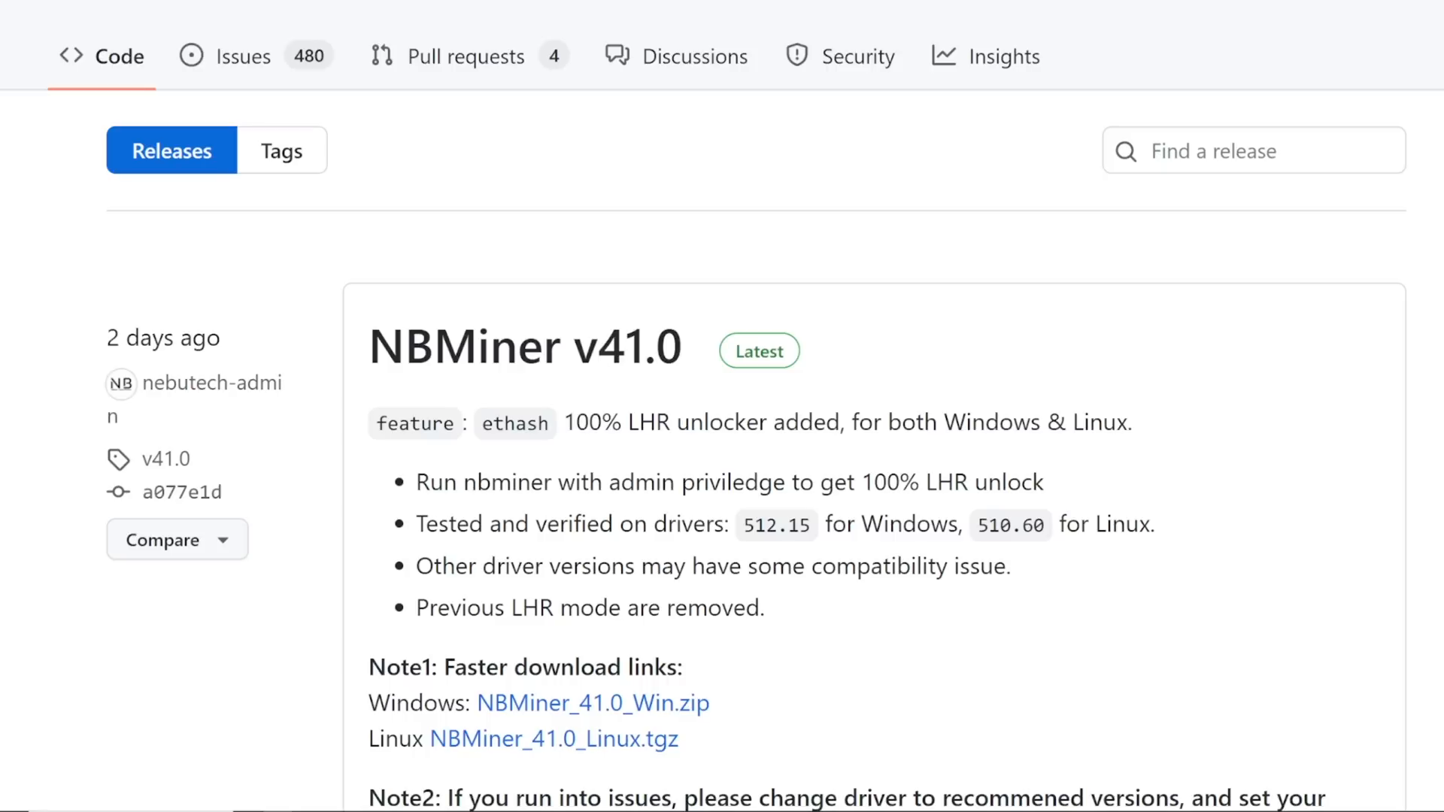
# - Scroll through the NiceHash LHR unlock post and NBMiner v41.0 release notes
pyautogui.scroll(-3)
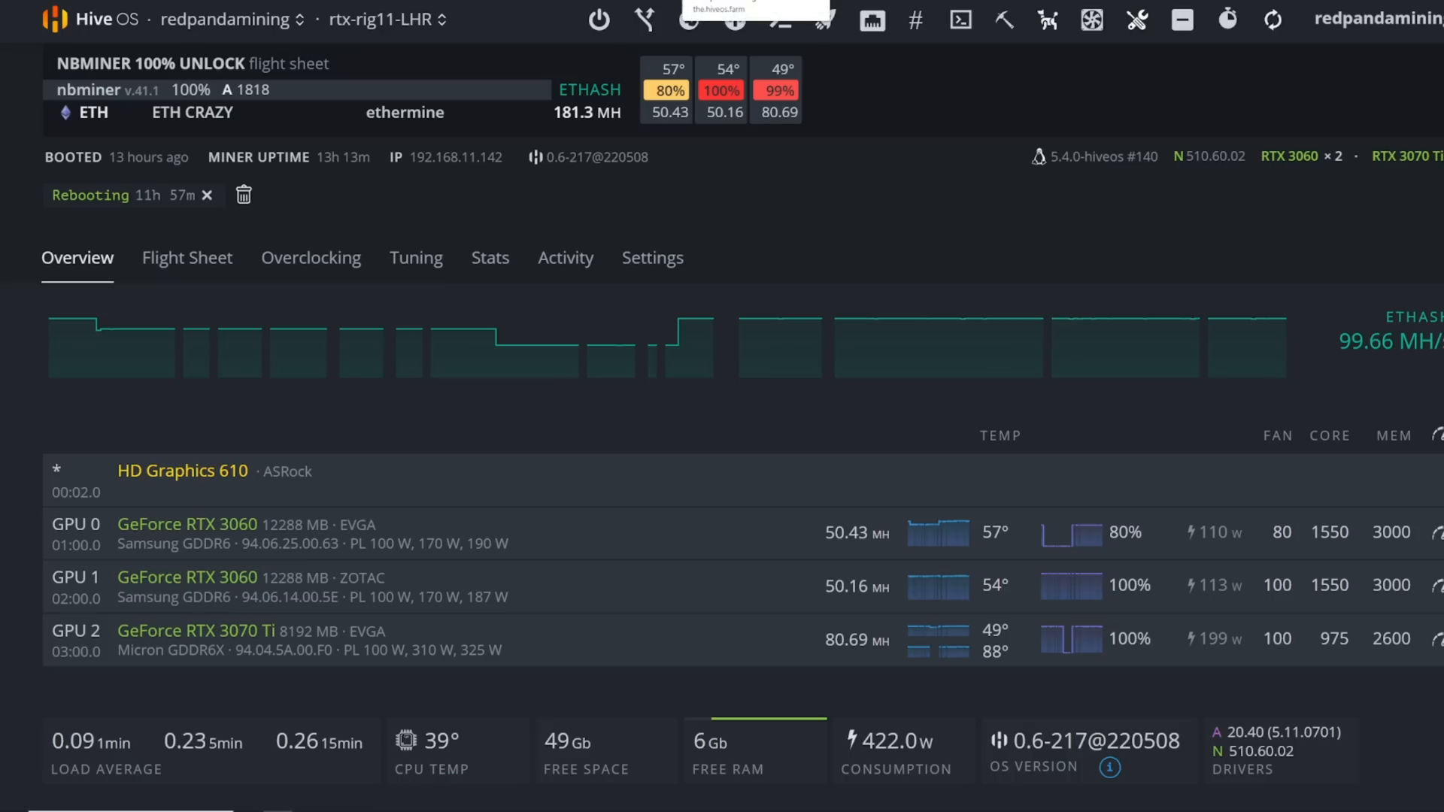
# - Glance at Octominer-06 at 625.4 MH/s, then return to rtx-rig11-LHR at 181.3 MH/s
pyautogui.click(427, 20)
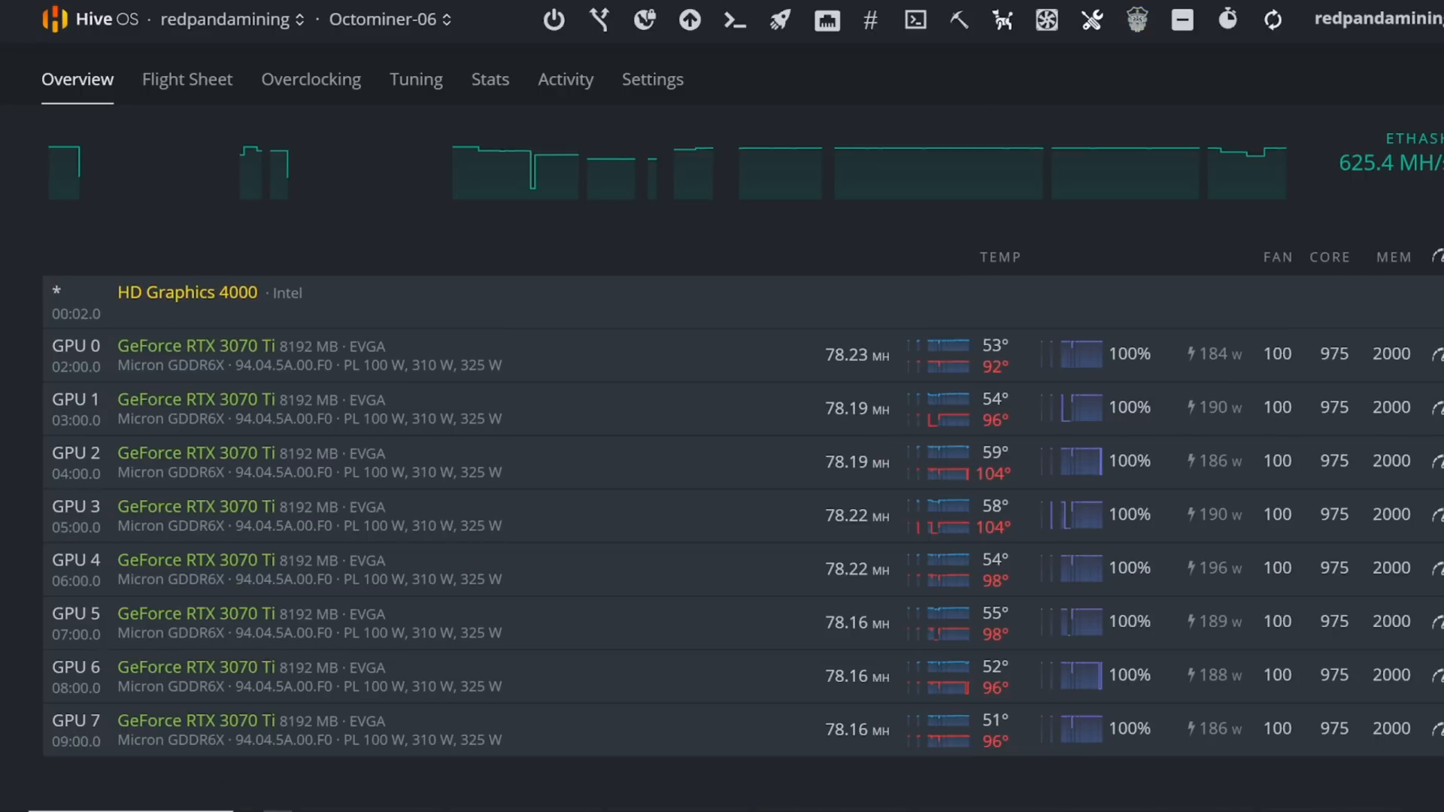
pyautogui.click(383, 19)
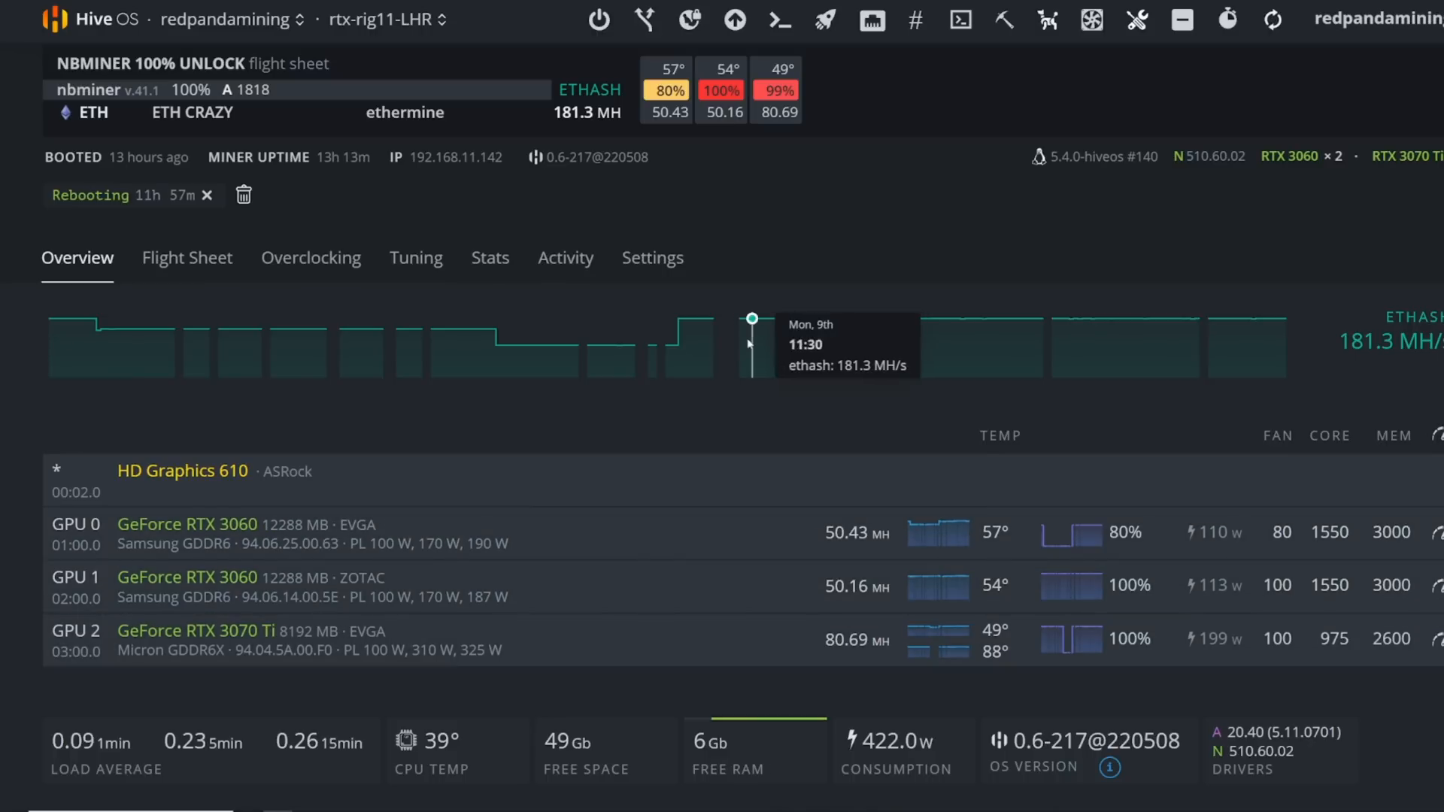
pyautogui.moveTo(541, 350)
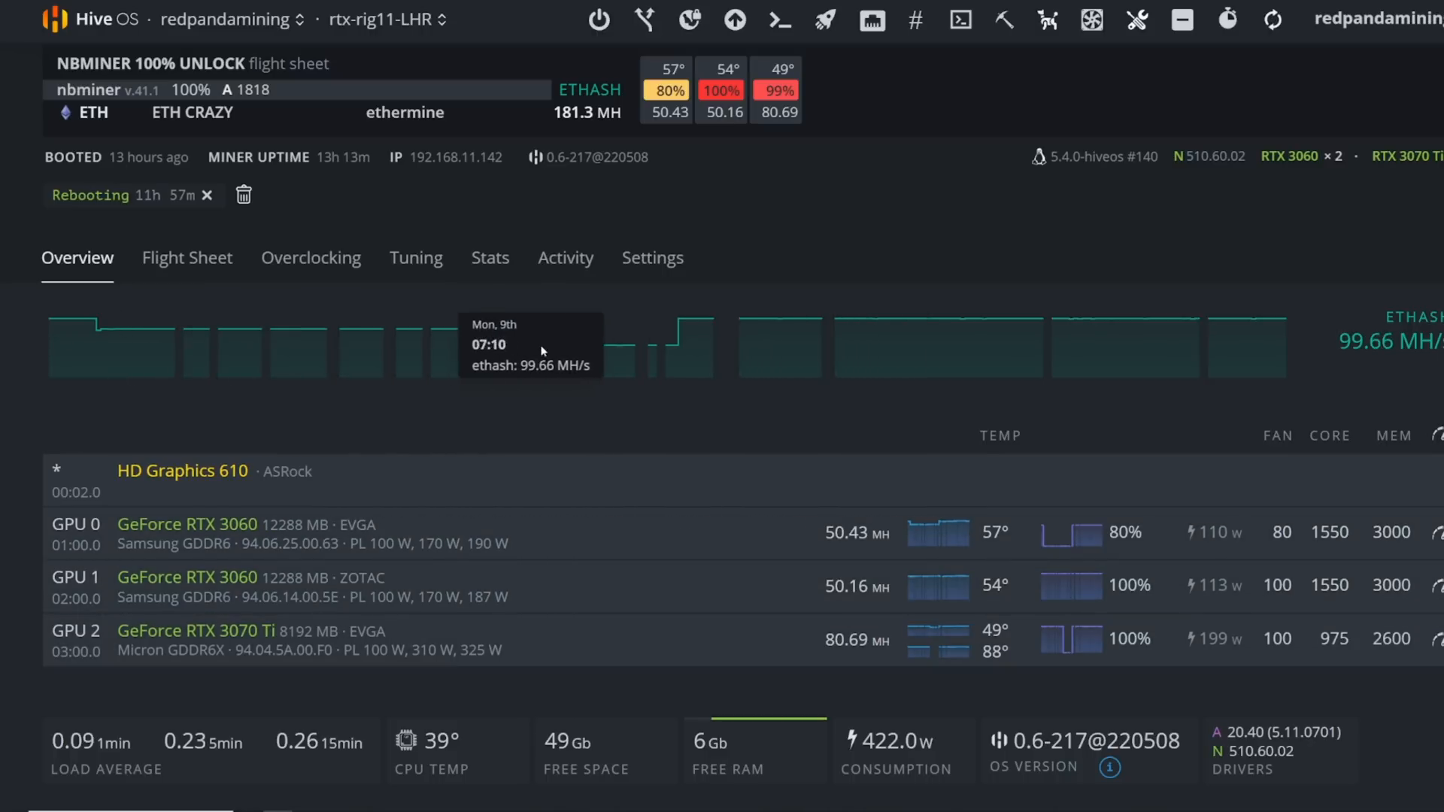
pyautogui.moveTo(521, 347)
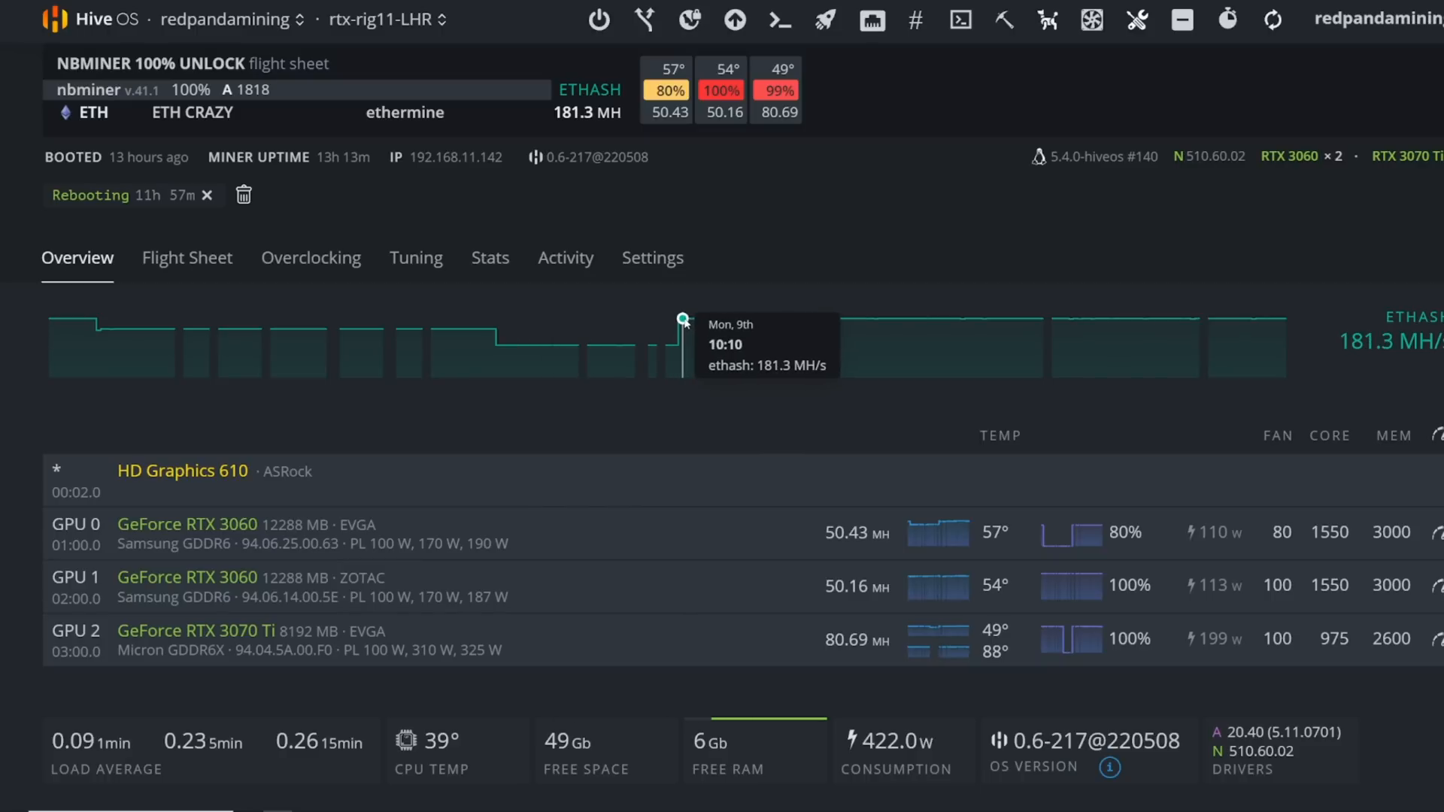
pyautogui.moveTo(962, 324)
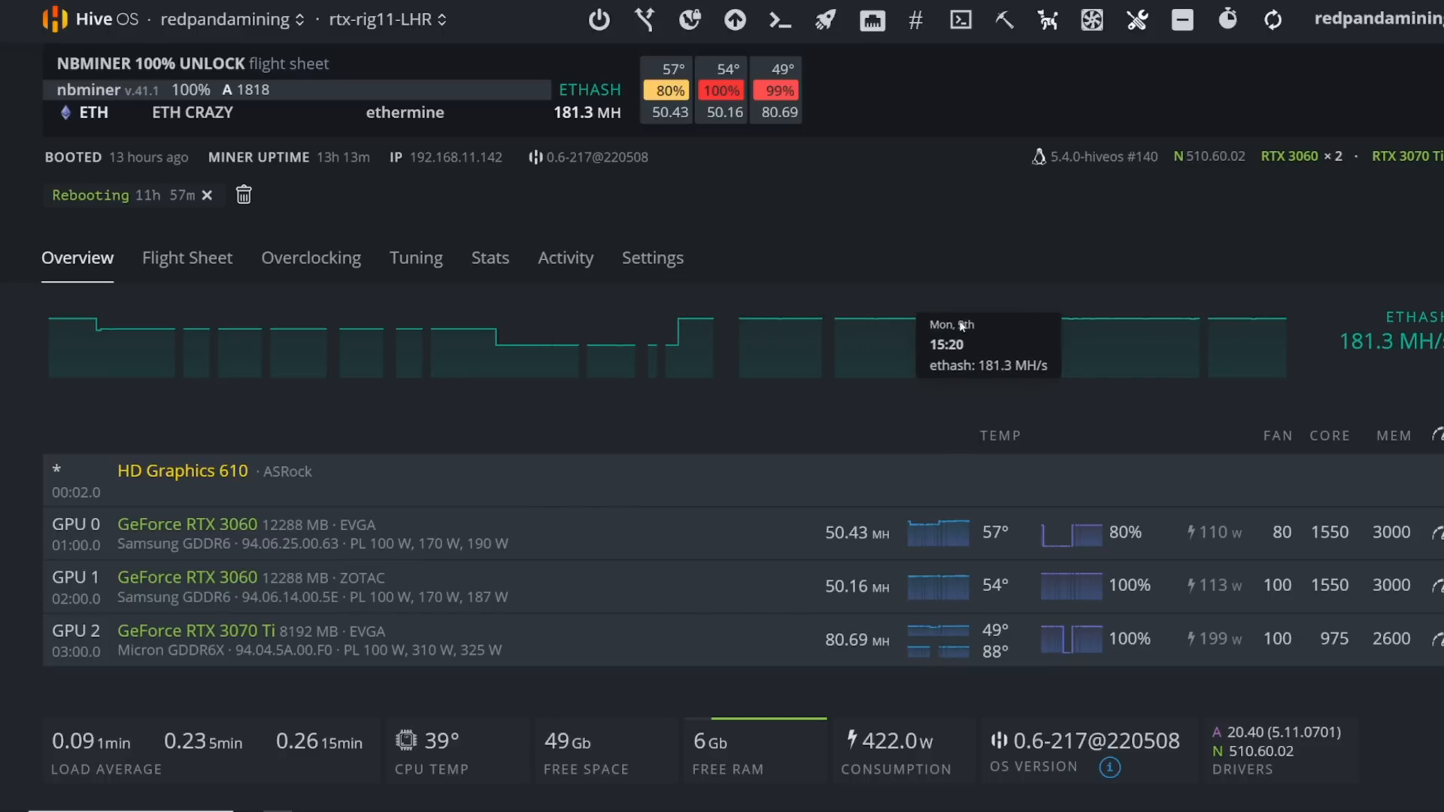
pyautogui.moveTo(1017, 358)
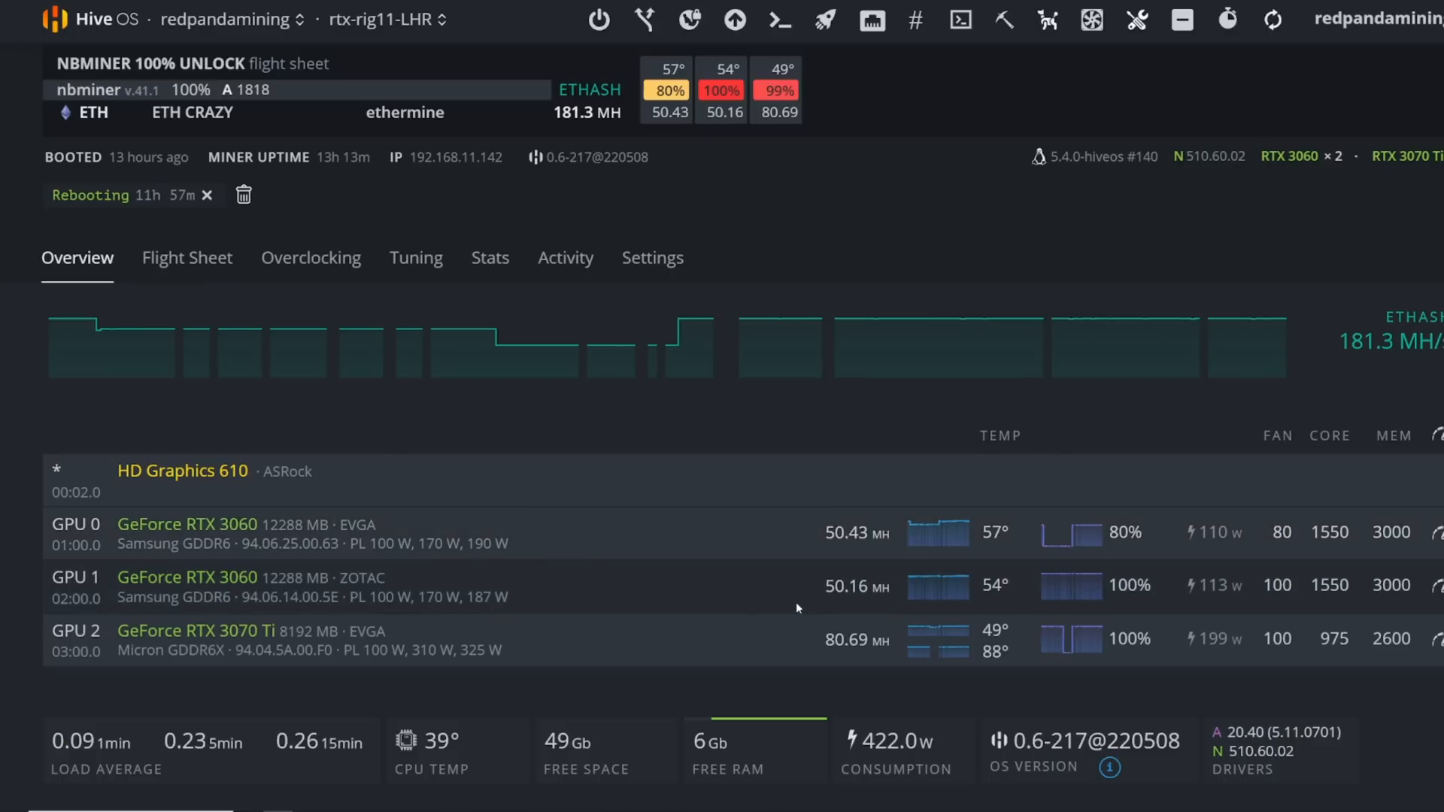
pyautogui.moveTo(660, 505)
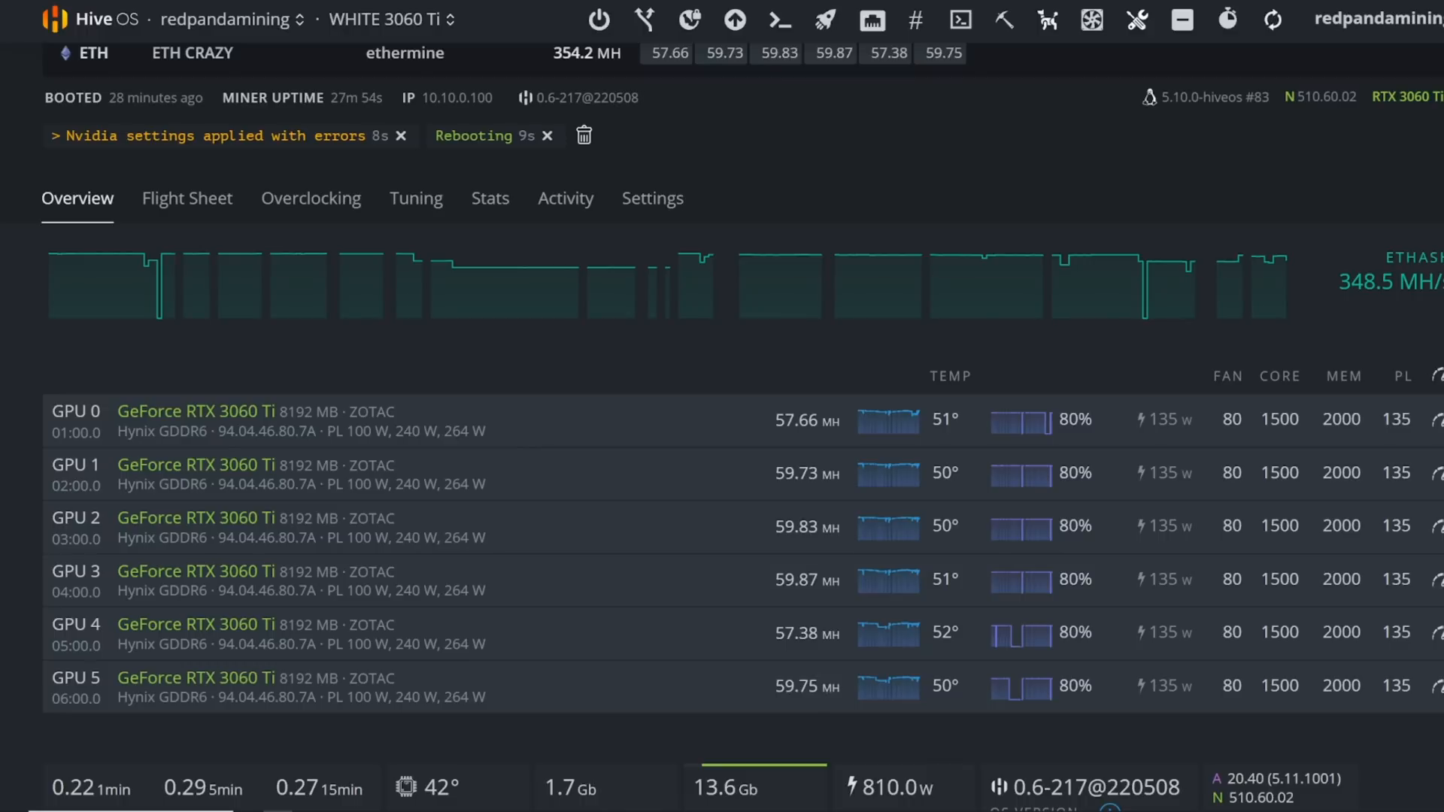
pyautogui.moveTo(938, 200)
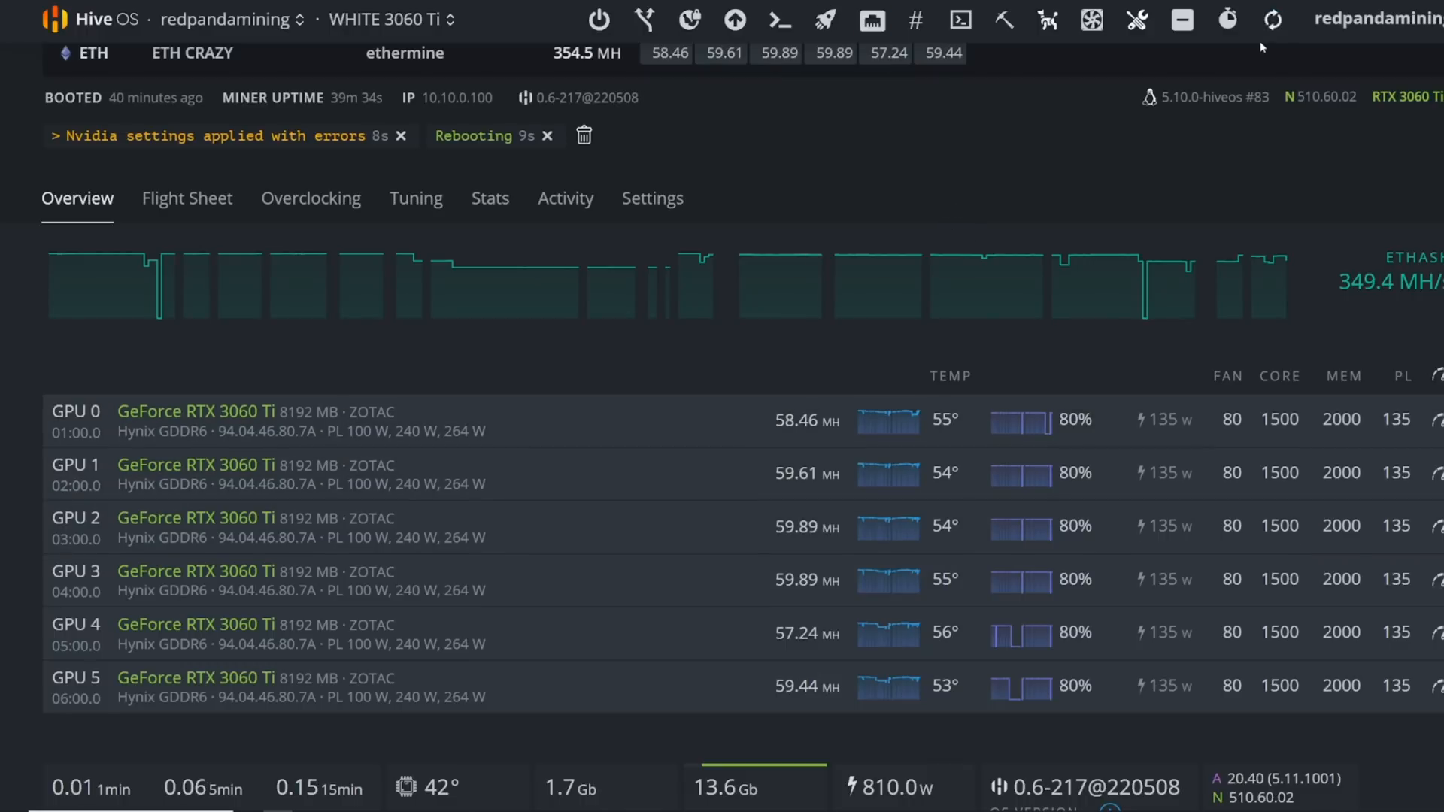
pyautogui.moveTo(1272, 20)
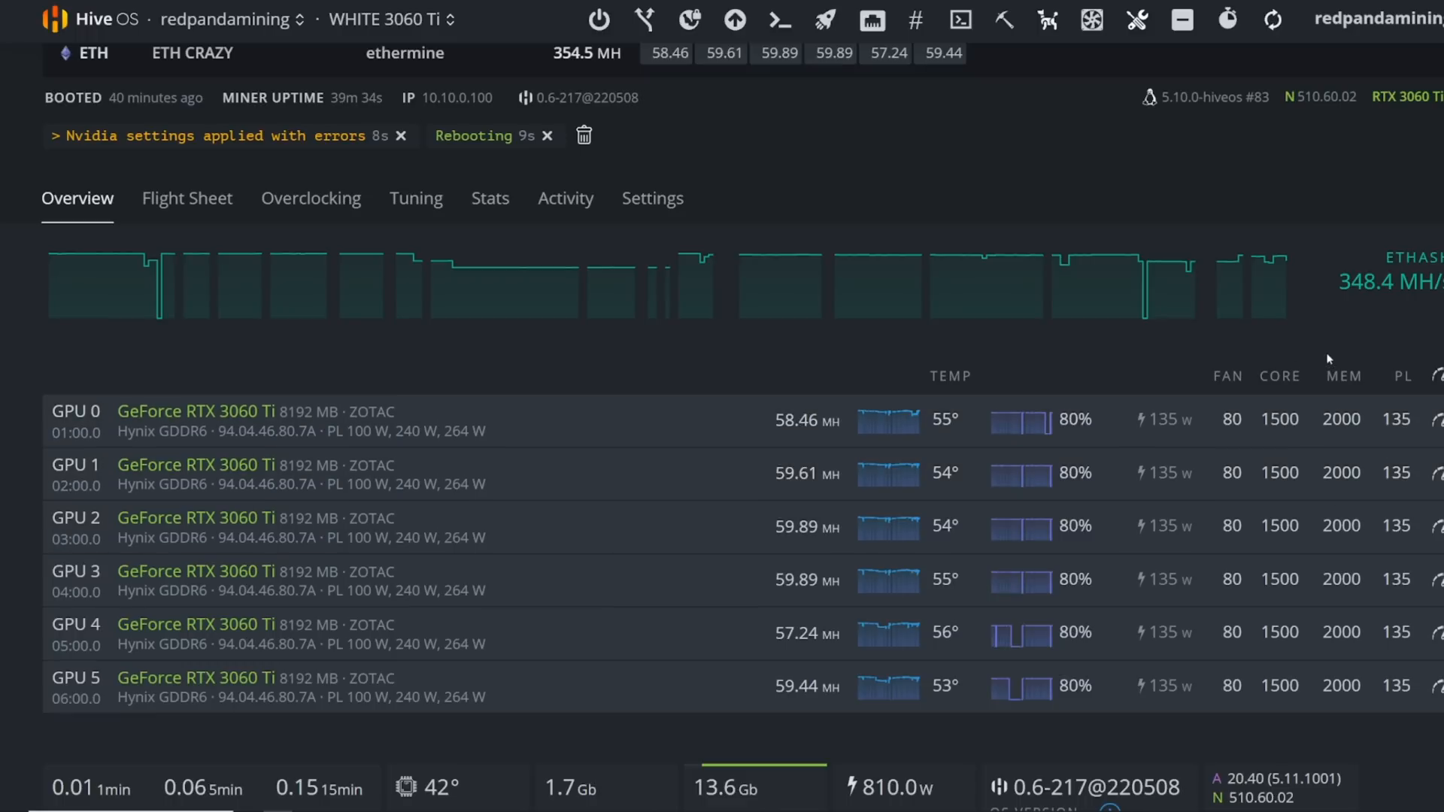
pyautogui.moveTo(778, 247)
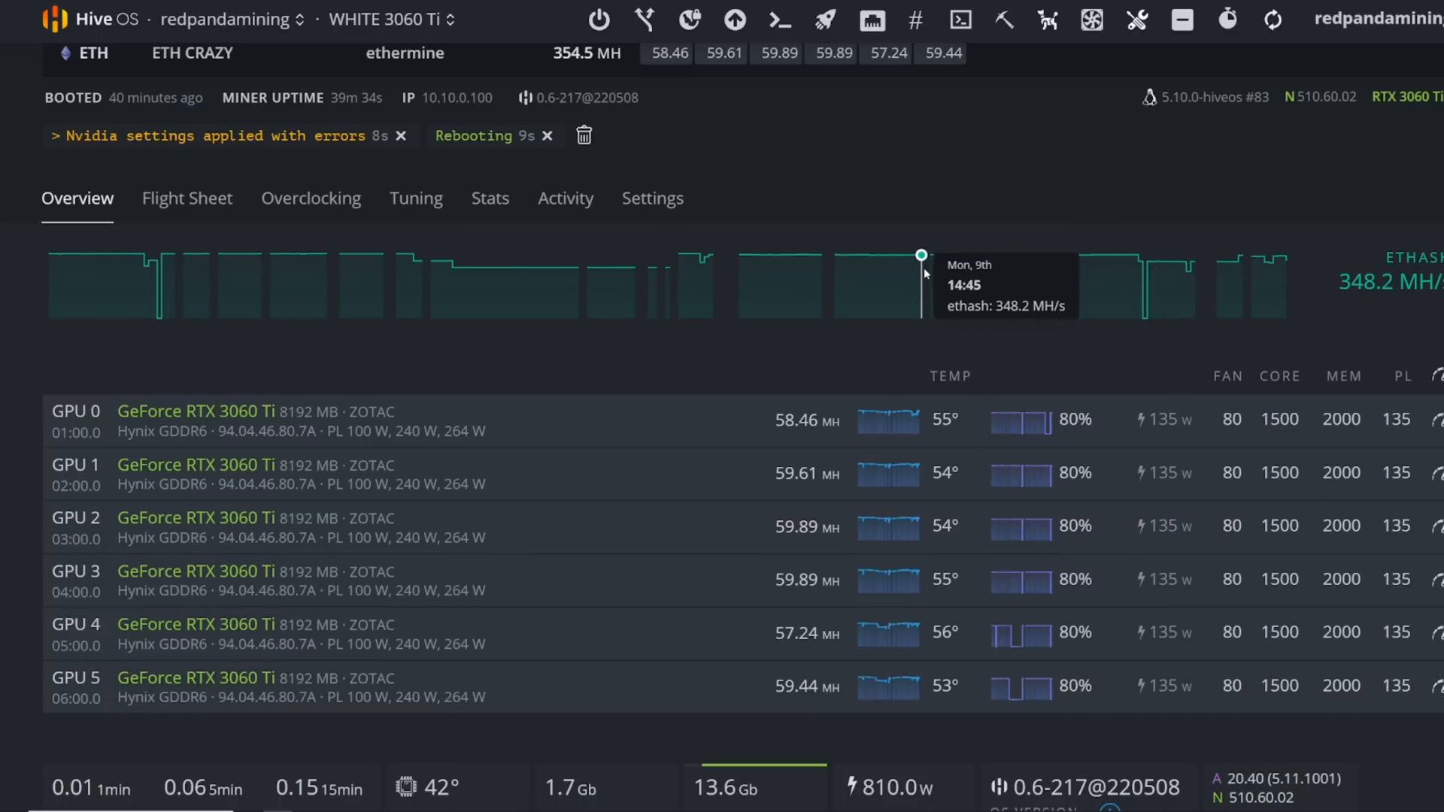
pyautogui.moveTo(875, 256)
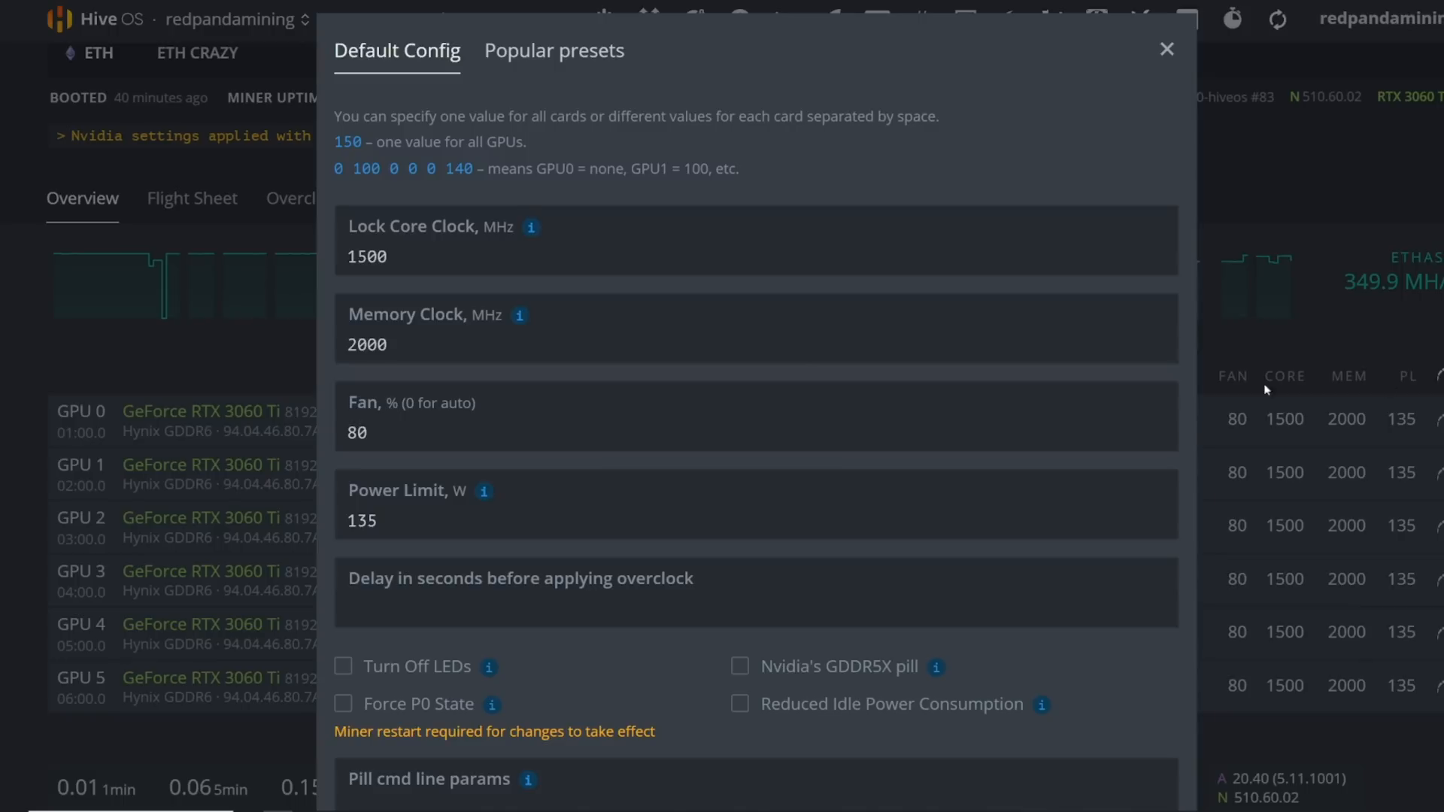
# - Enter -500 as the Core Clock Offset in the WHITE 3060 Ti overclock config
pyautogui.write('-500')
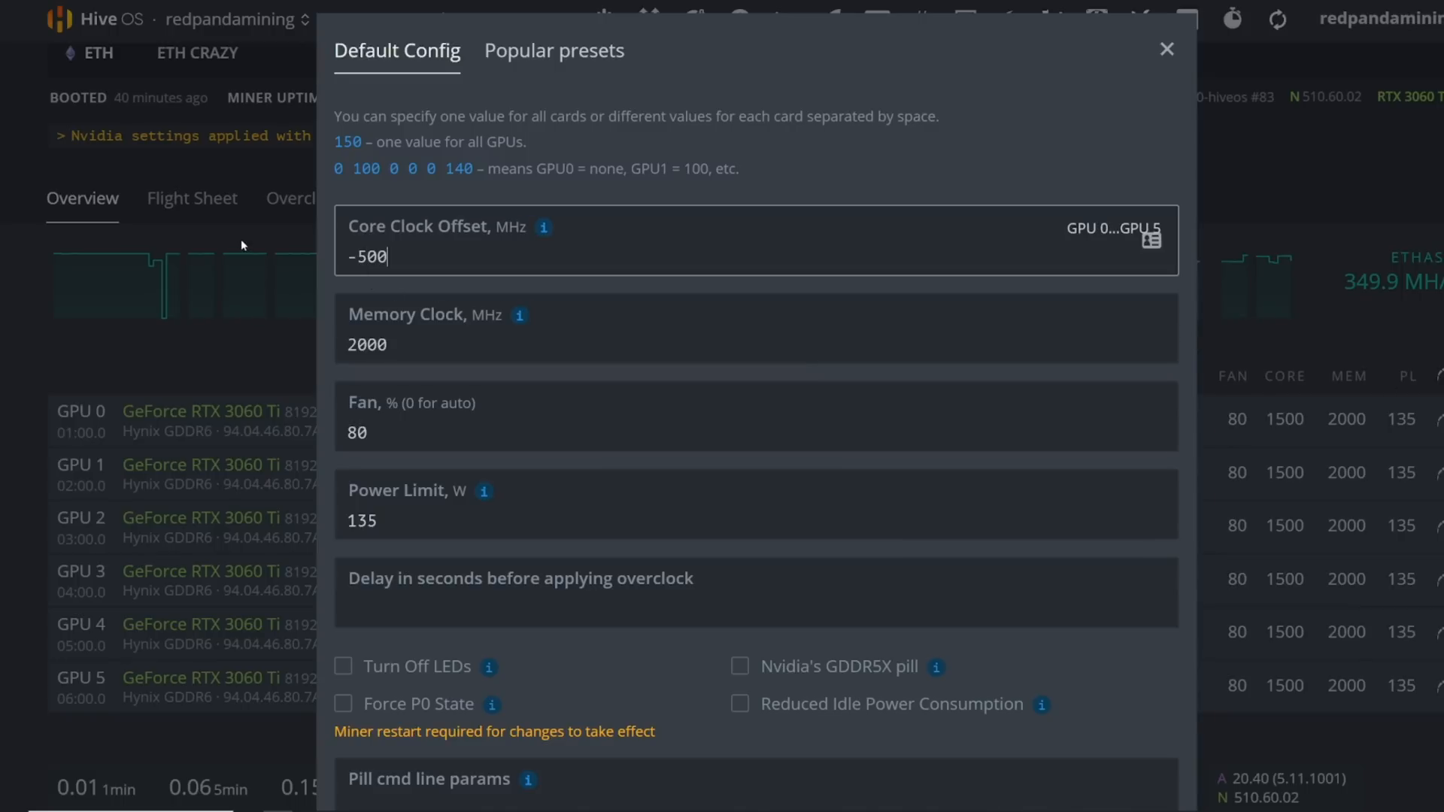
pyautogui.moveTo(1166, 49)
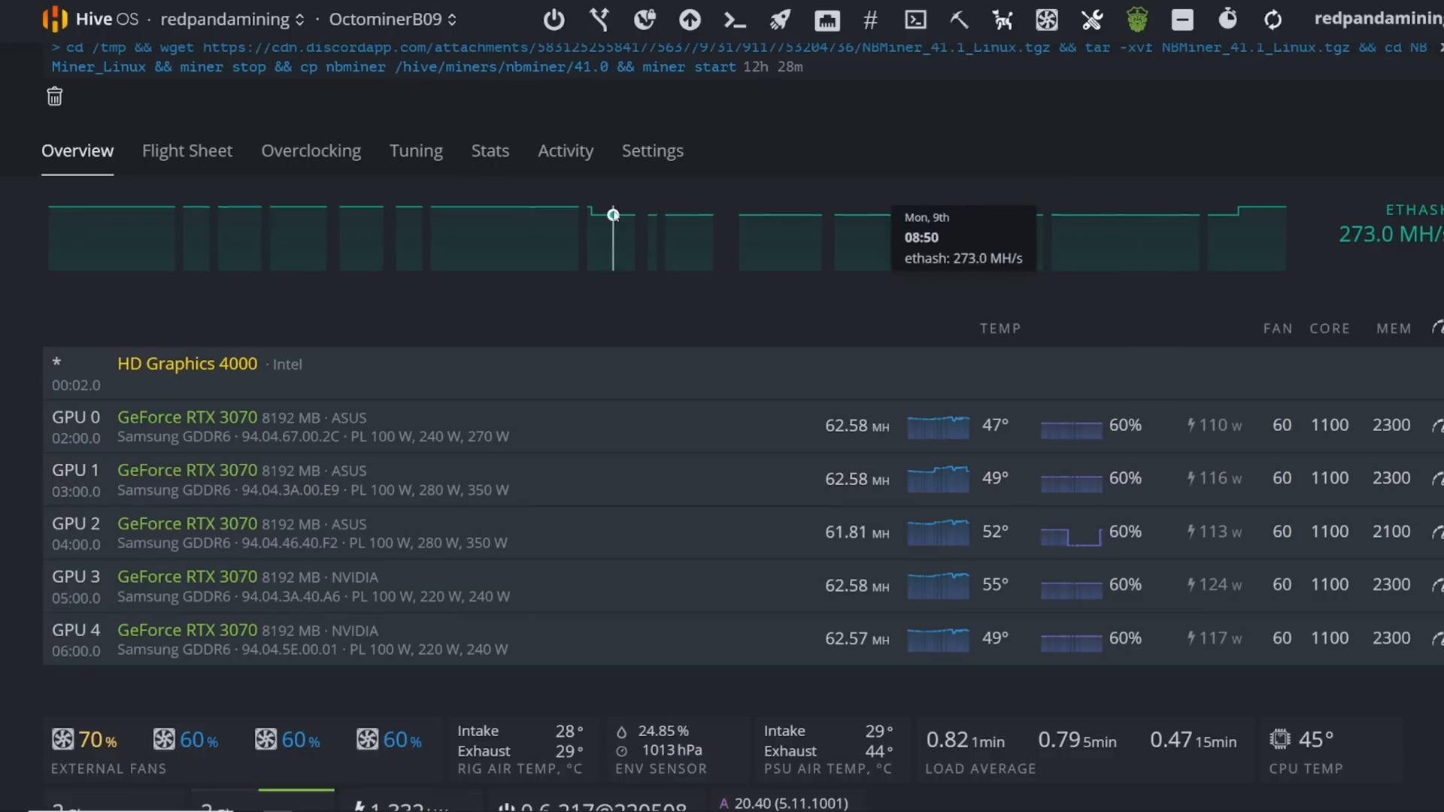
pyautogui.moveTo(674, 345)
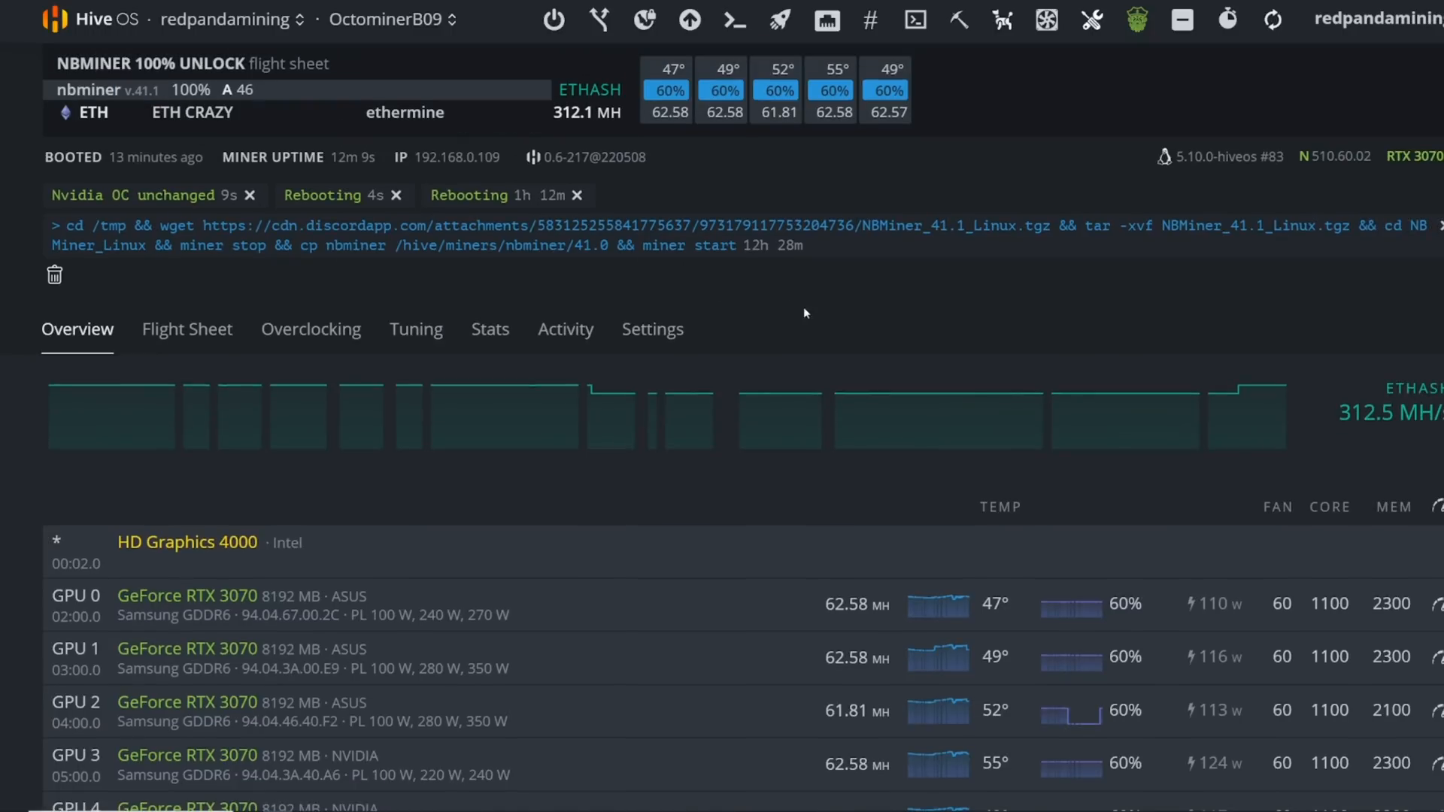
# - Scroll the OctominerB09 overview through its five RTX 3070 cards and air temperatures
pyautogui.scroll(-3)
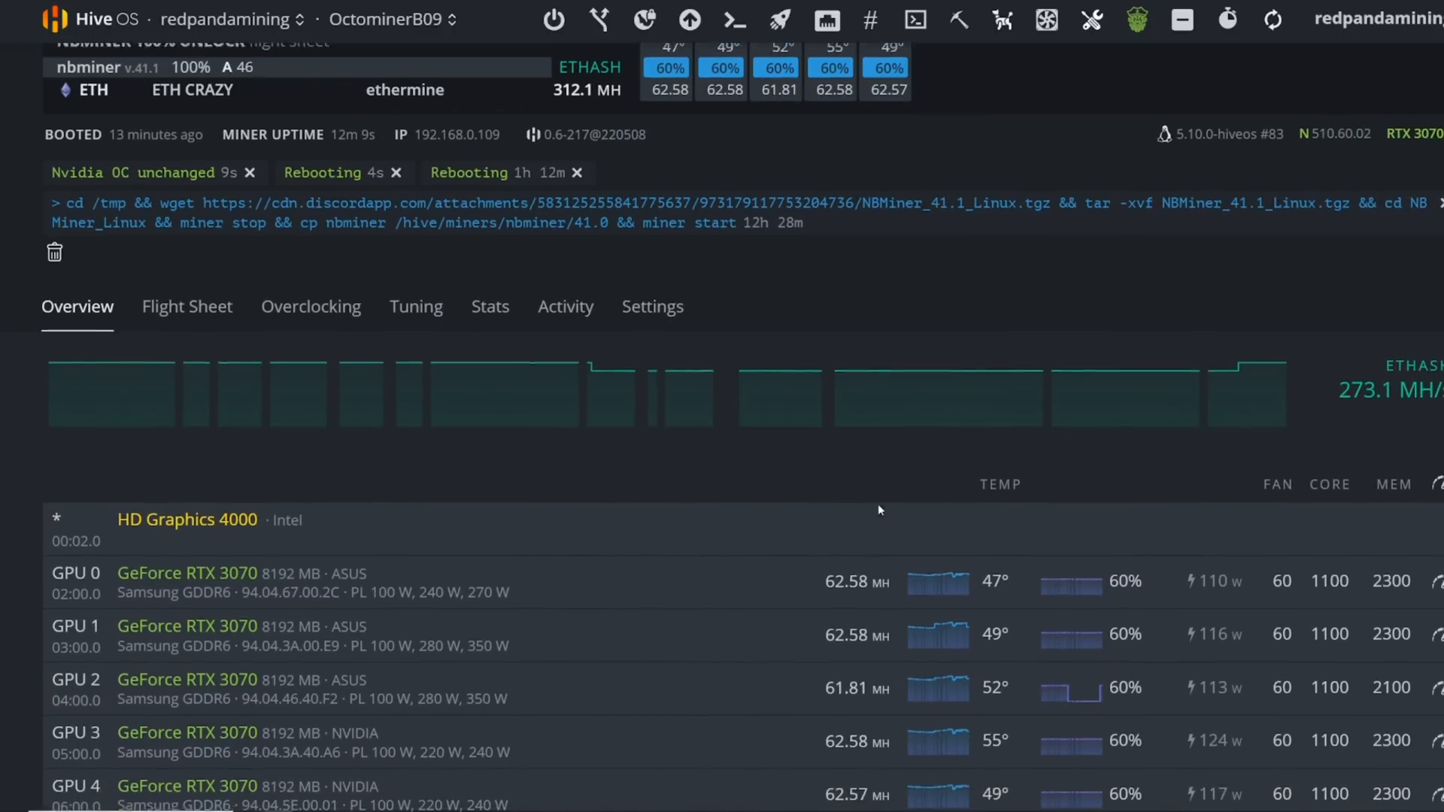
pyautogui.scroll(-3)
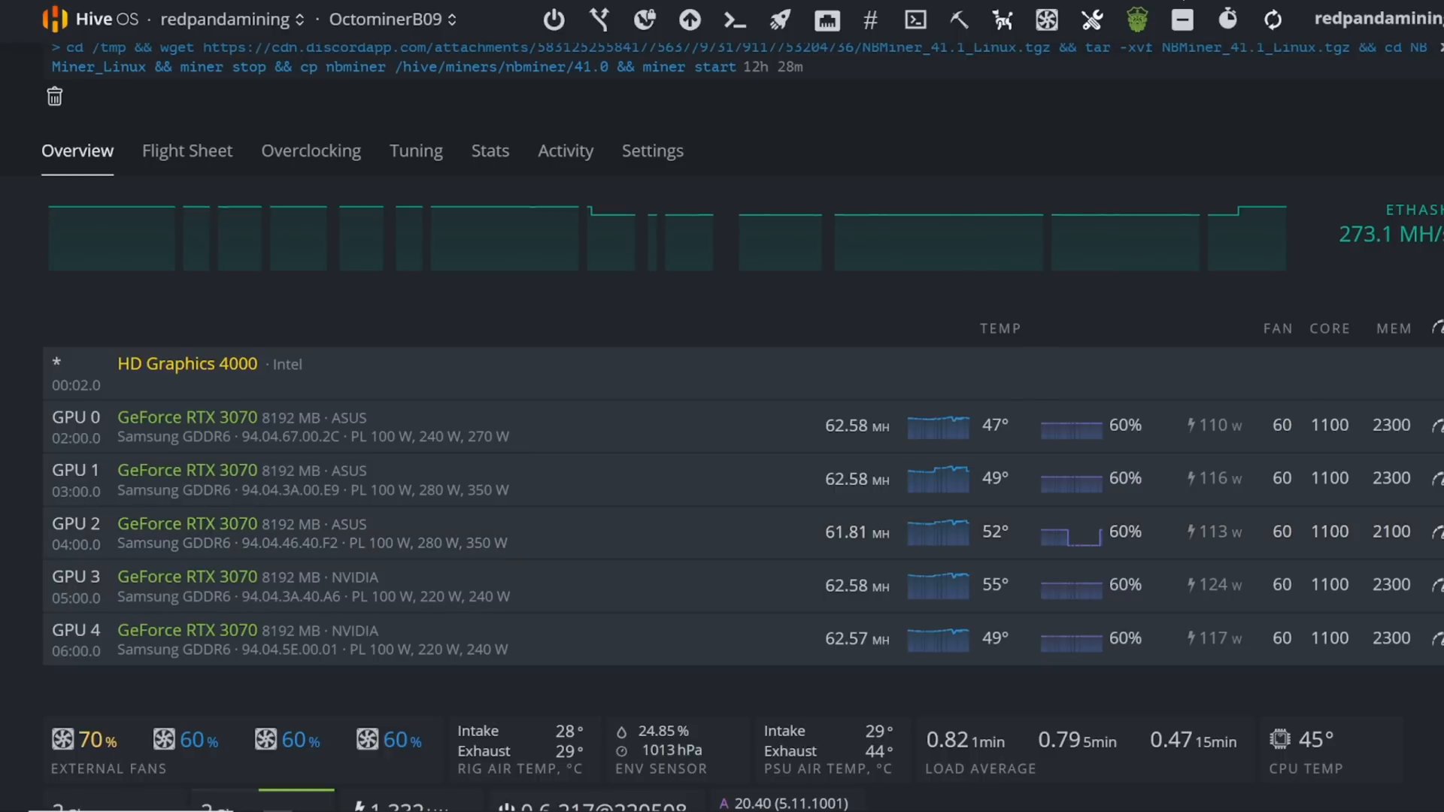
pyautogui.moveTo(595, 216)
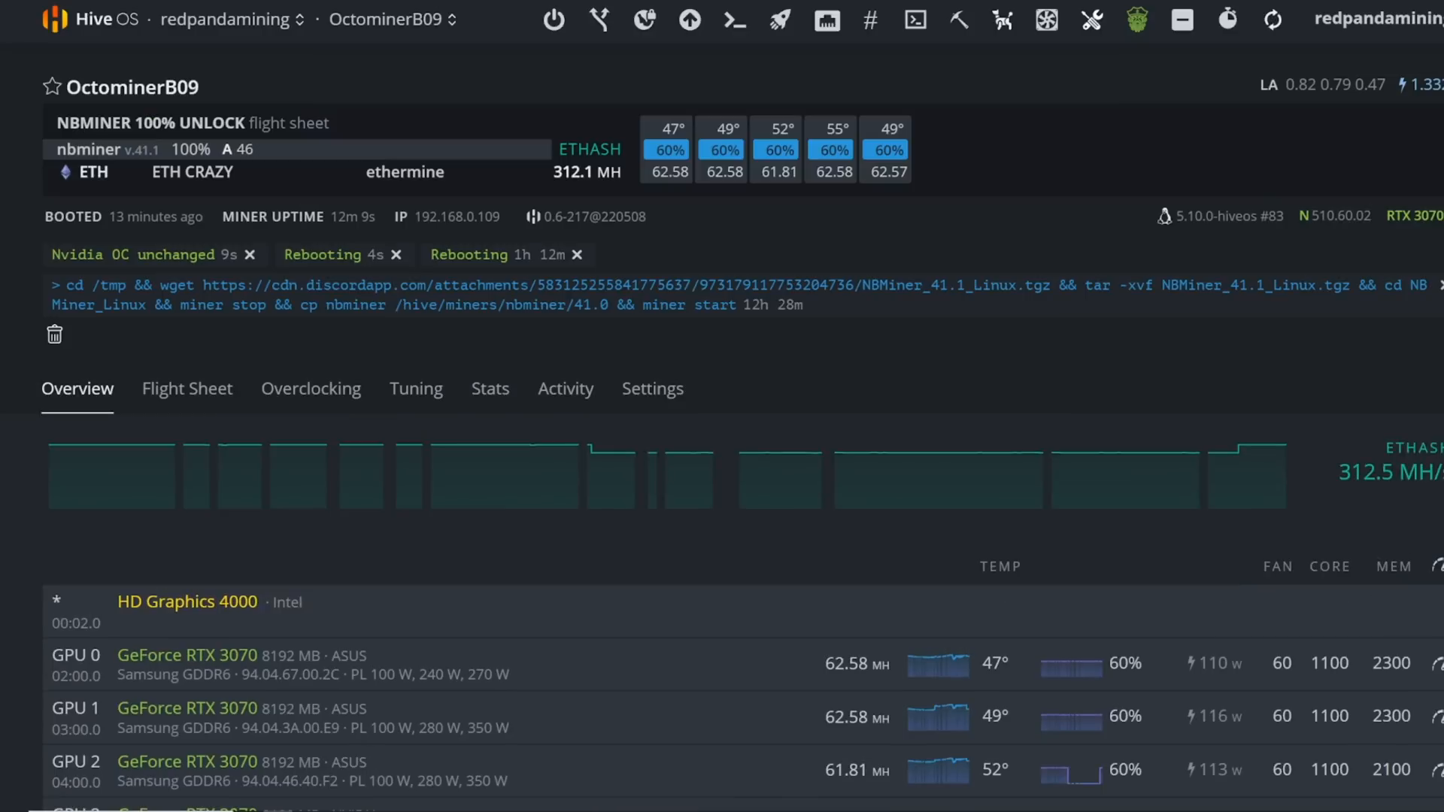
pyautogui.scroll(-3)
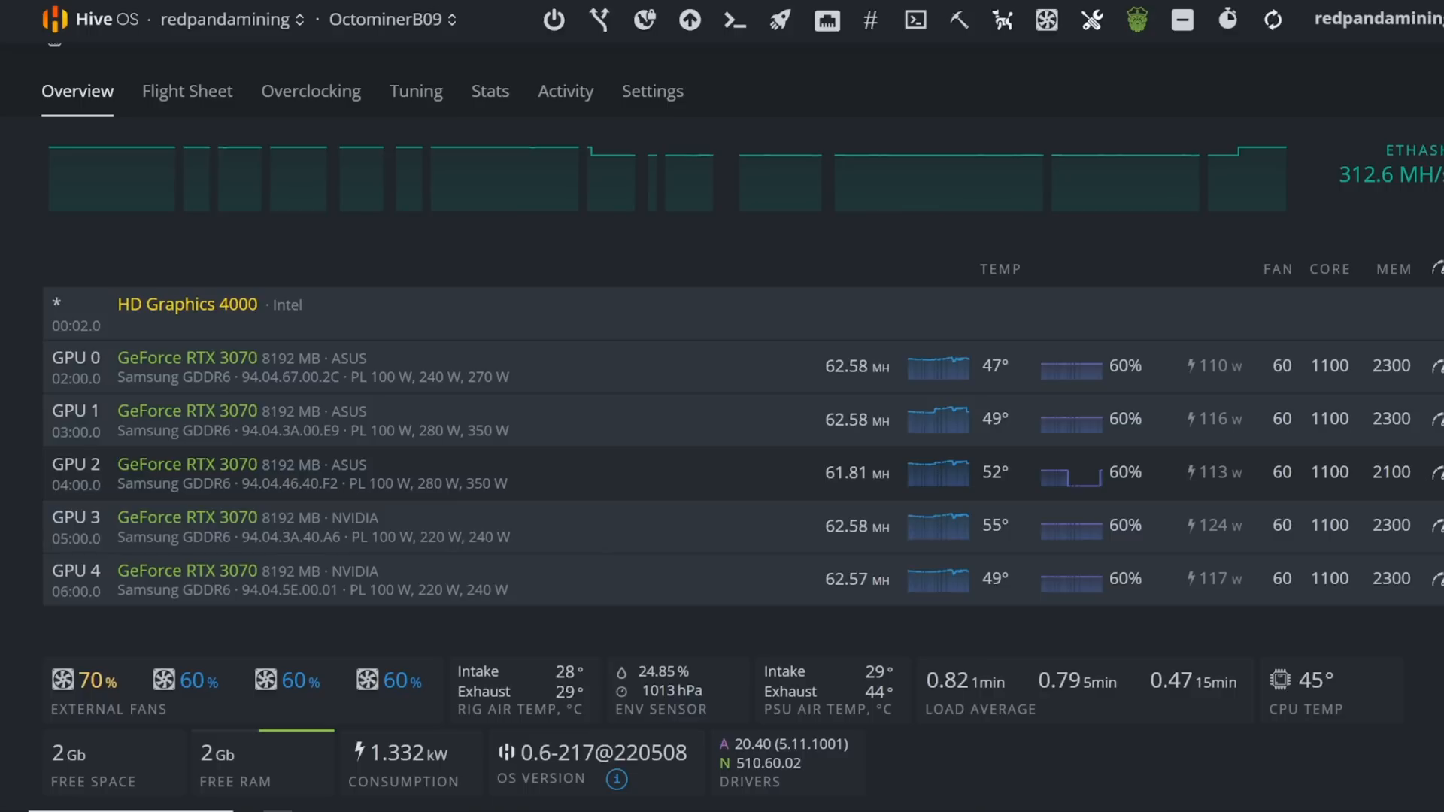
pyautogui.moveTo(792, 471)
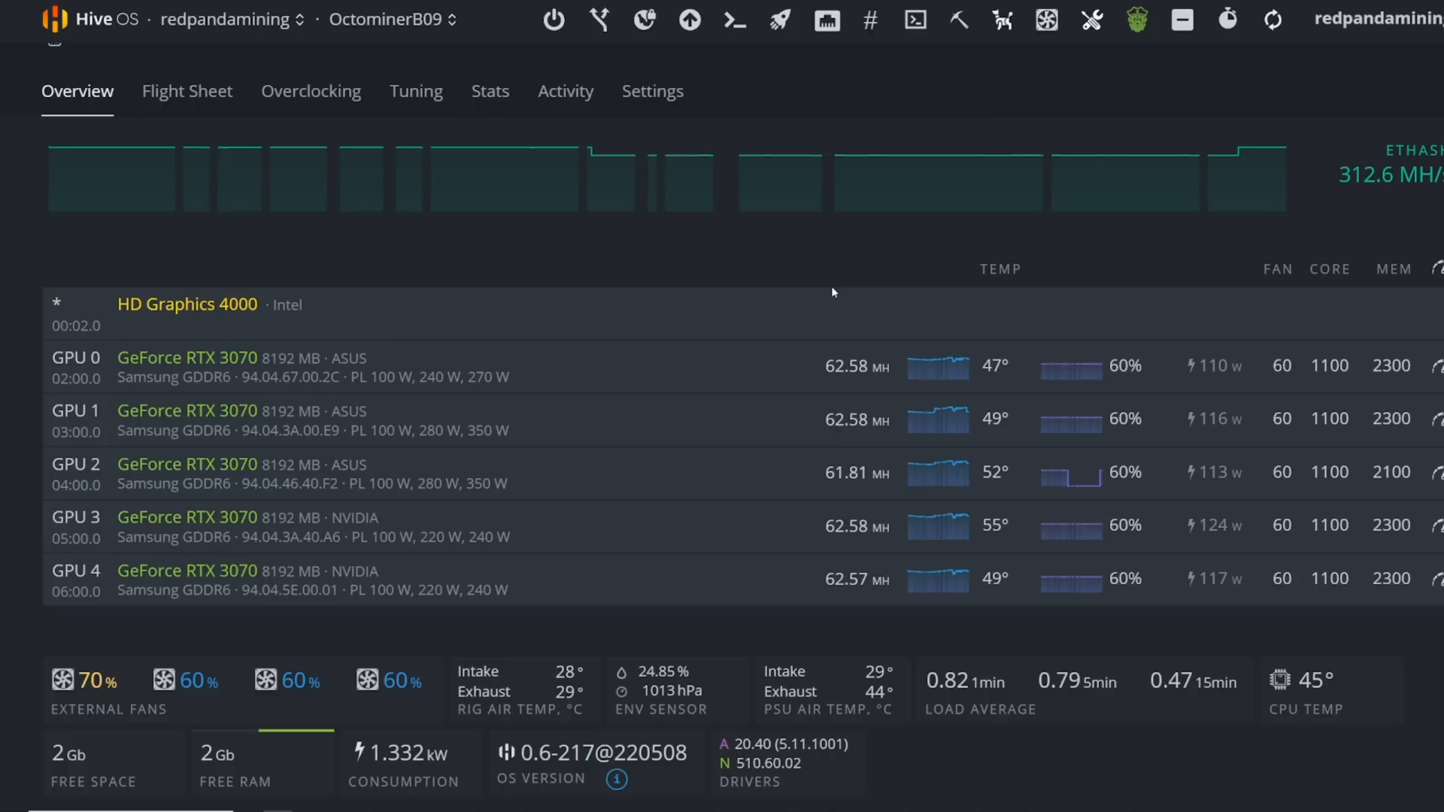
pyautogui.moveTo(1310, 323)
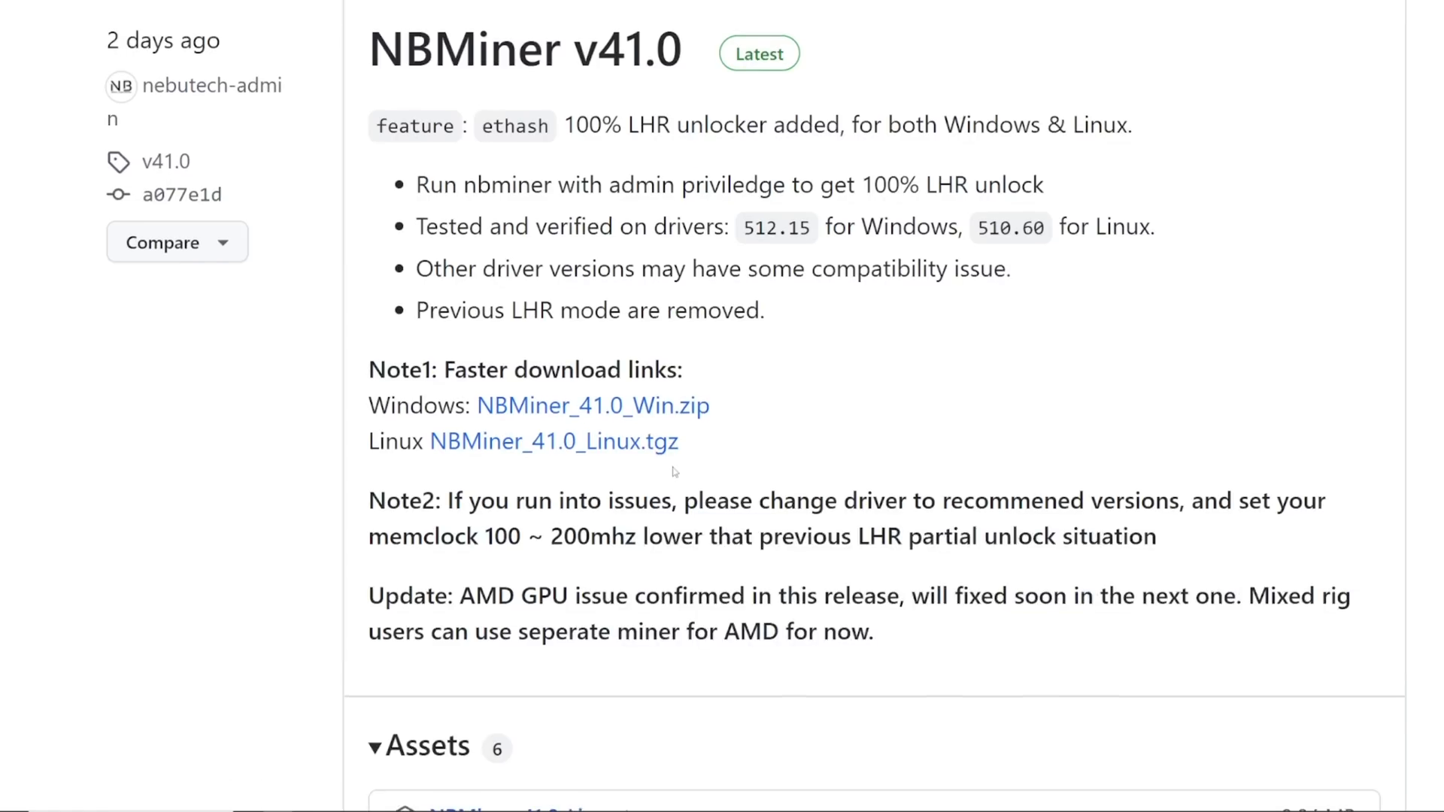
# - Highlight the NBMiner v41.0 Note2 text about driver issues and recommended drivers
pyautogui.moveTo(454, 500); pyautogui.dragTo(886, 500)
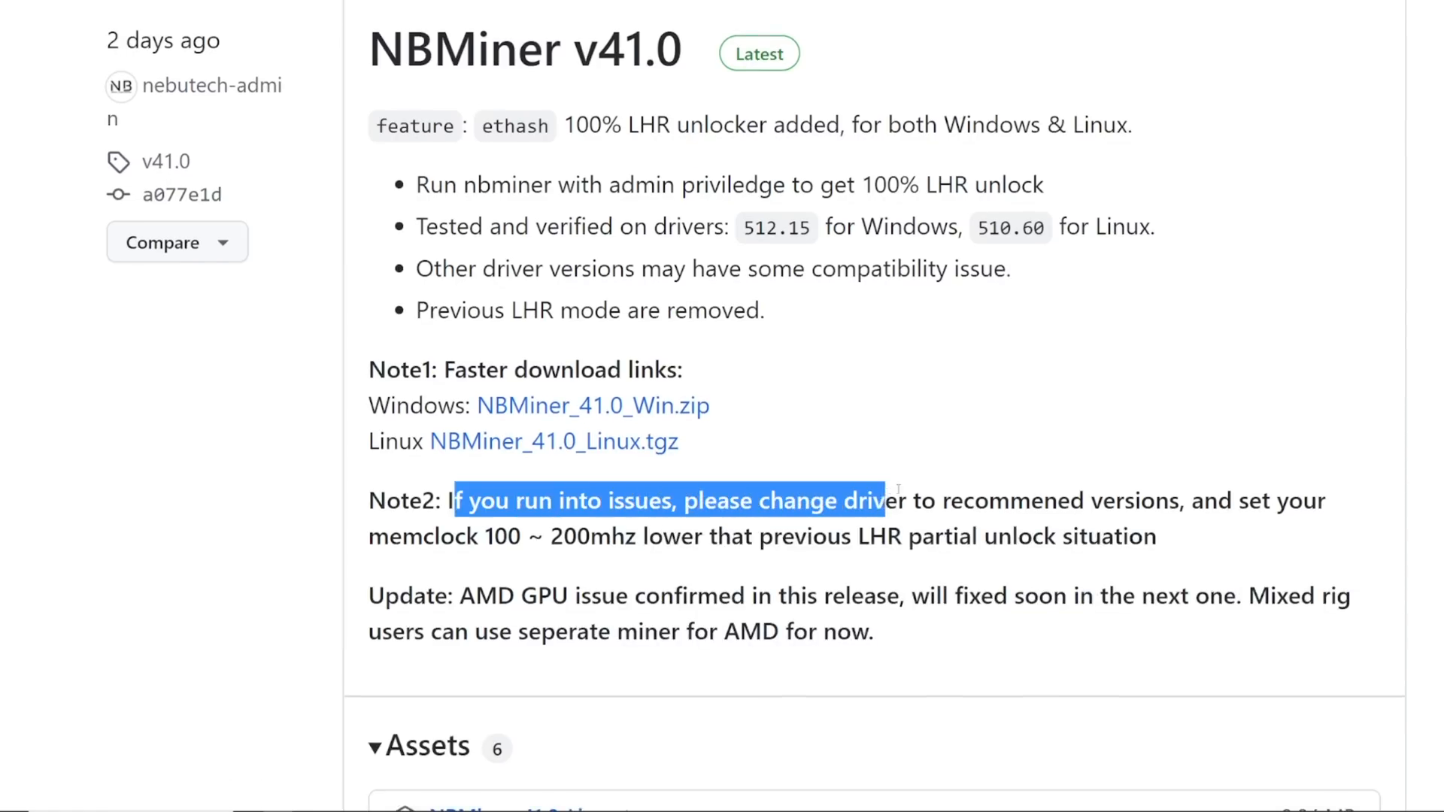
pyautogui.moveTo(882, 501); pyautogui.dragTo(1188, 500)
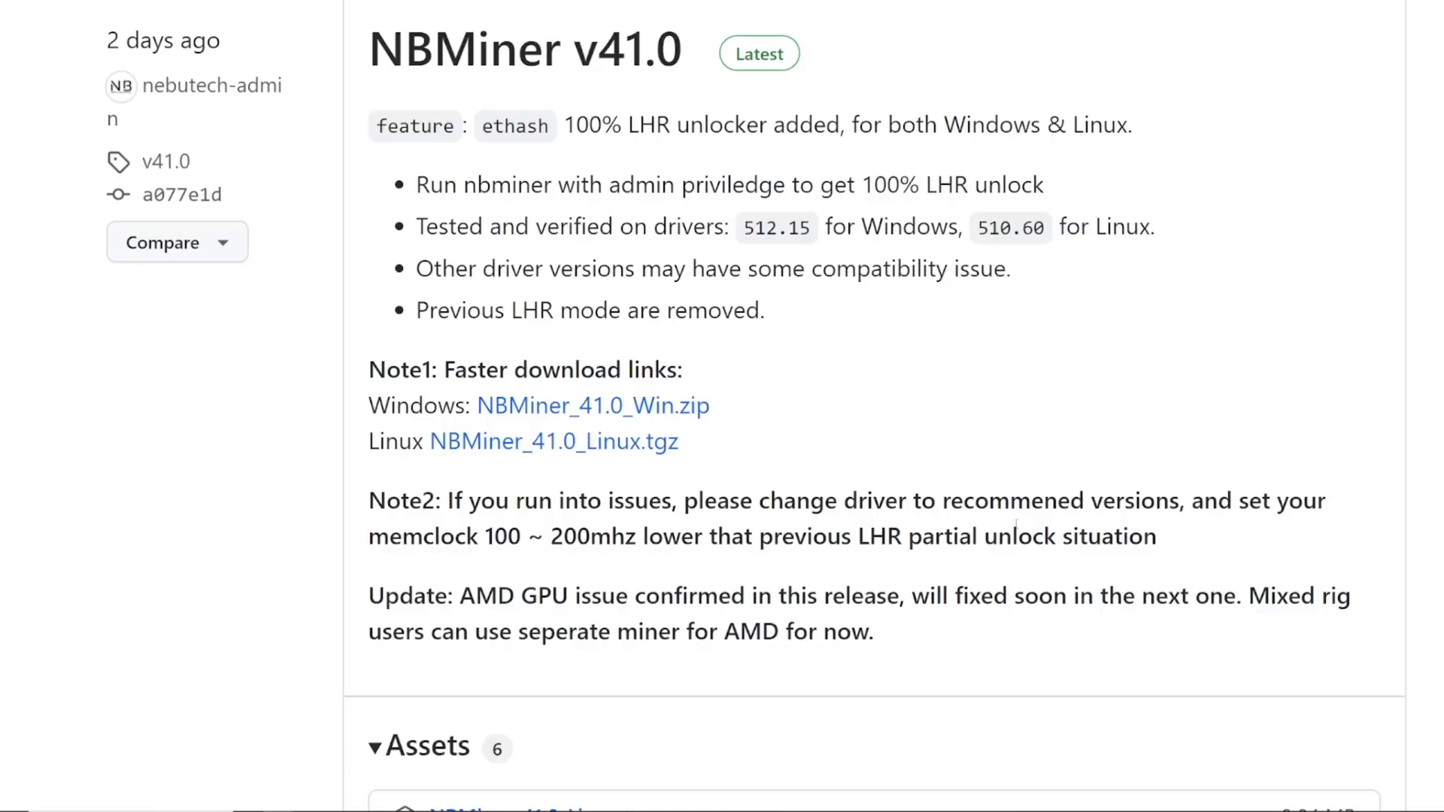
pyautogui.moveTo(368, 501); pyautogui.dragTo(1156, 537)
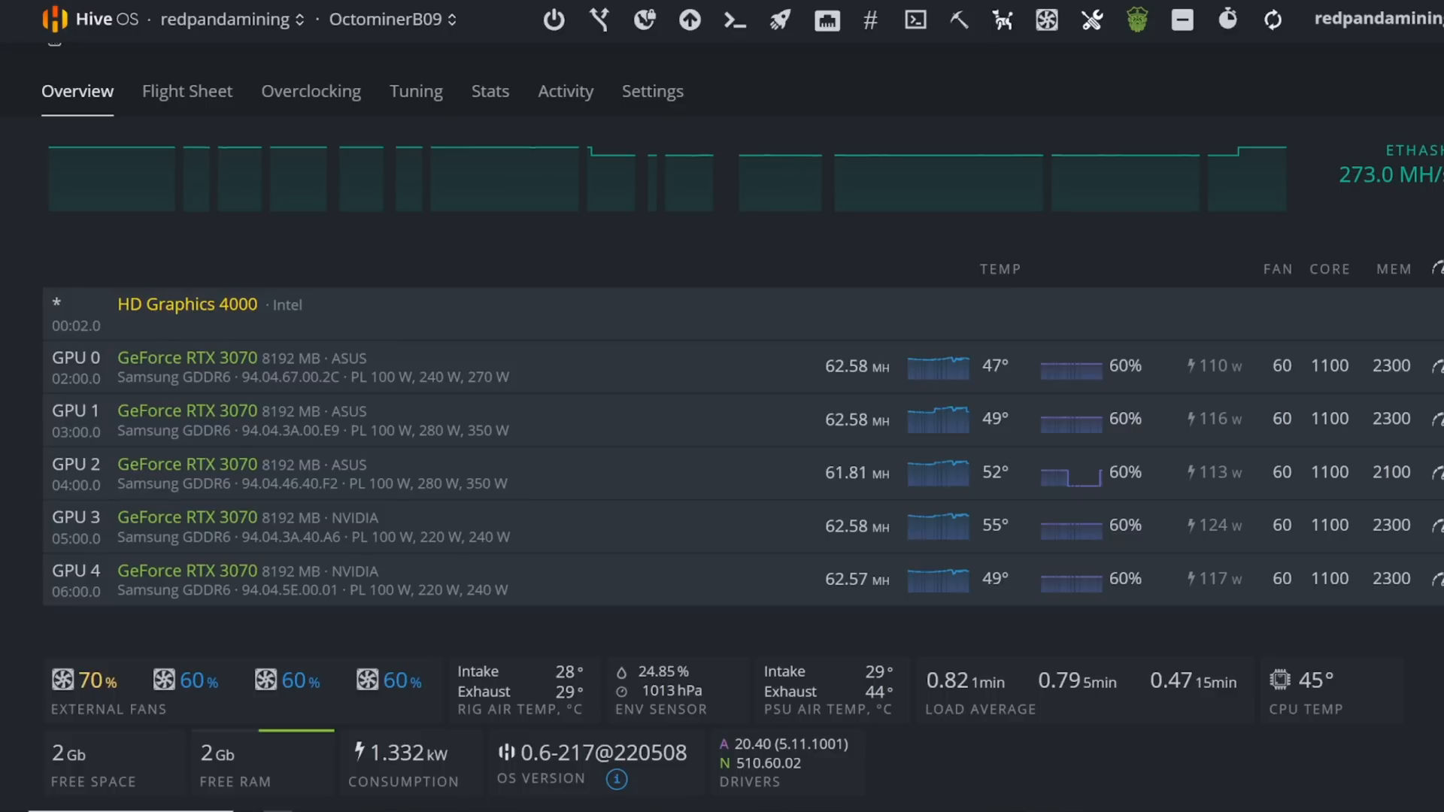
pyautogui.moveTo(780, 82)
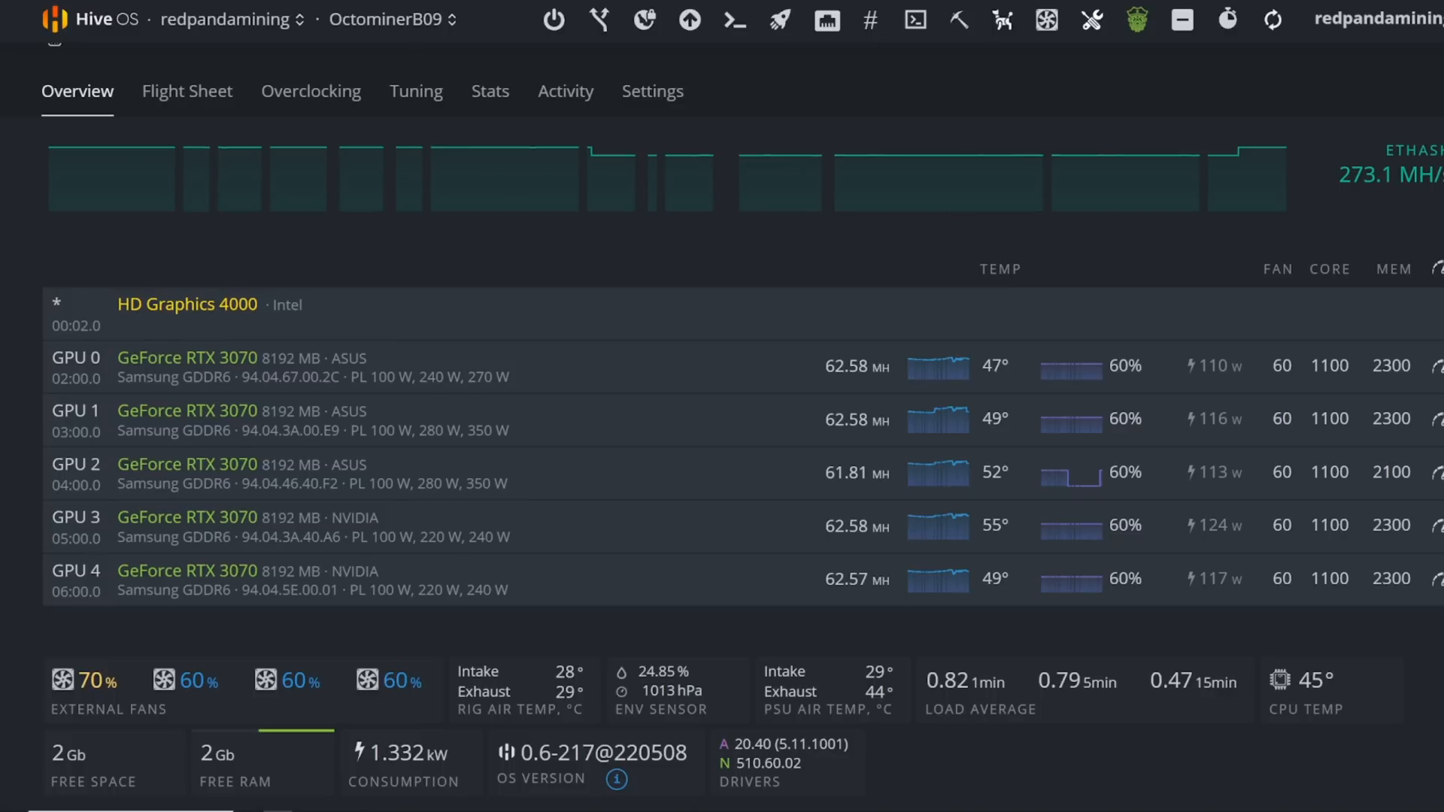
# - Switch to Octominer-06, refresh its stats, and scroll to the eight RTX 3070 Ti GPUs
pyautogui.click(385, 19)
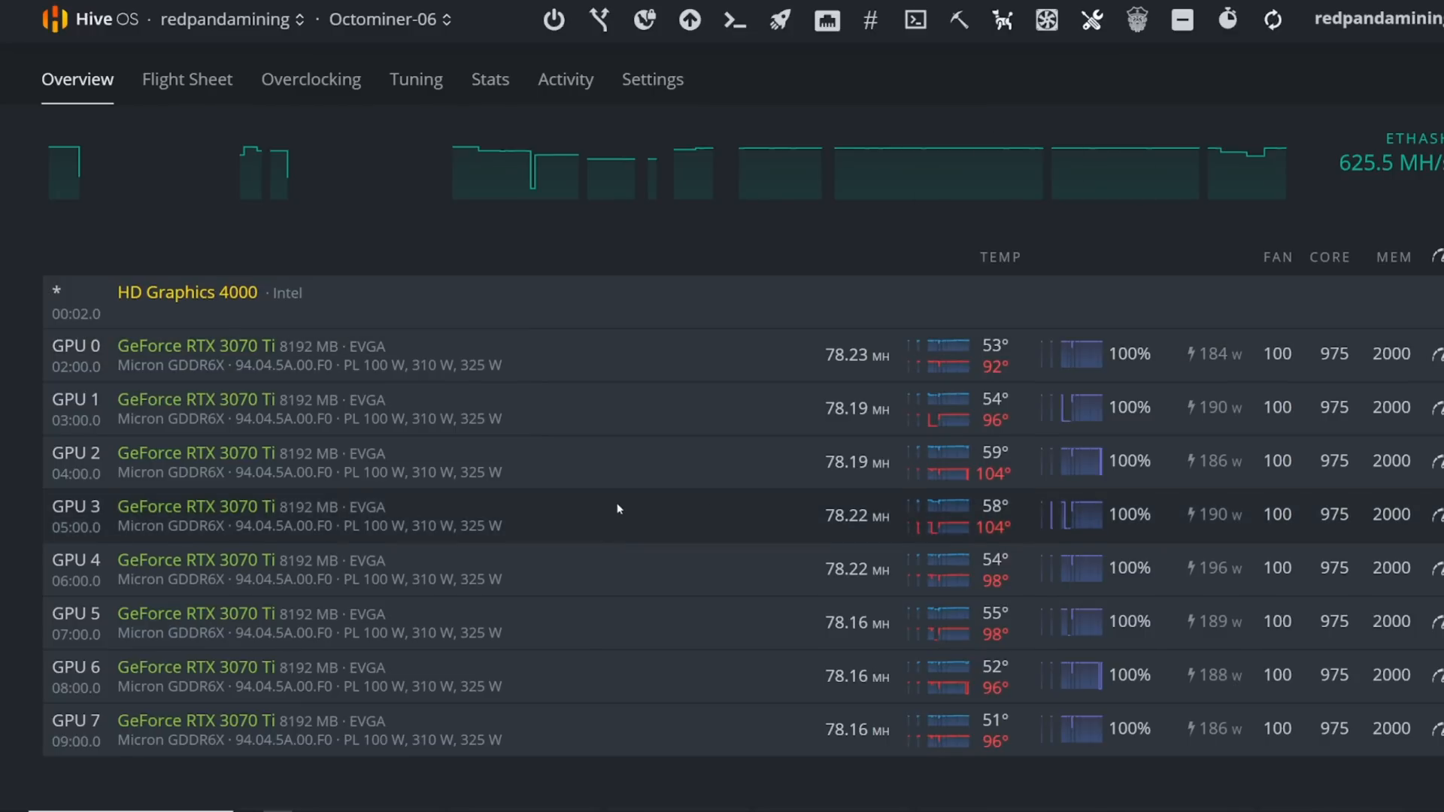
pyautogui.moveTo(573, 171)
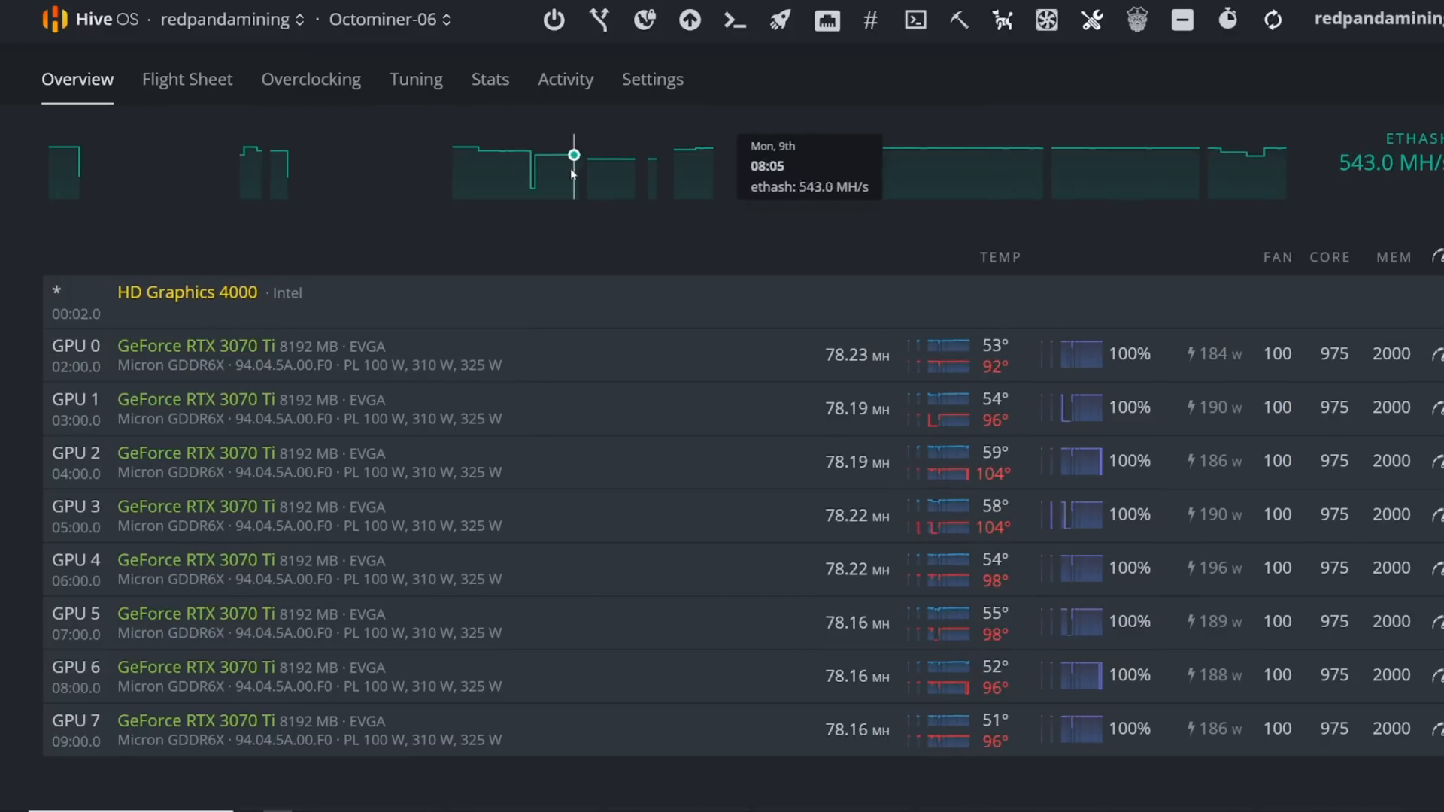
pyautogui.moveTo(1260, 206)
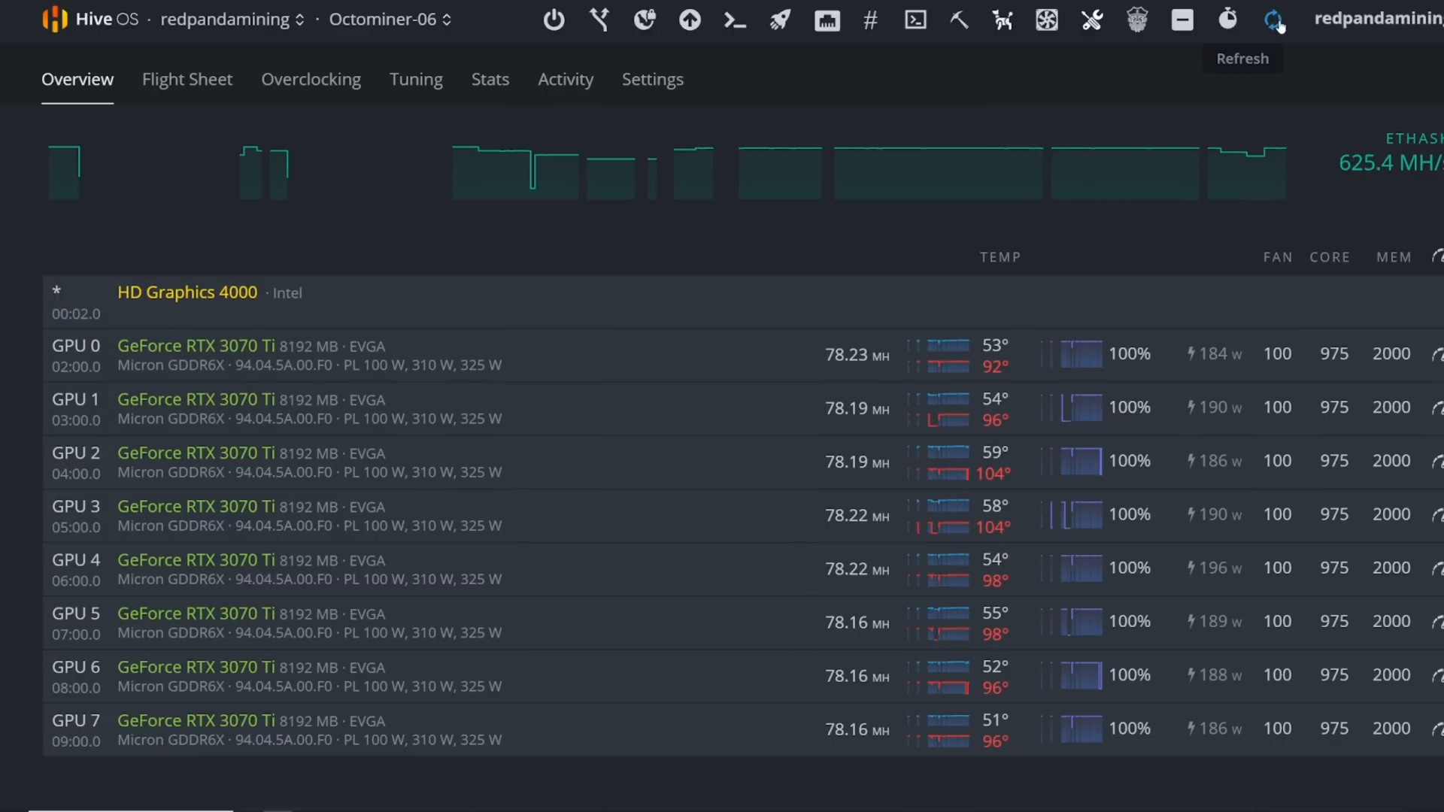
pyautogui.click(1273, 20)
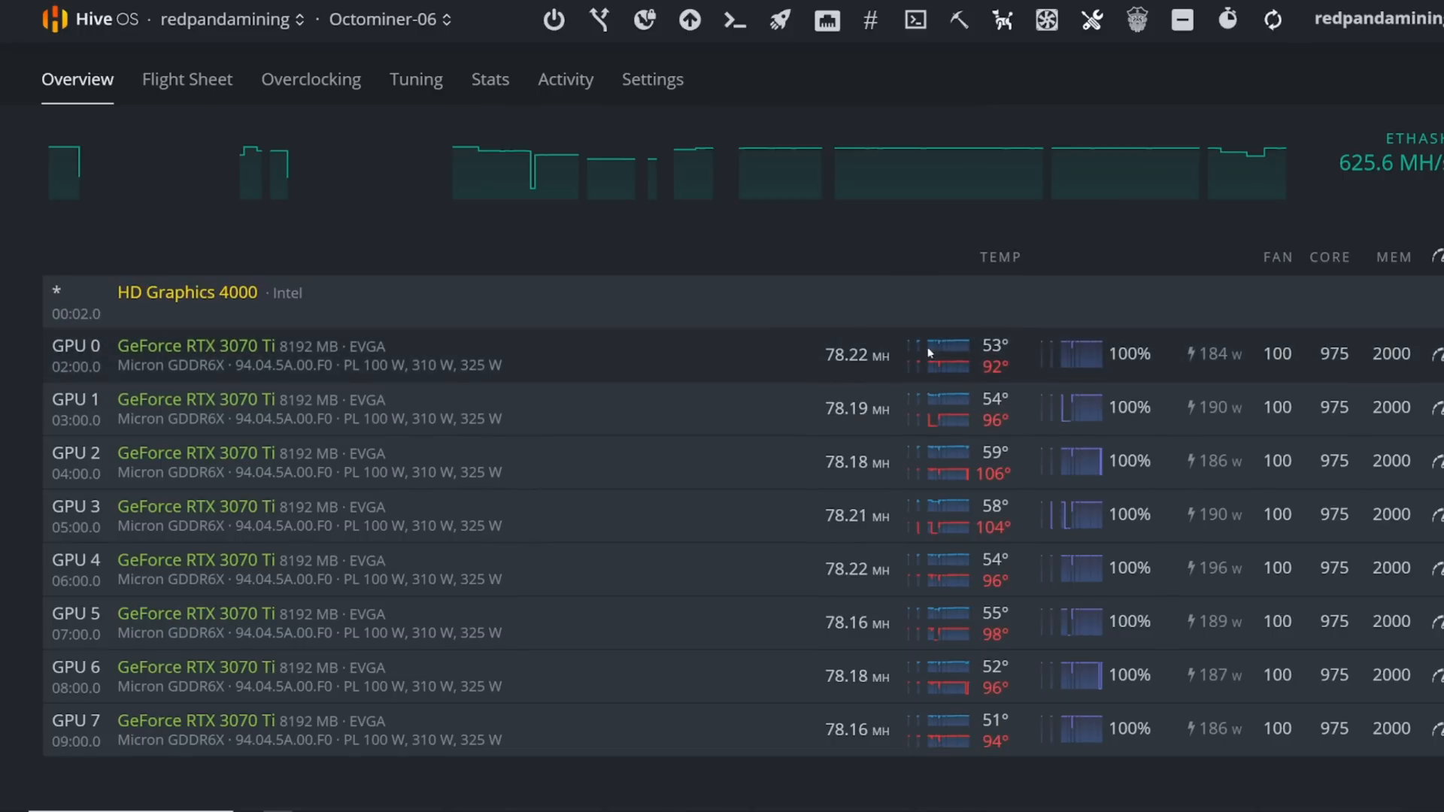
pyautogui.moveTo(1387, 311)
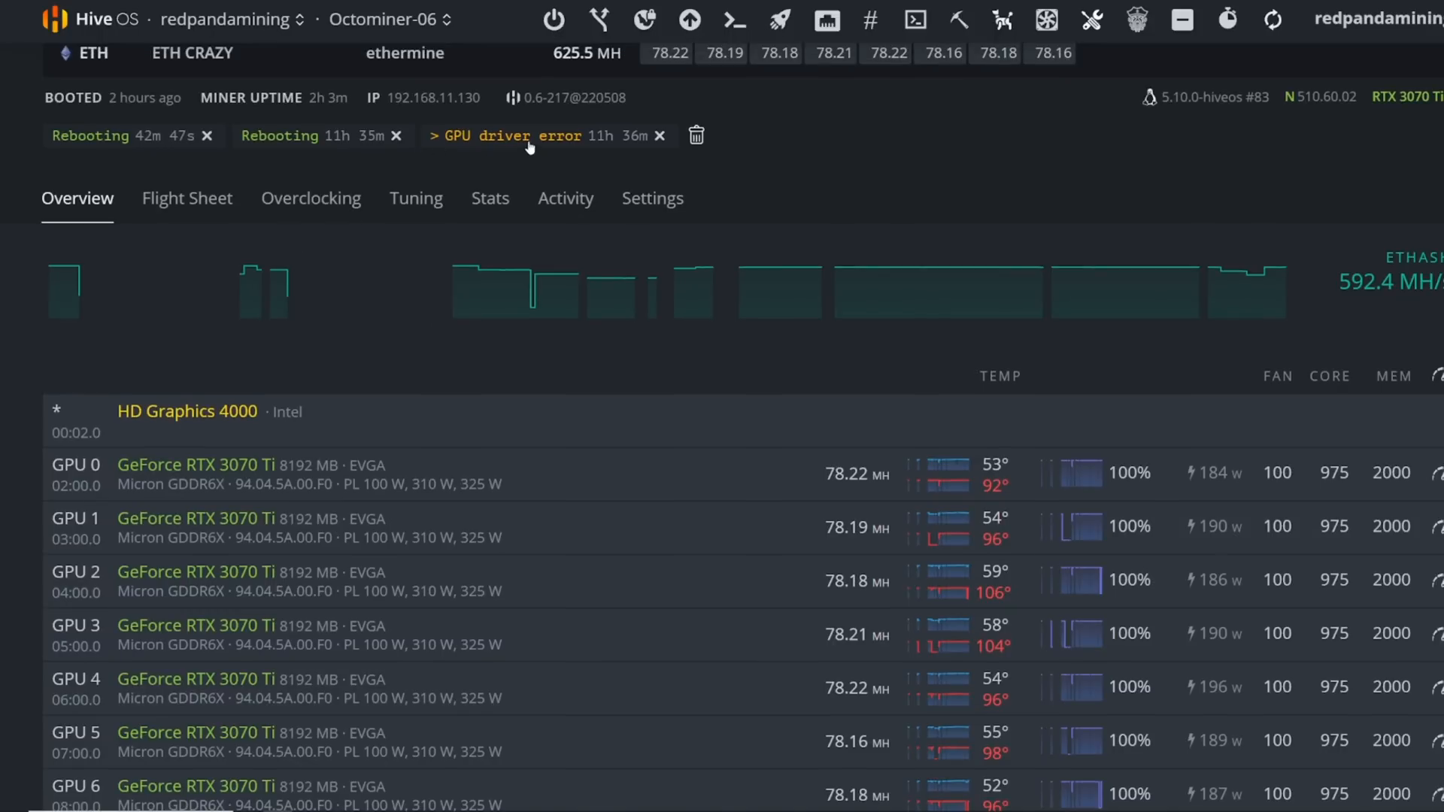
pyautogui.moveTo(575, 150)
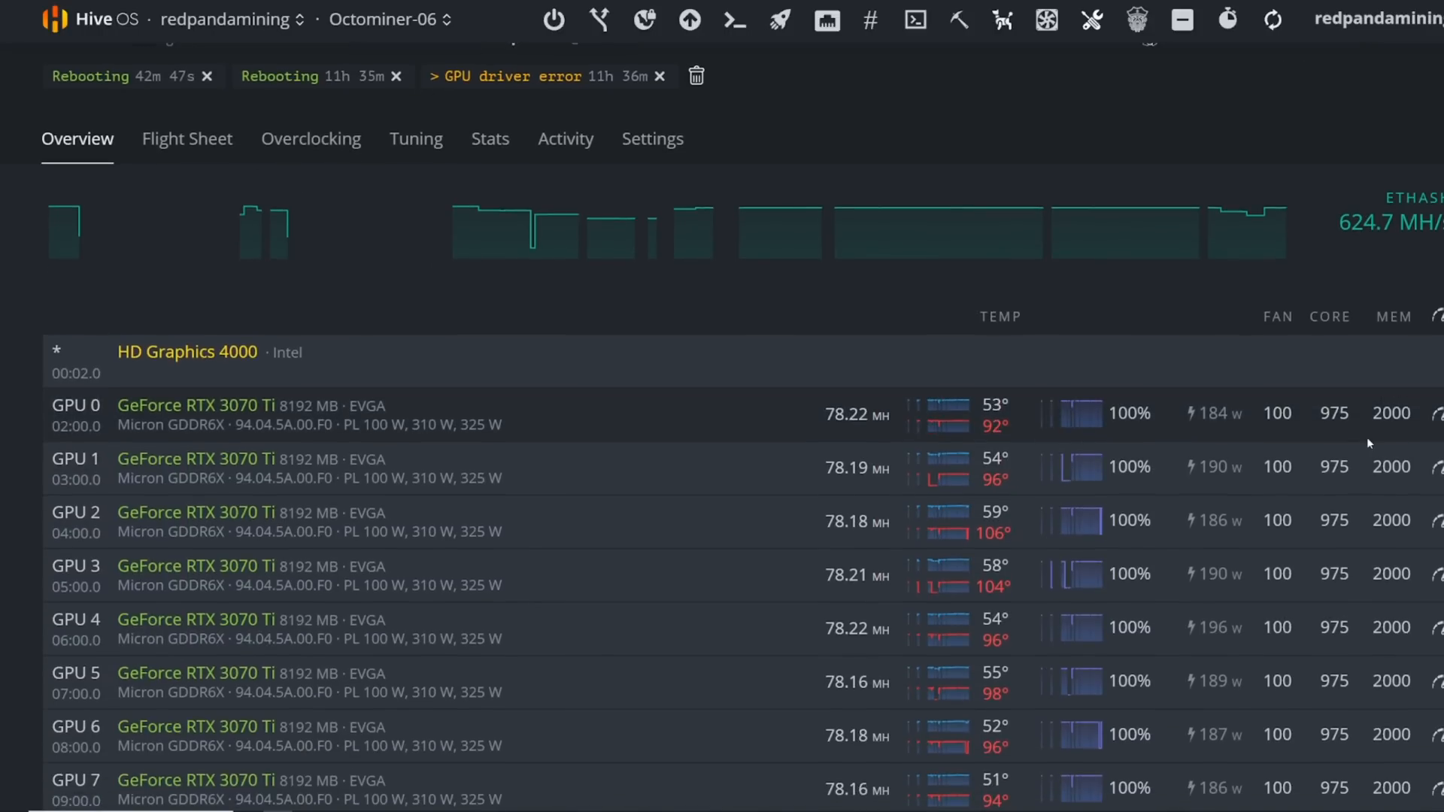
pyautogui.scroll(-3)
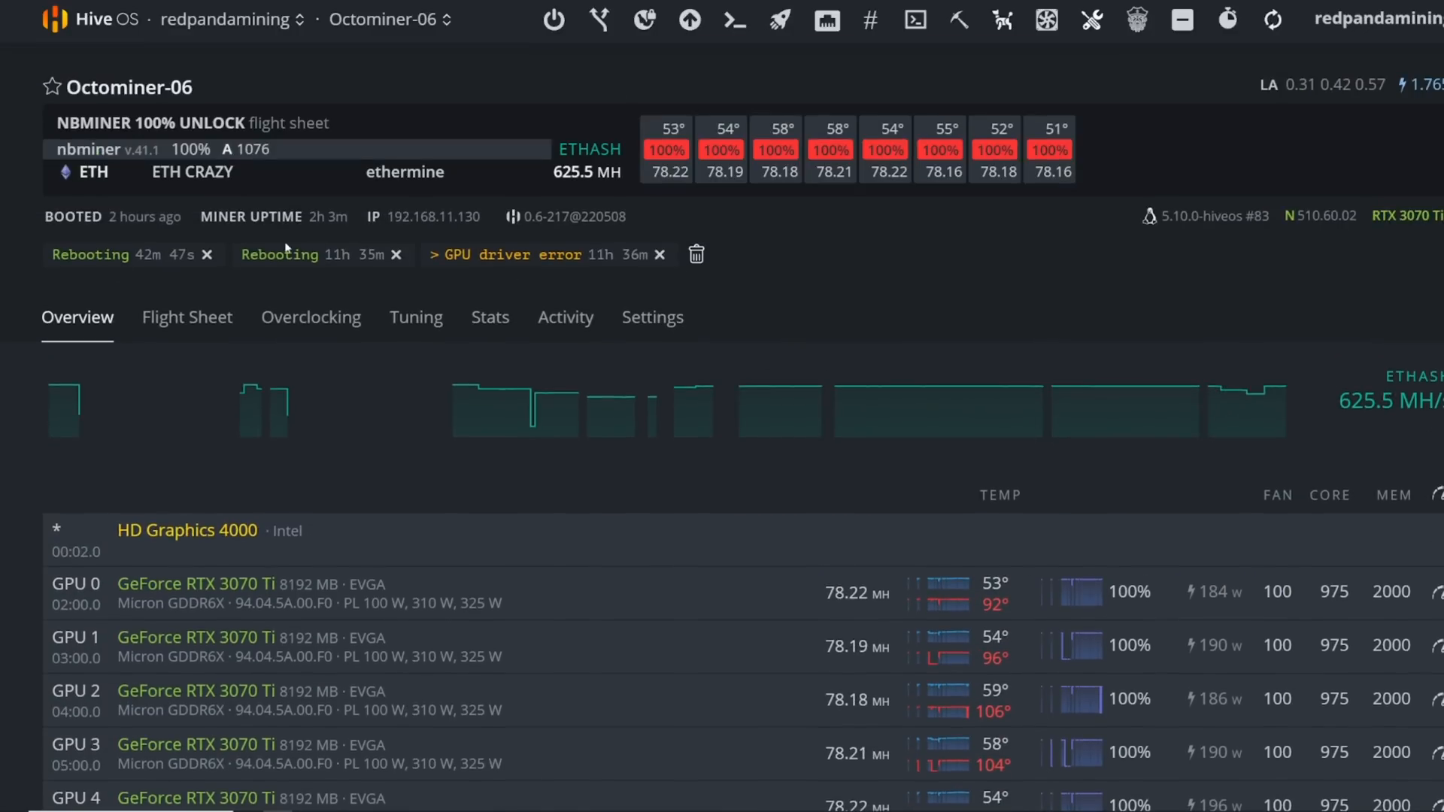
pyautogui.scroll(-3)
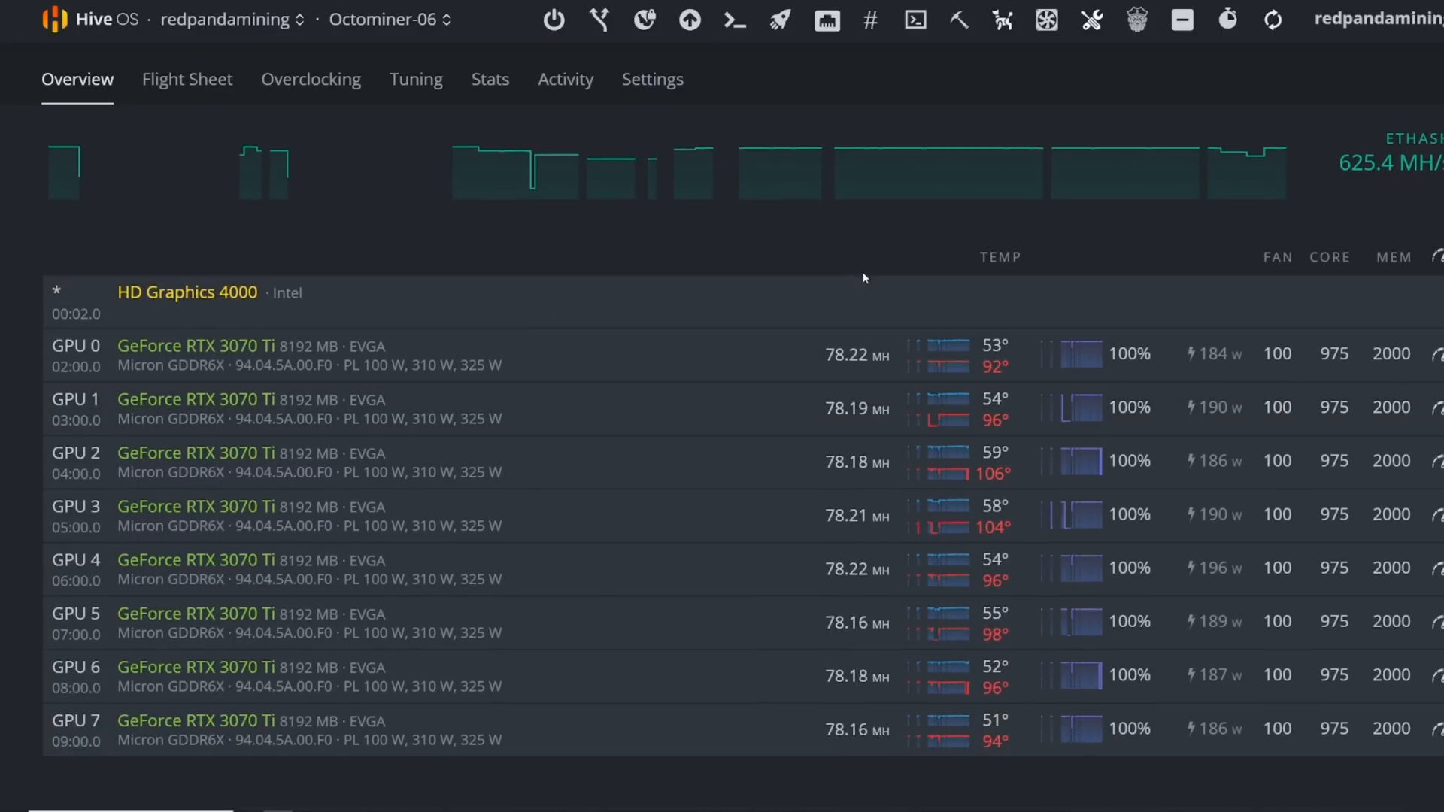
pyautogui.moveTo(959, 20)
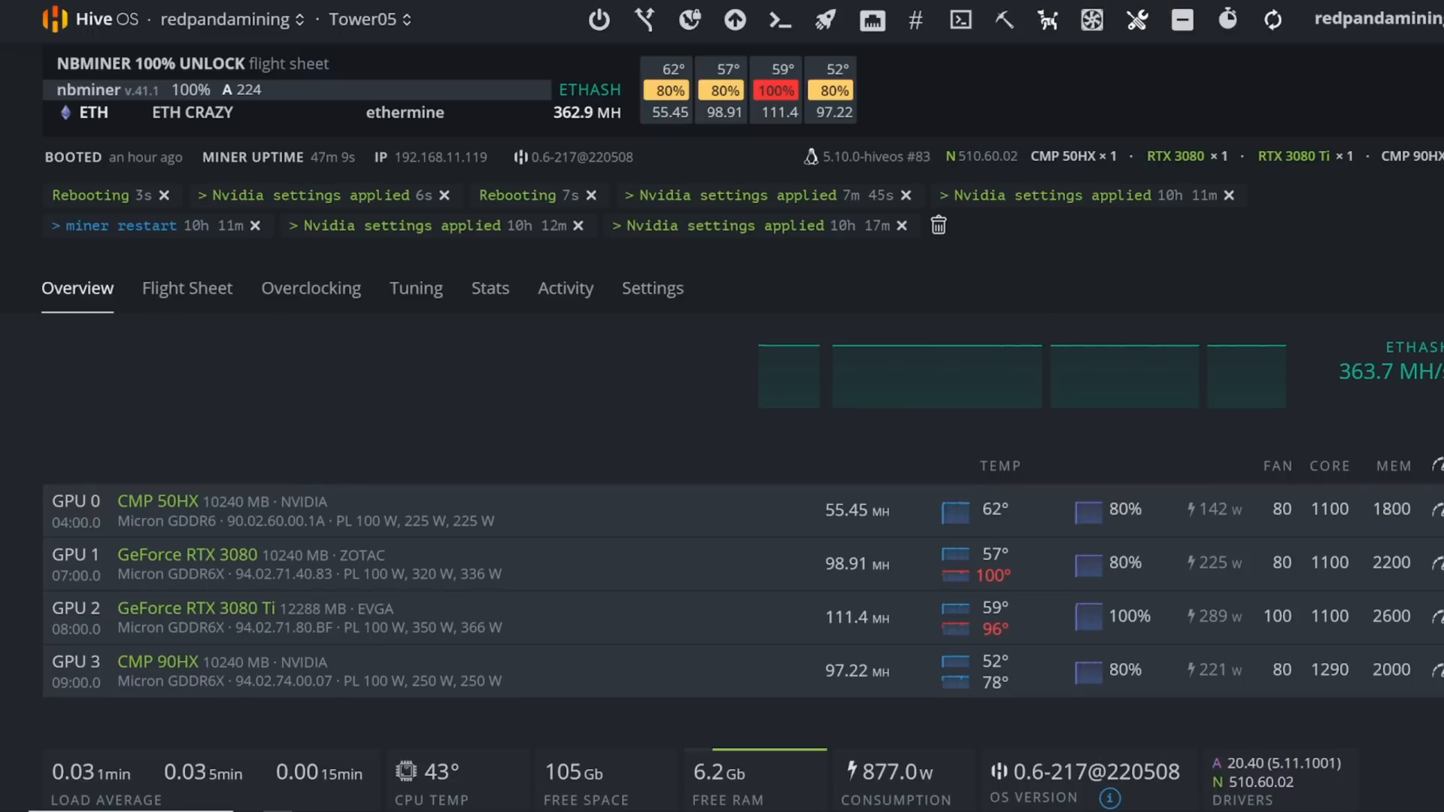
pyautogui.moveTo(627, 385)
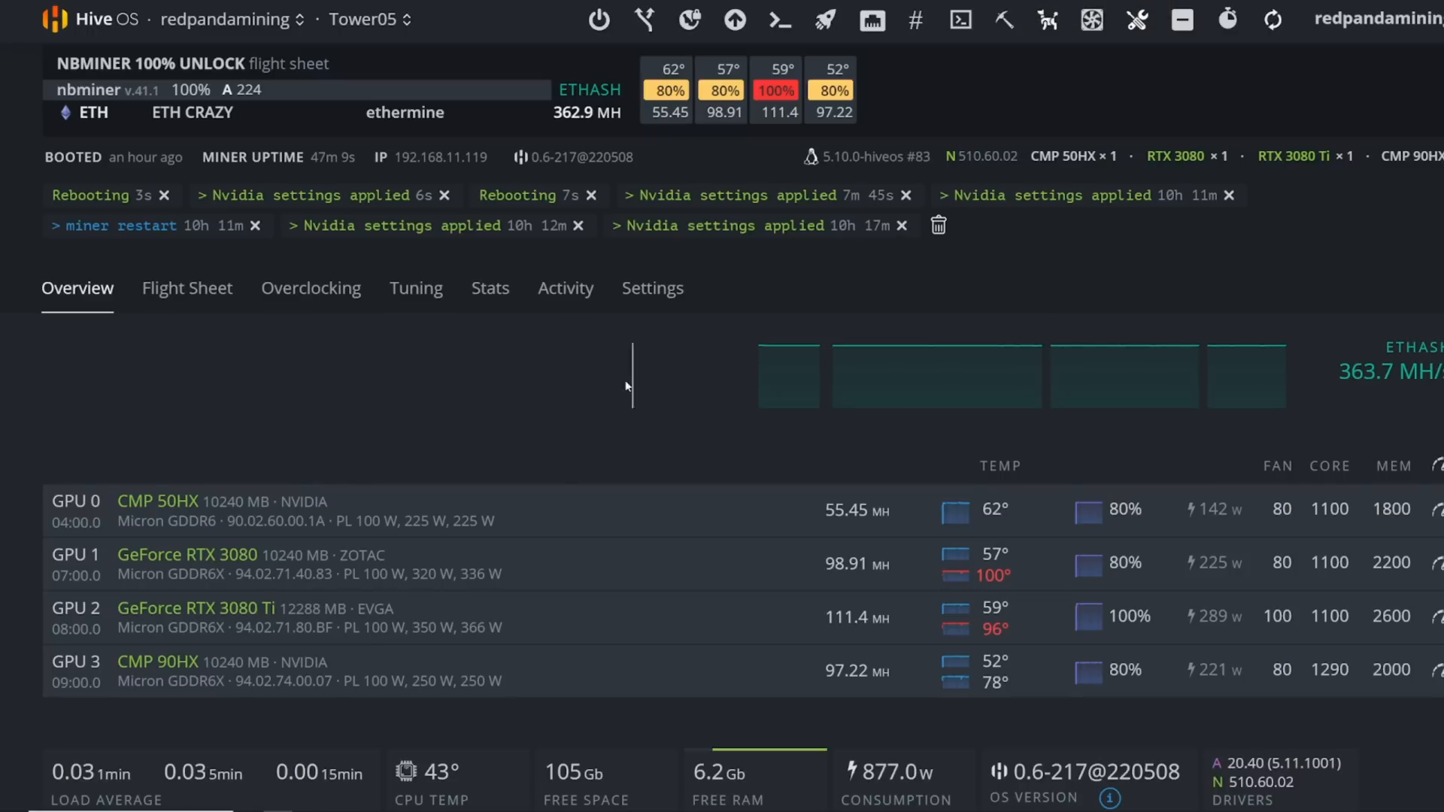
# - Review Tower05's four GPUs at 363.7 MH/s, their temperatures and overclock values
pyautogui.scroll(-3)
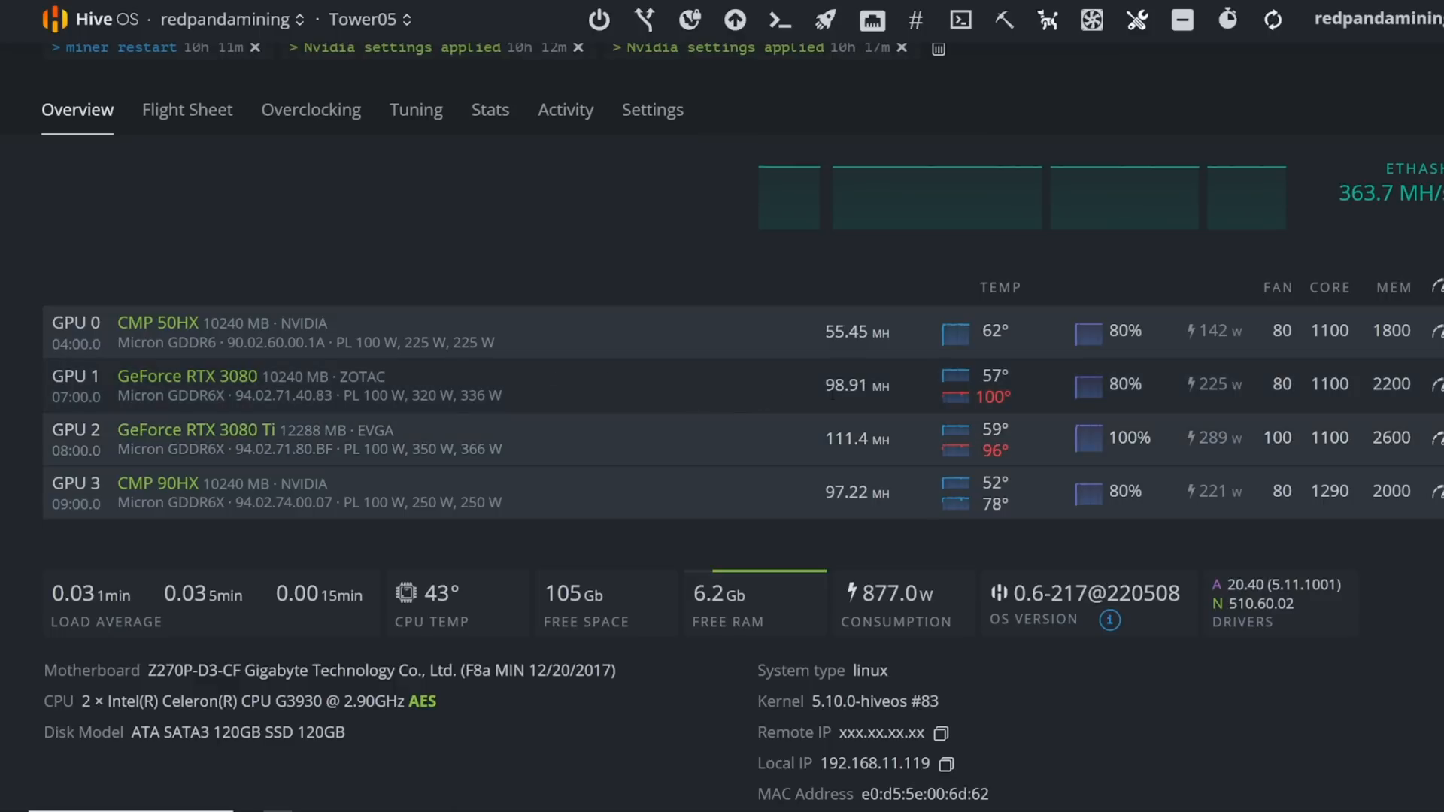
pyautogui.moveTo(685, 400)
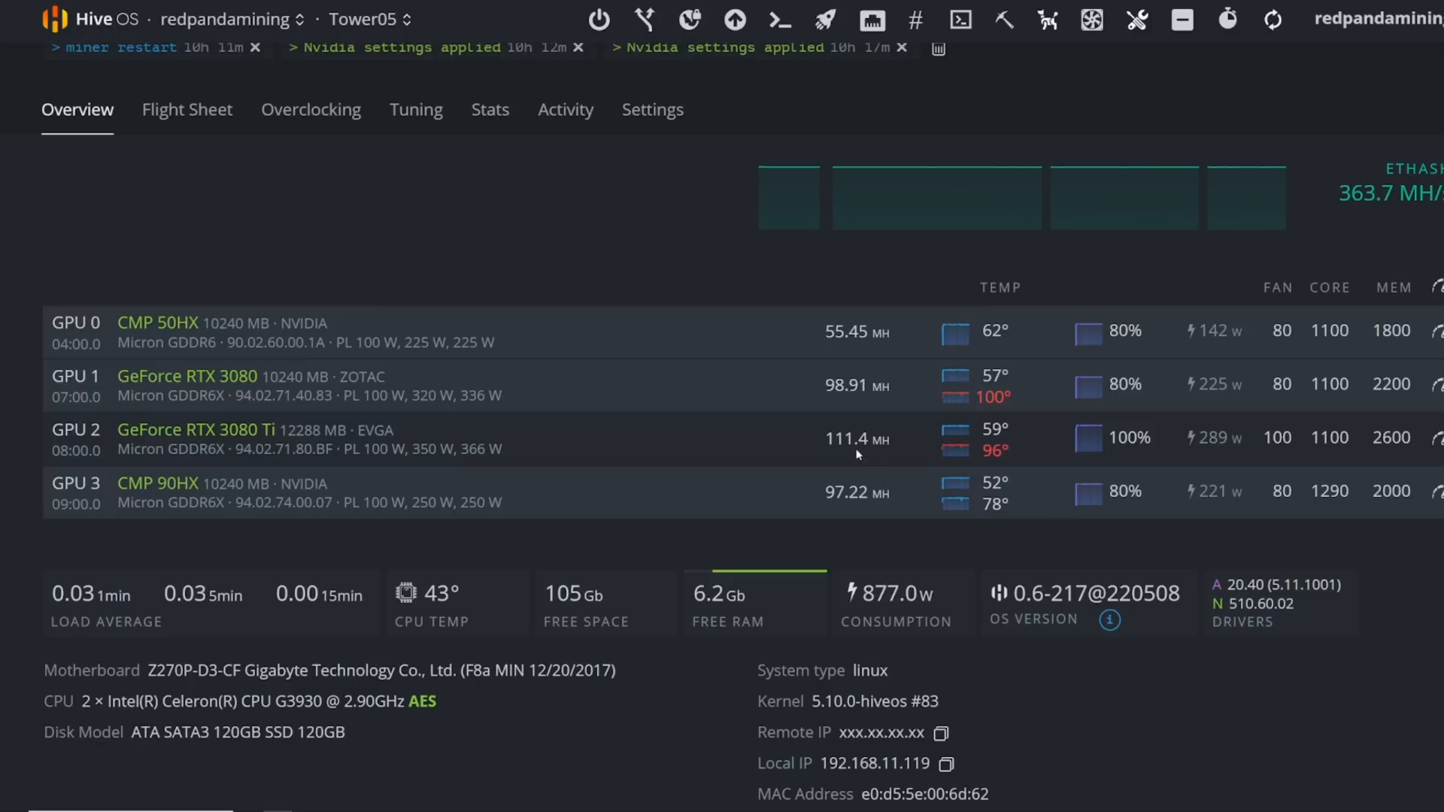
pyautogui.doubleClick(854, 438)
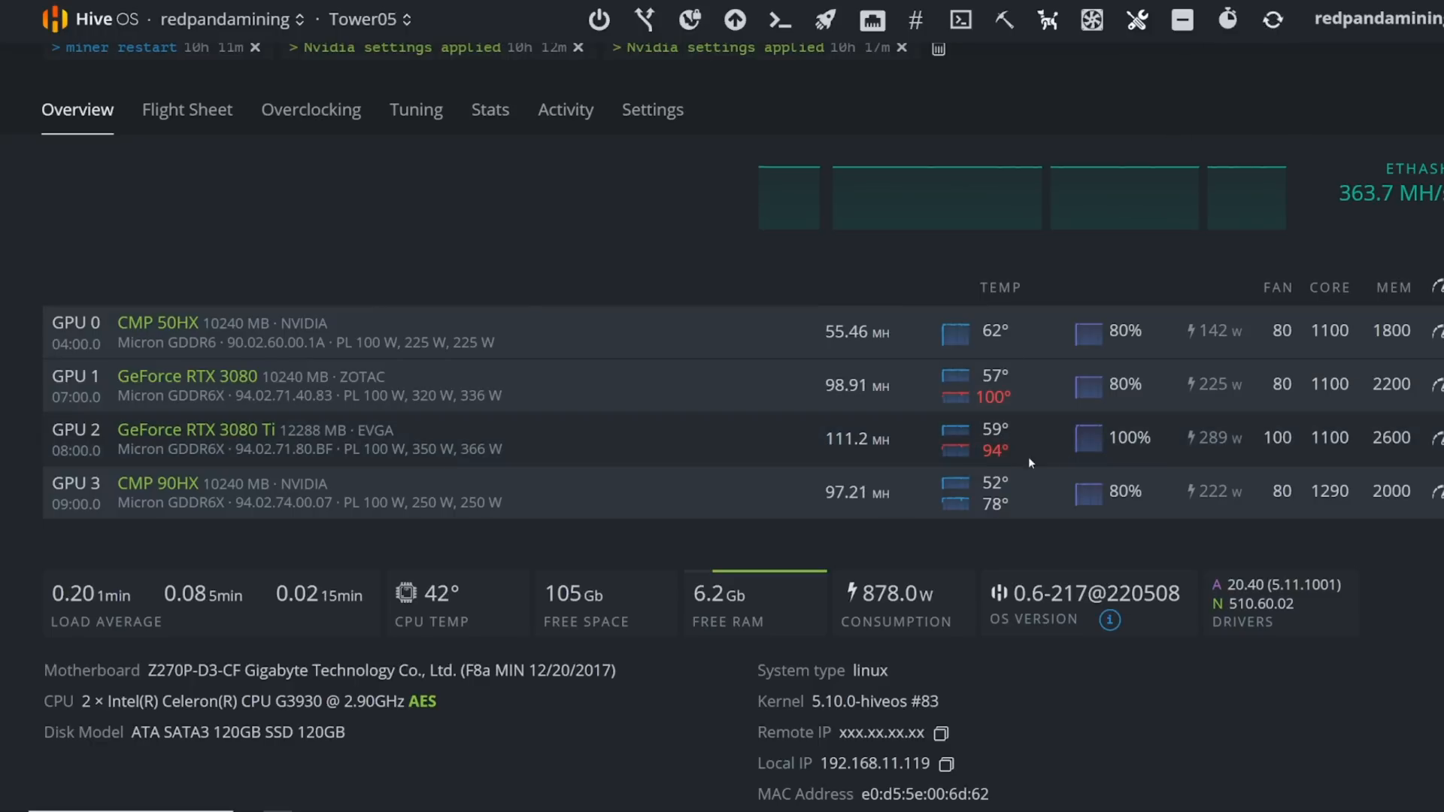
pyautogui.moveTo(990, 451)
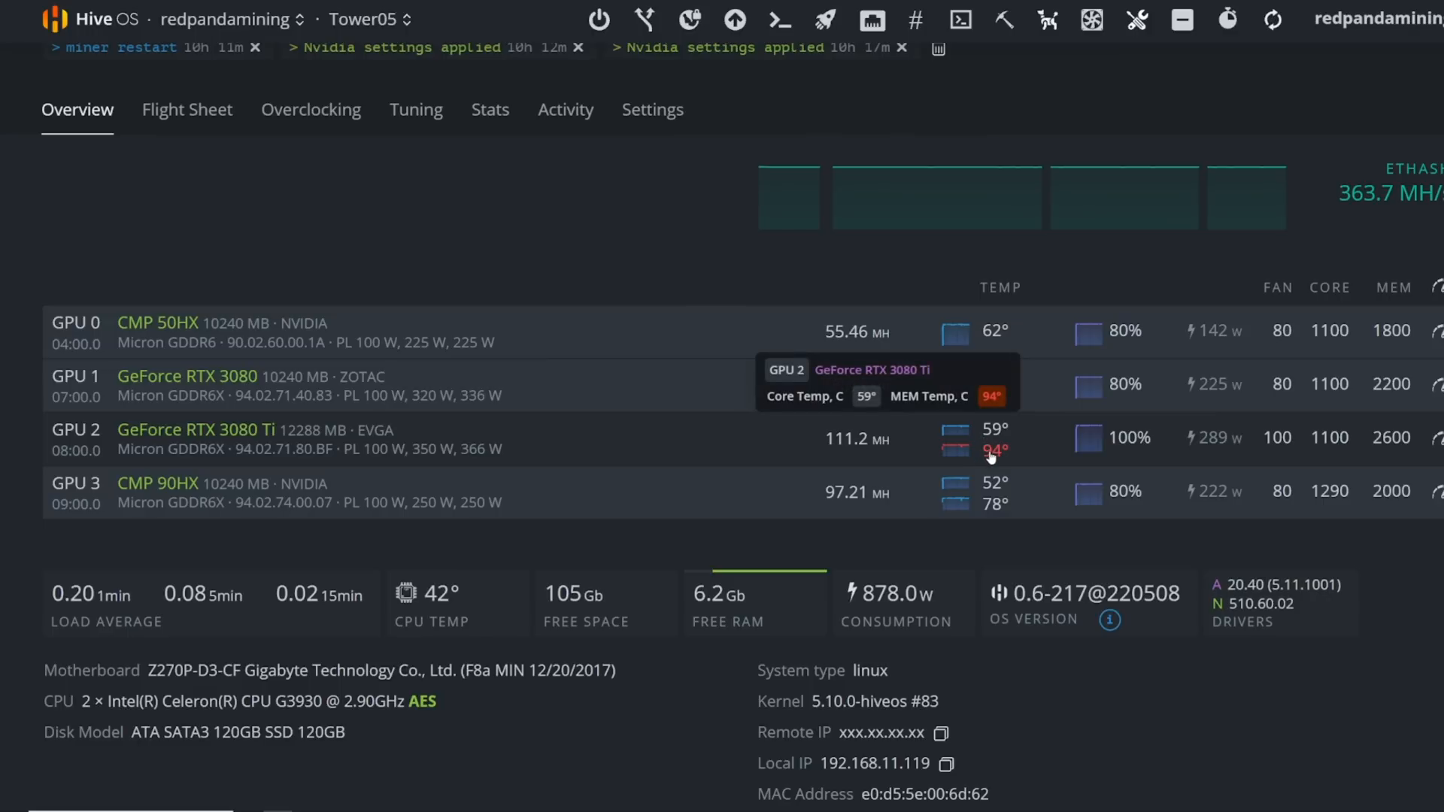
pyautogui.moveTo(996, 463)
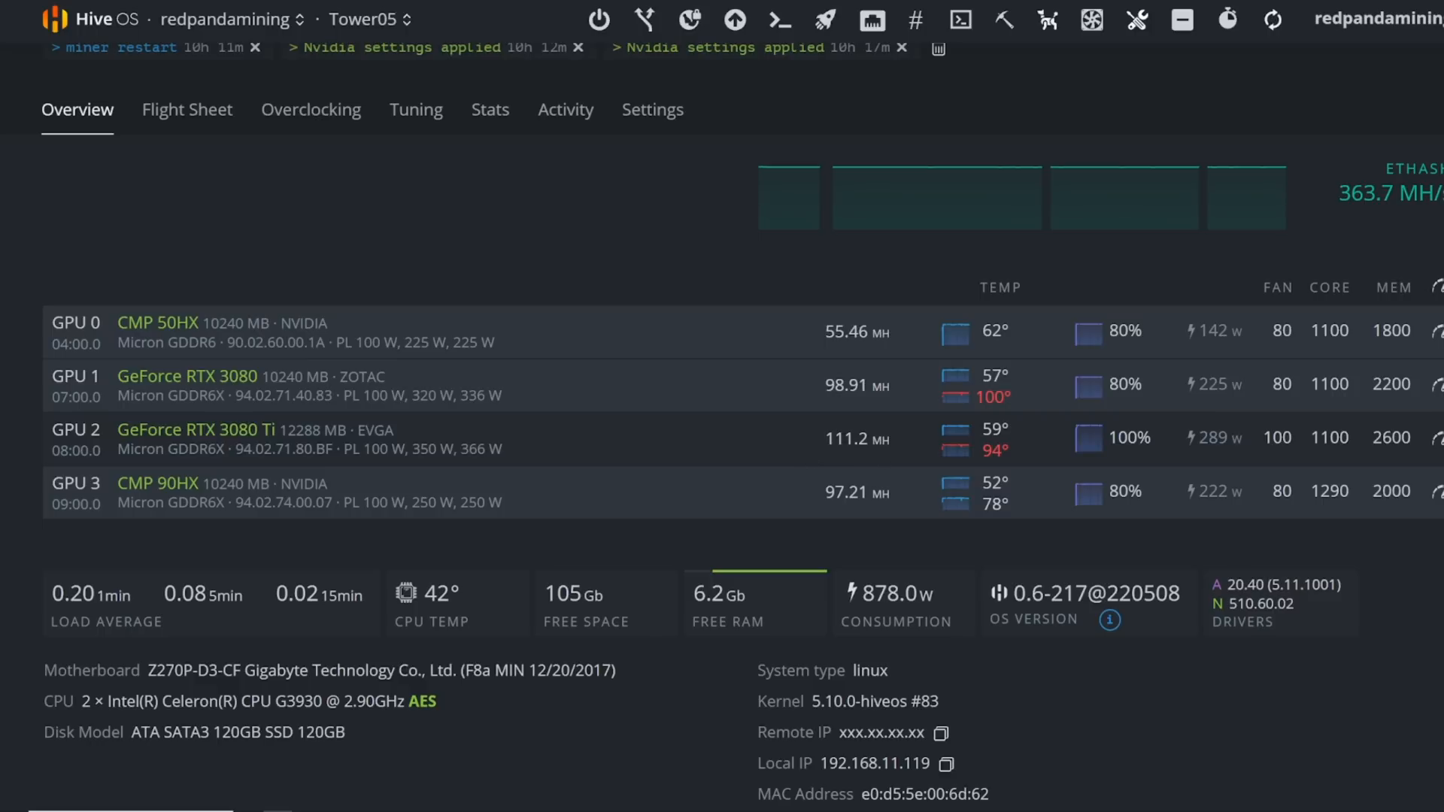
pyautogui.moveTo(805, 461)
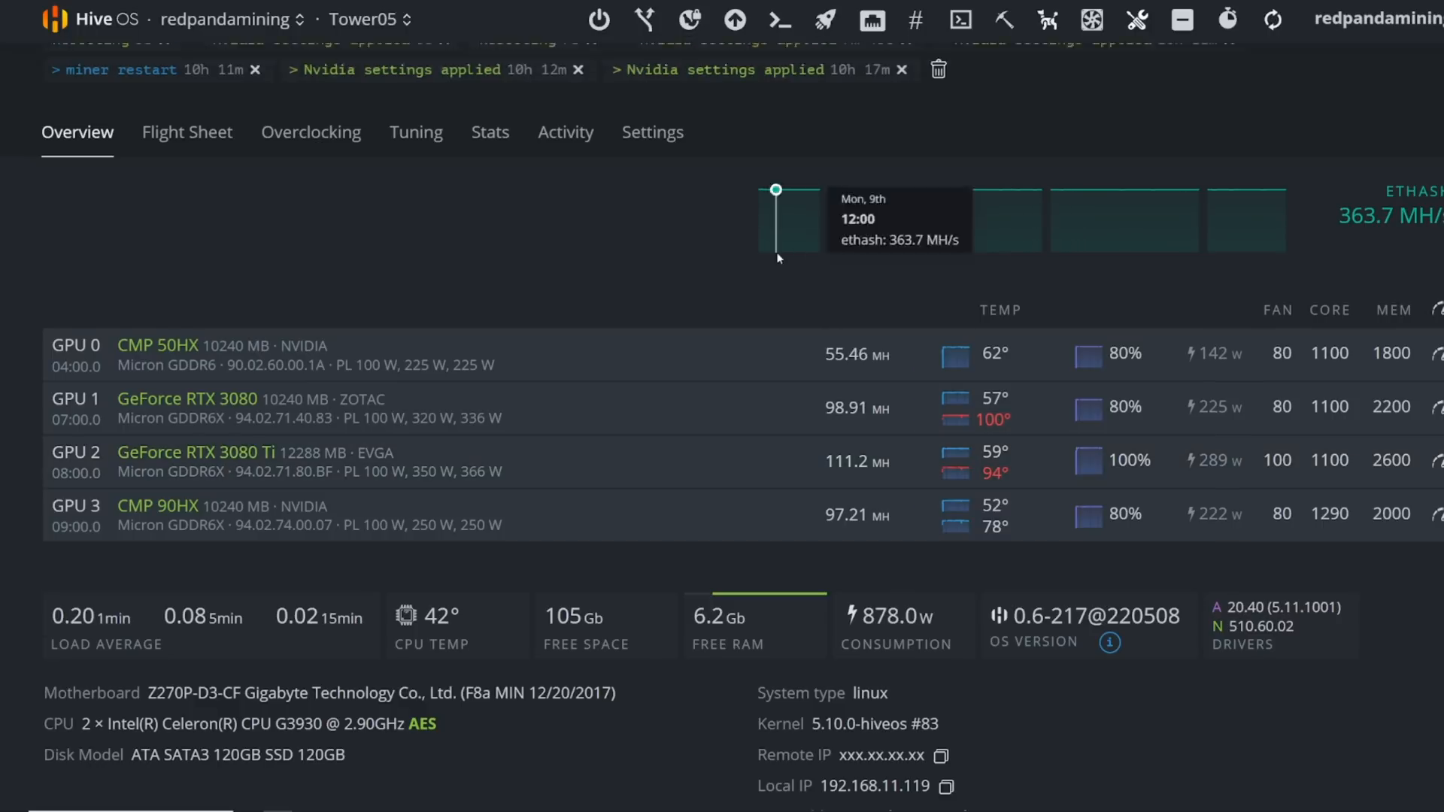
pyautogui.click(382, 20)
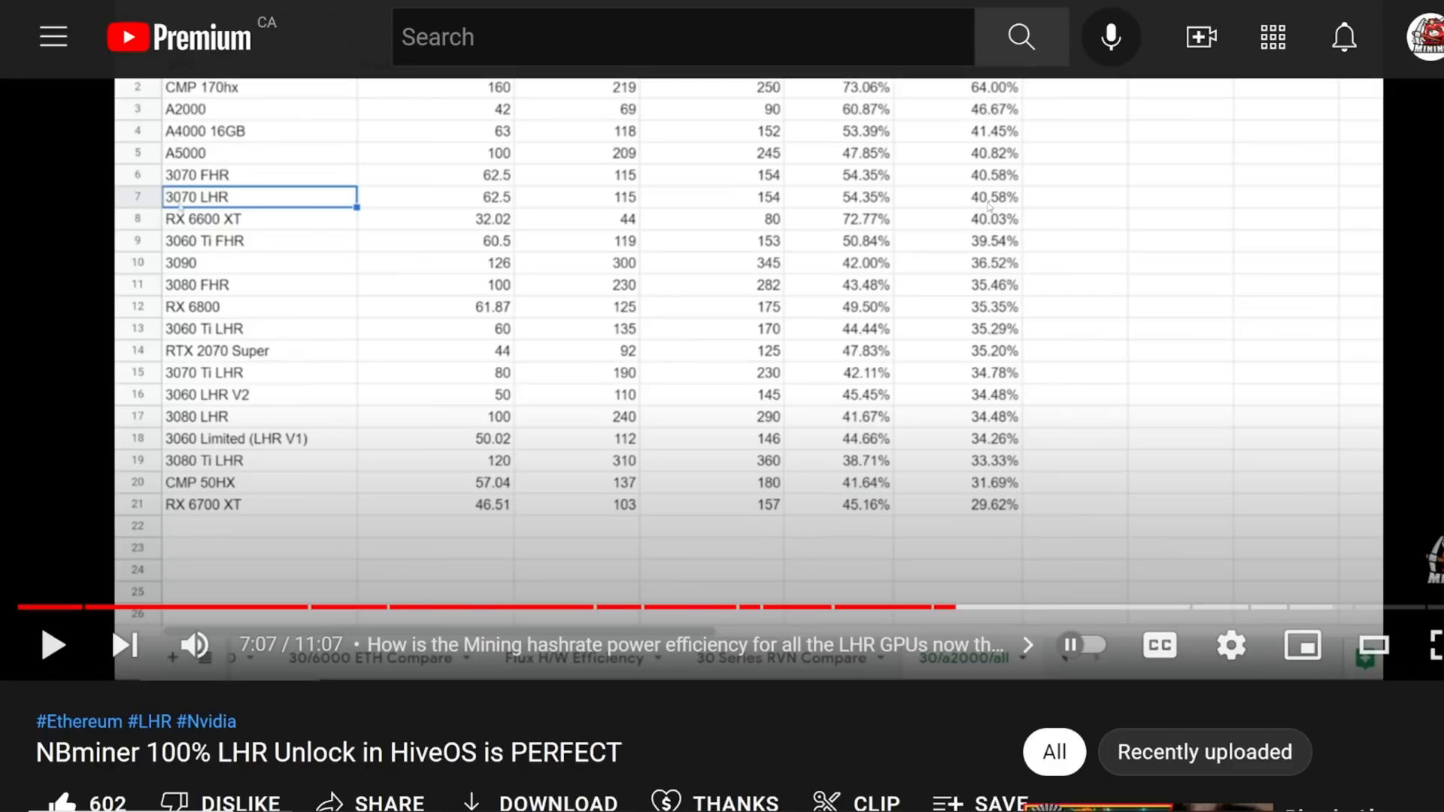
# - Read the NBMiner LHR Unlock video's description and comments, then search 'red panda mining live'
pyautogui.scroll(-3)
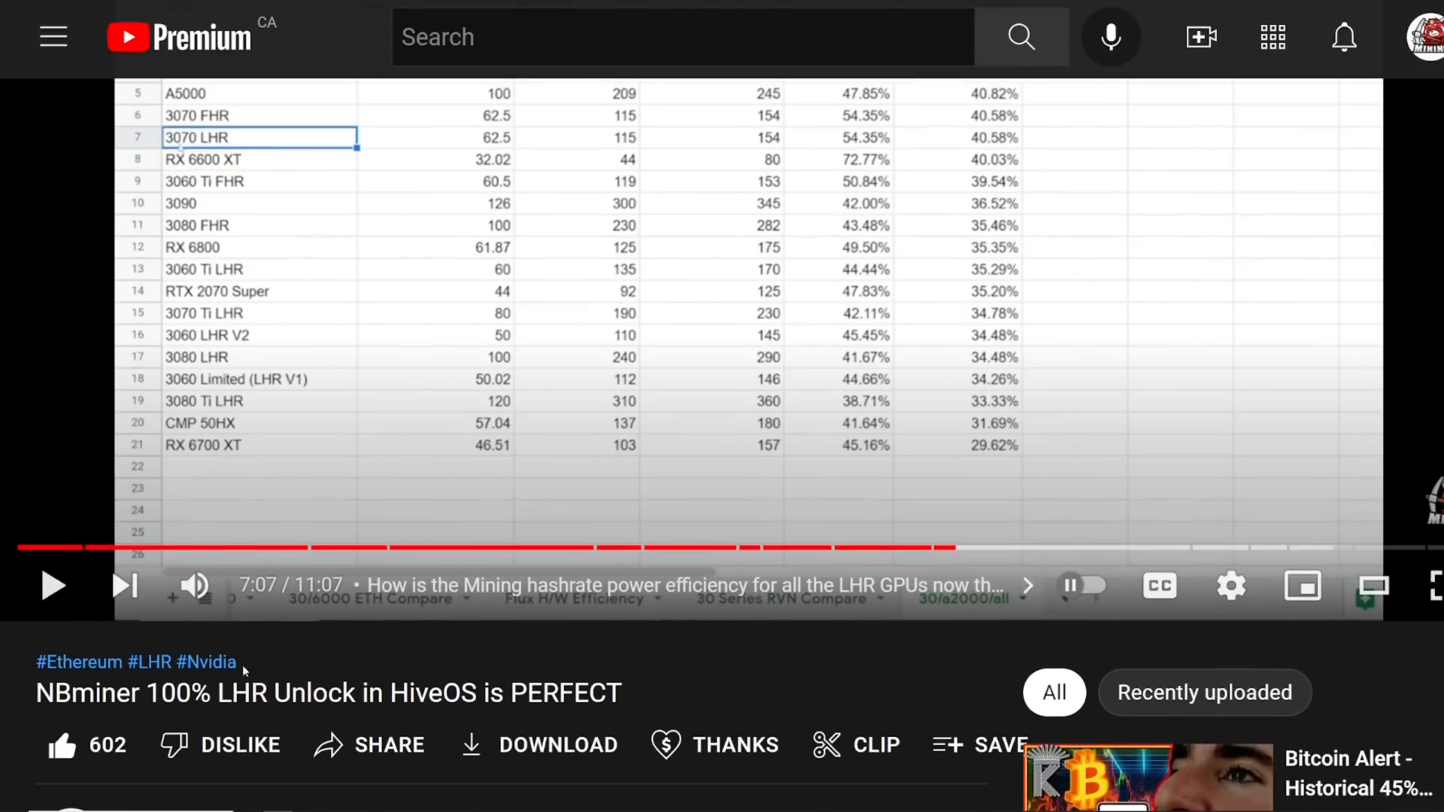
pyautogui.moveTo(455, 669)
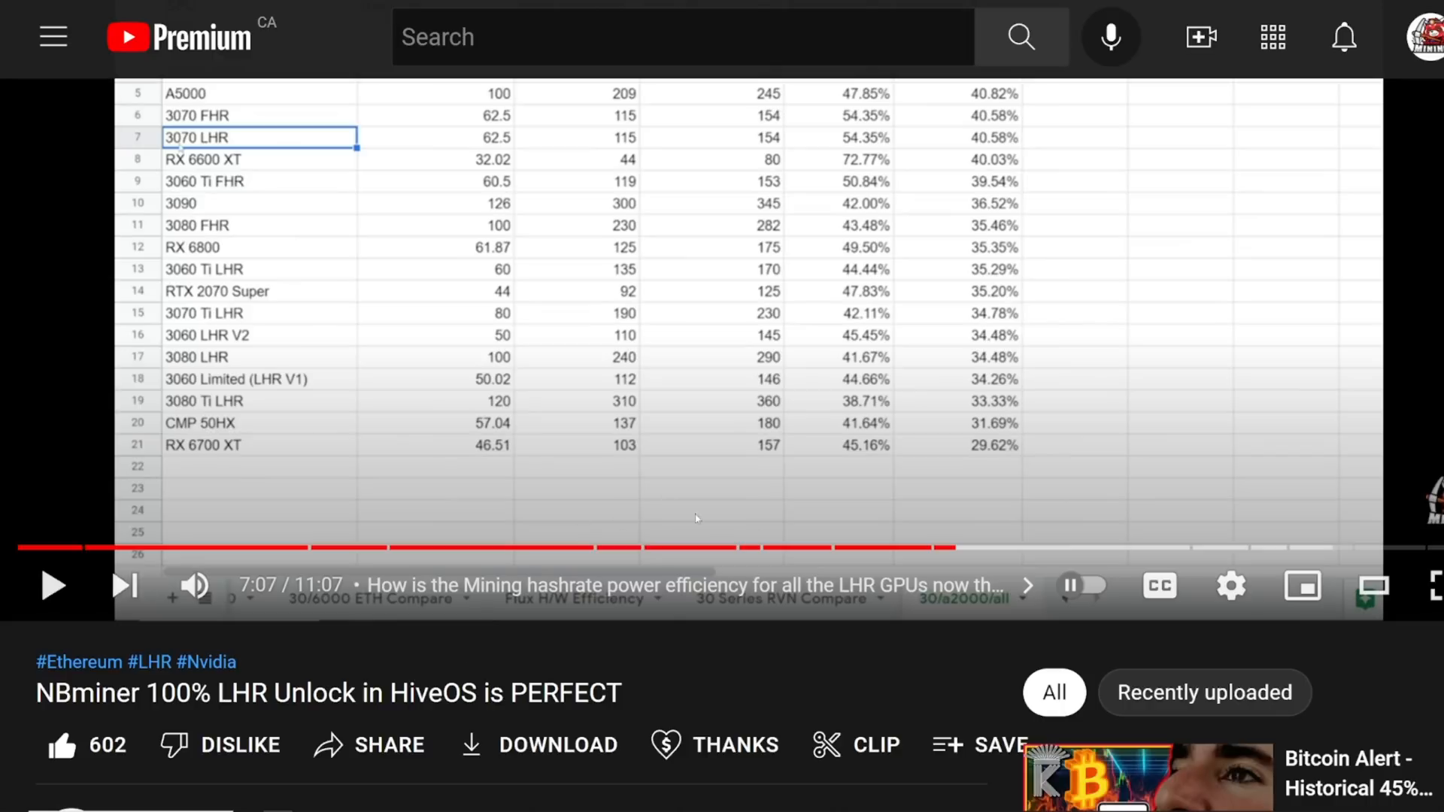
pyautogui.moveTo(705, 548)
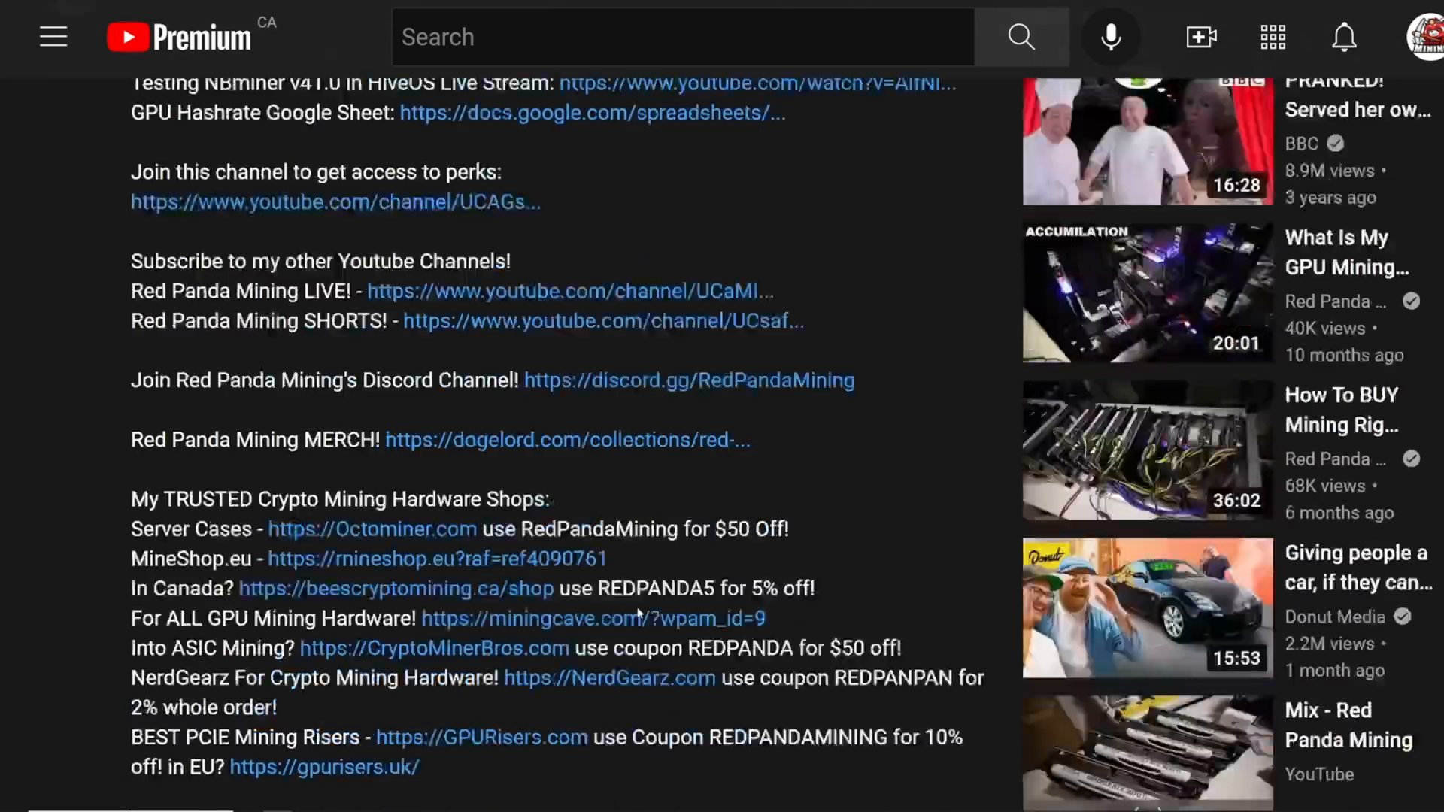
pyautogui.scroll(-3)
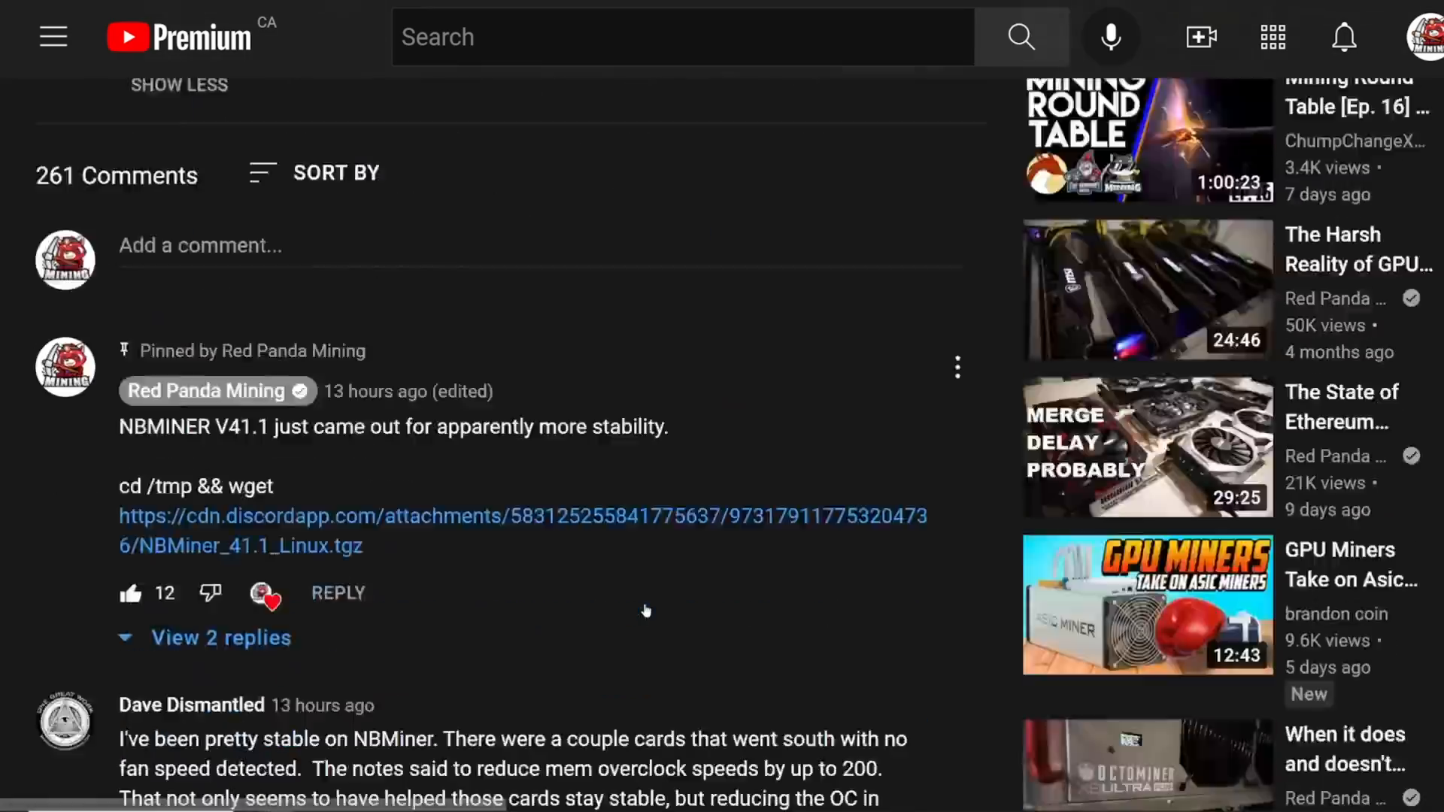
pyautogui.scroll(-3)
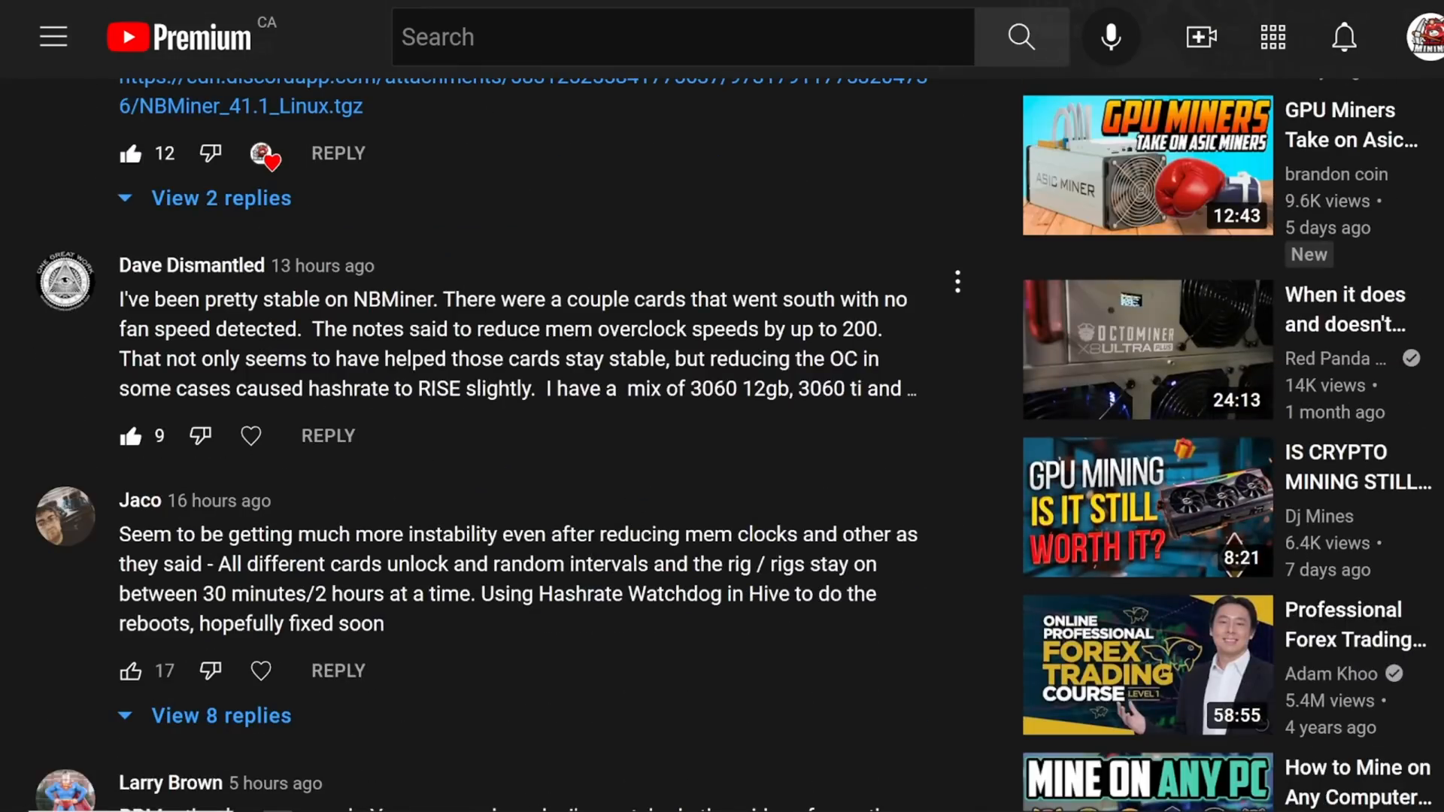
pyautogui.scroll(-3)
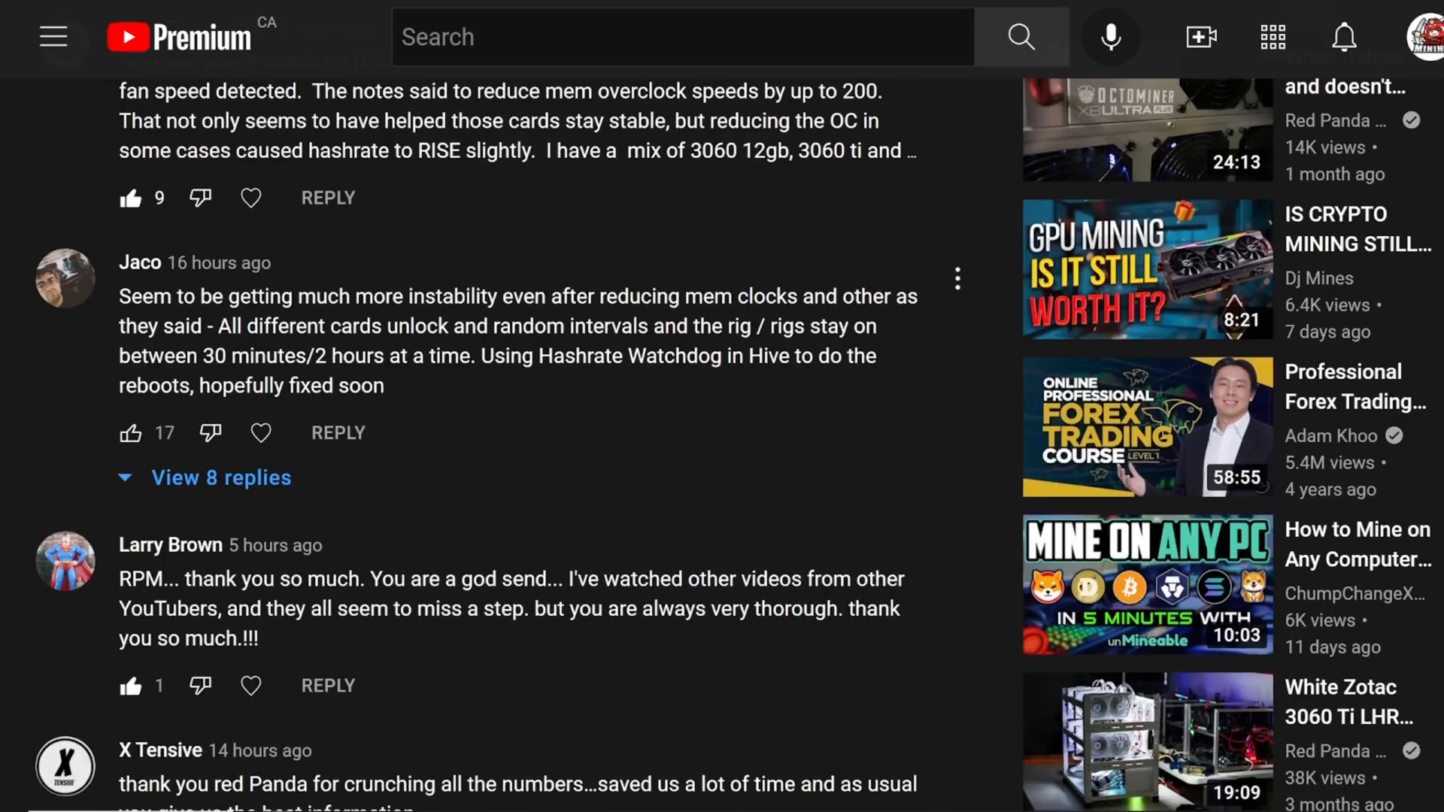
pyautogui.moveTo(529, 345)
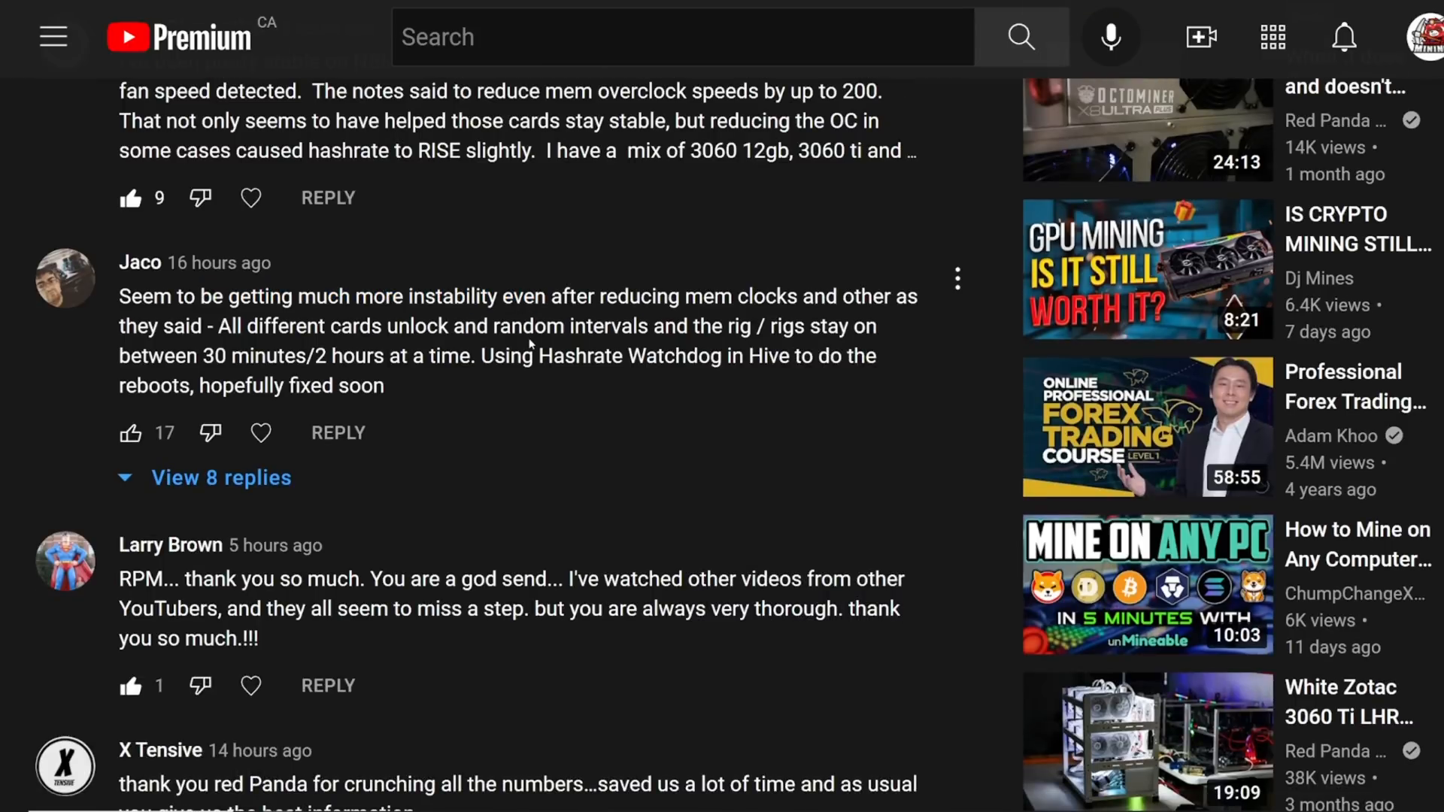
pyautogui.scroll(-3)
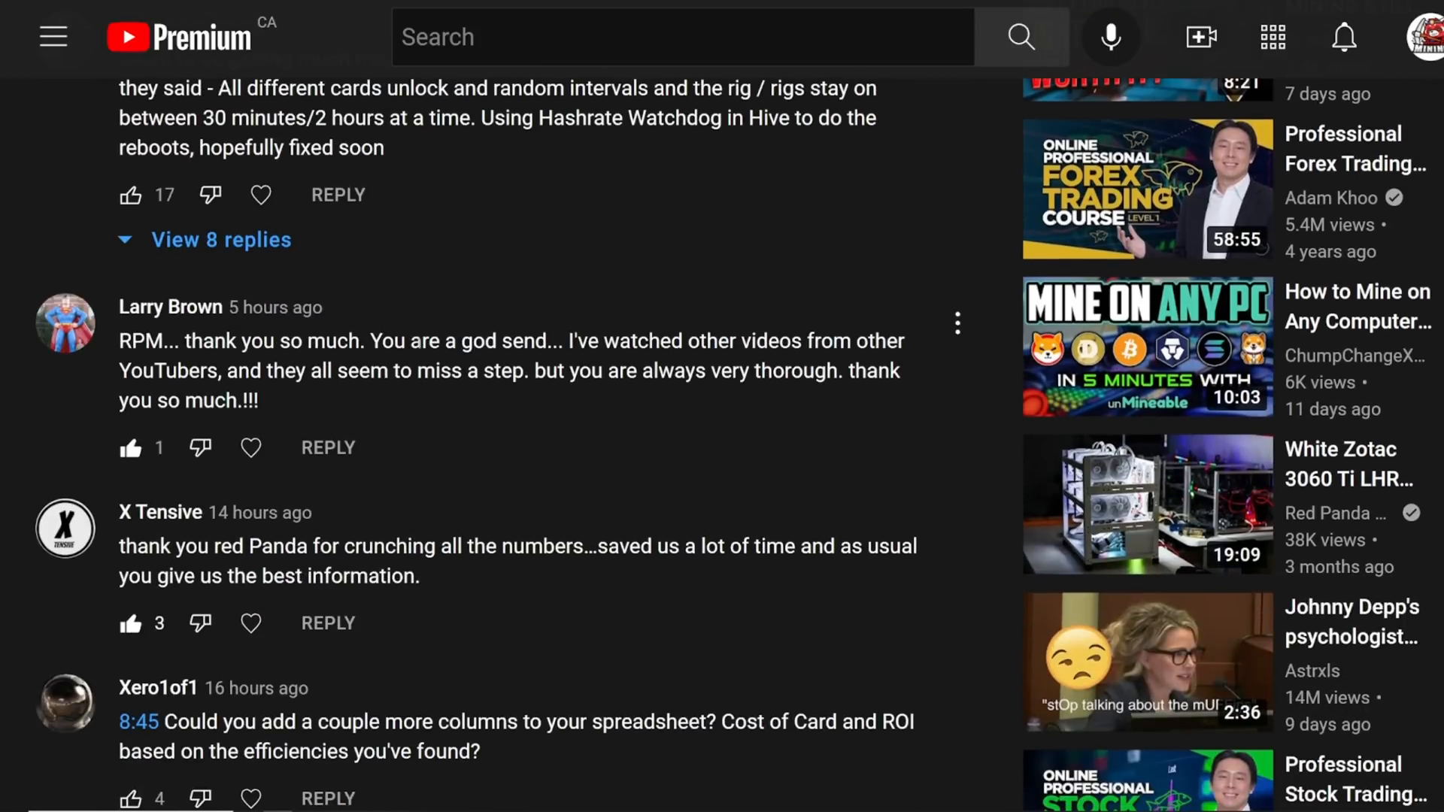
pyautogui.scroll(-3)
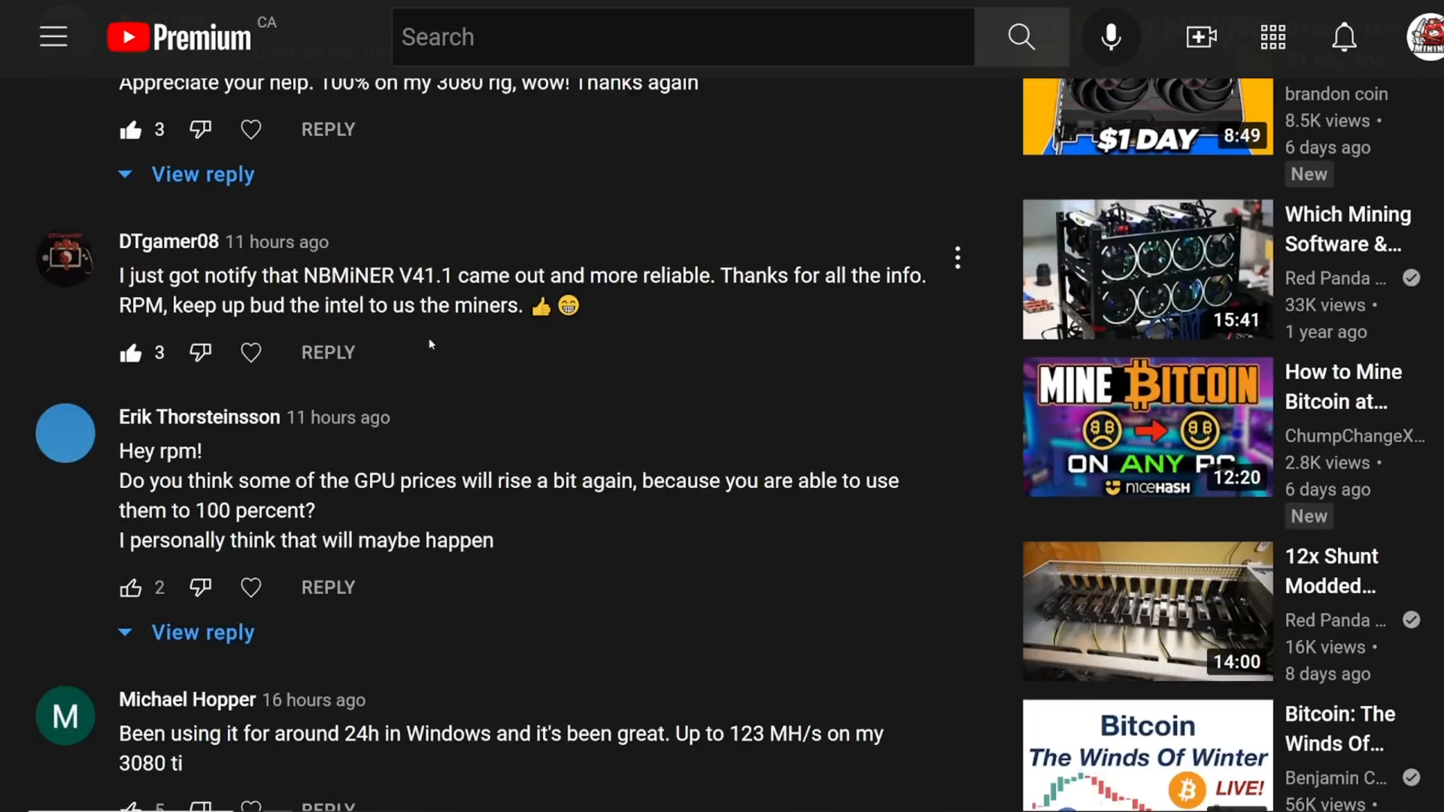
pyautogui.scroll(3)
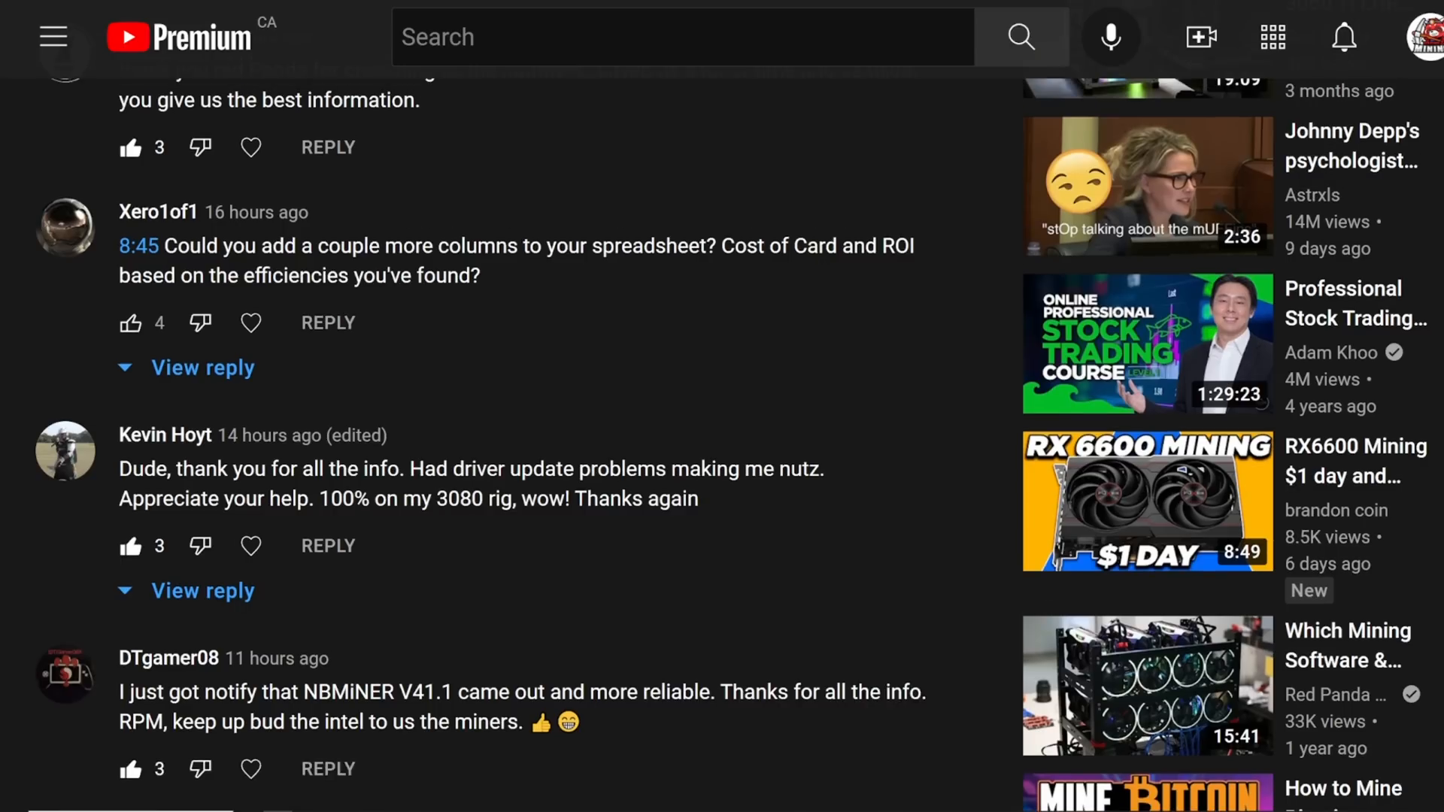
pyautogui.write('red panda mining live')
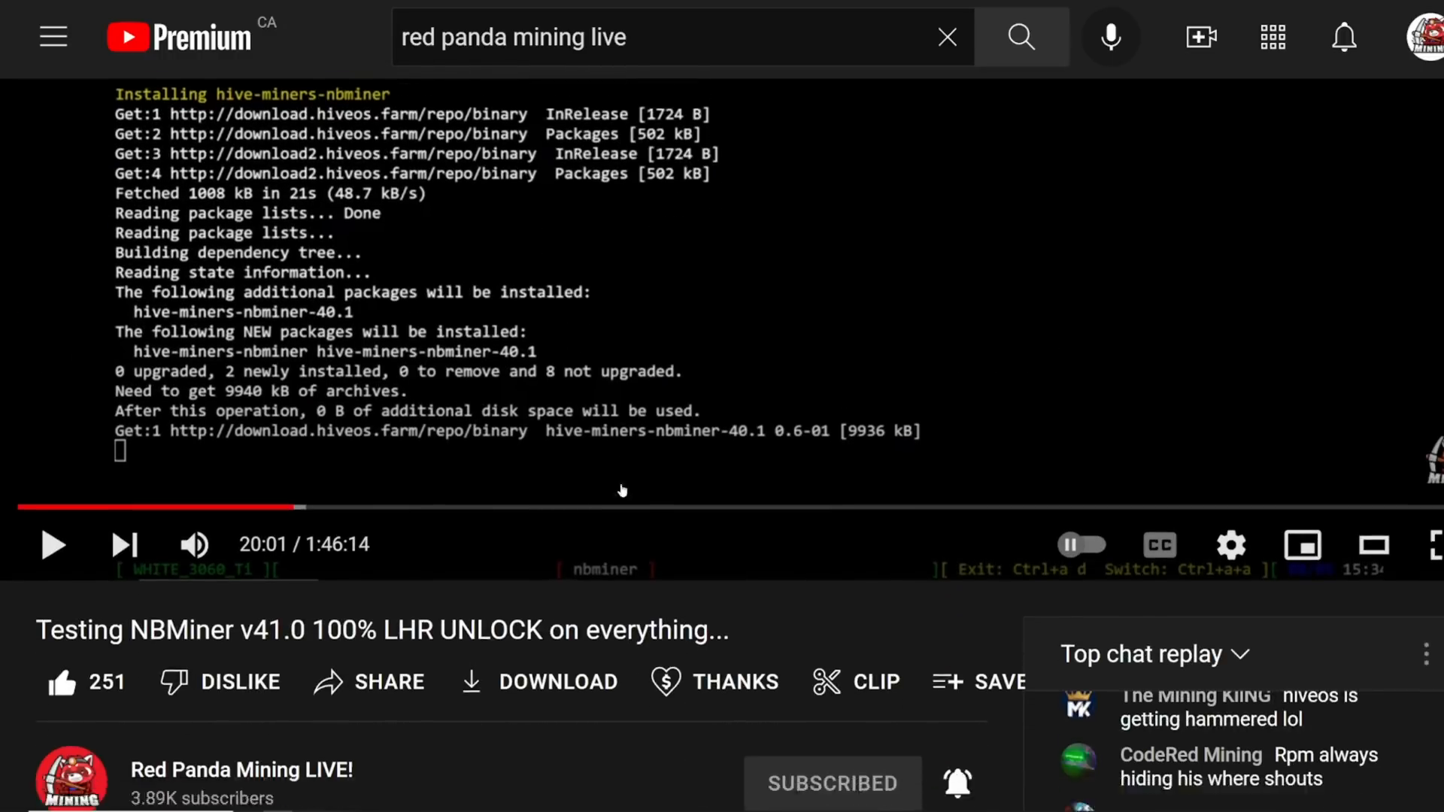
# - View rtx-rig11-LHR's recent worker commands, including the NBMiner 41.1 install, then close them
pyautogui.scroll(-3)
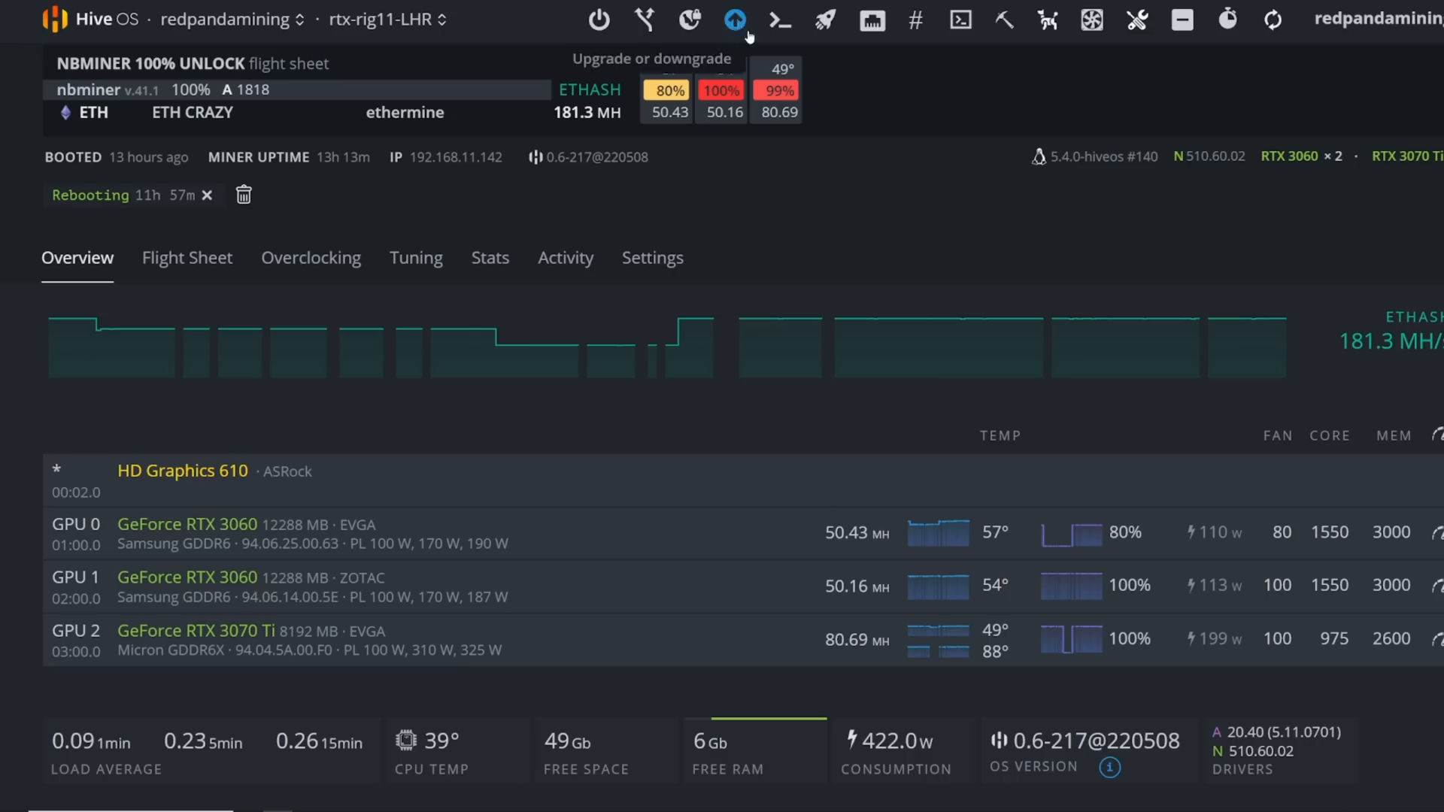
pyautogui.click(778, 20)
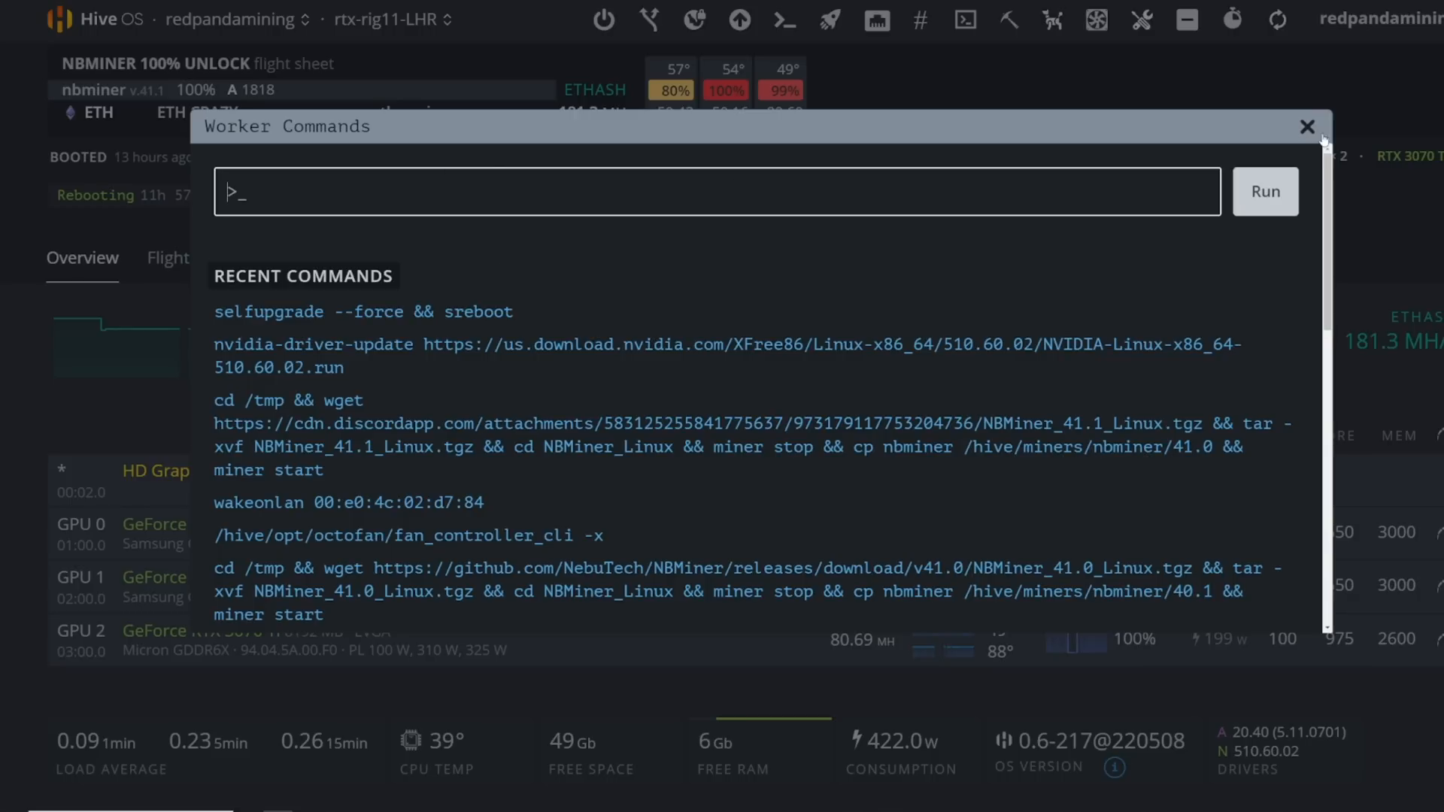
pyautogui.click(1305, 126)
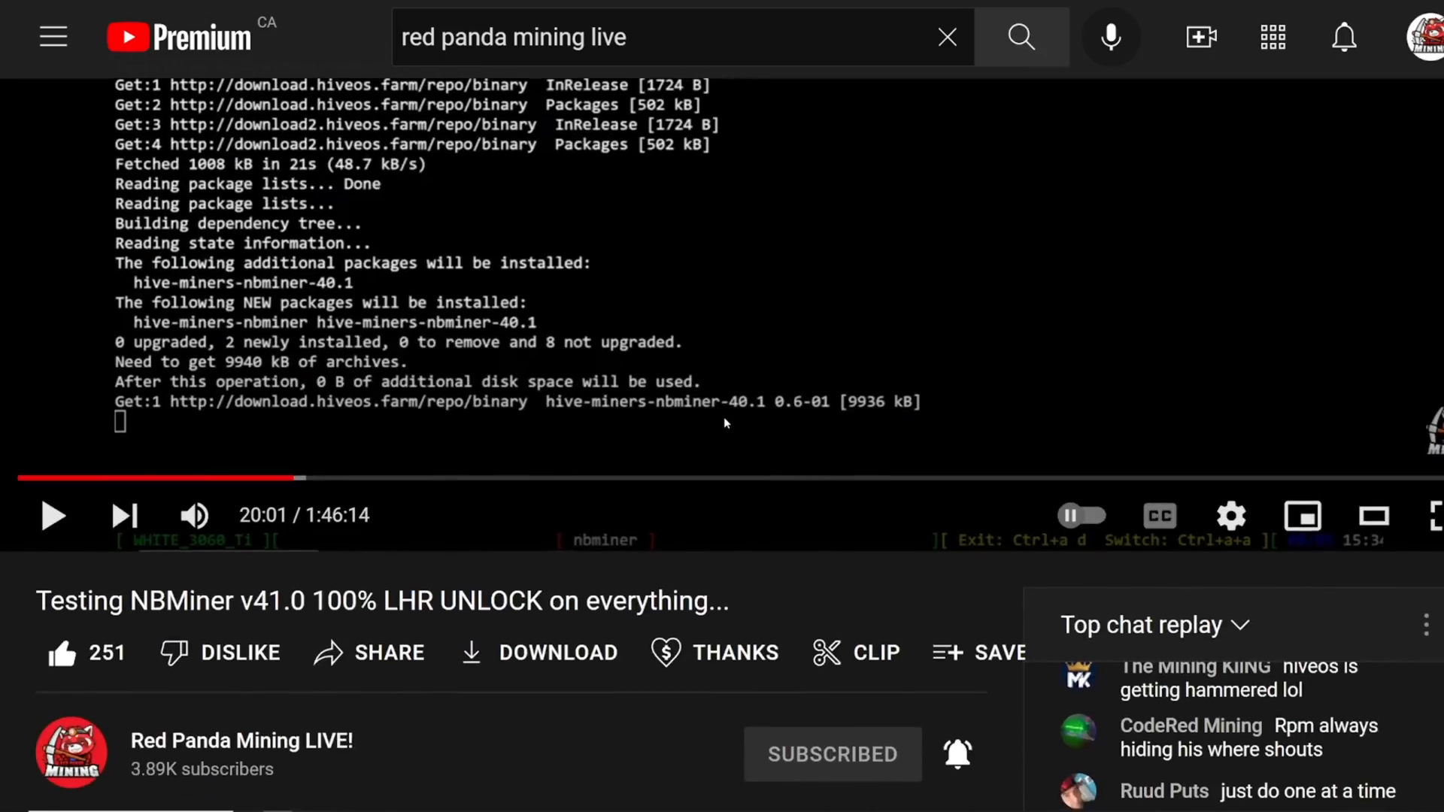
# - Scroll the Testing NBMiner v41.0 stream to its pinned NBMiner and Nvidia driver install steps
pyautogui.scroll(-3)
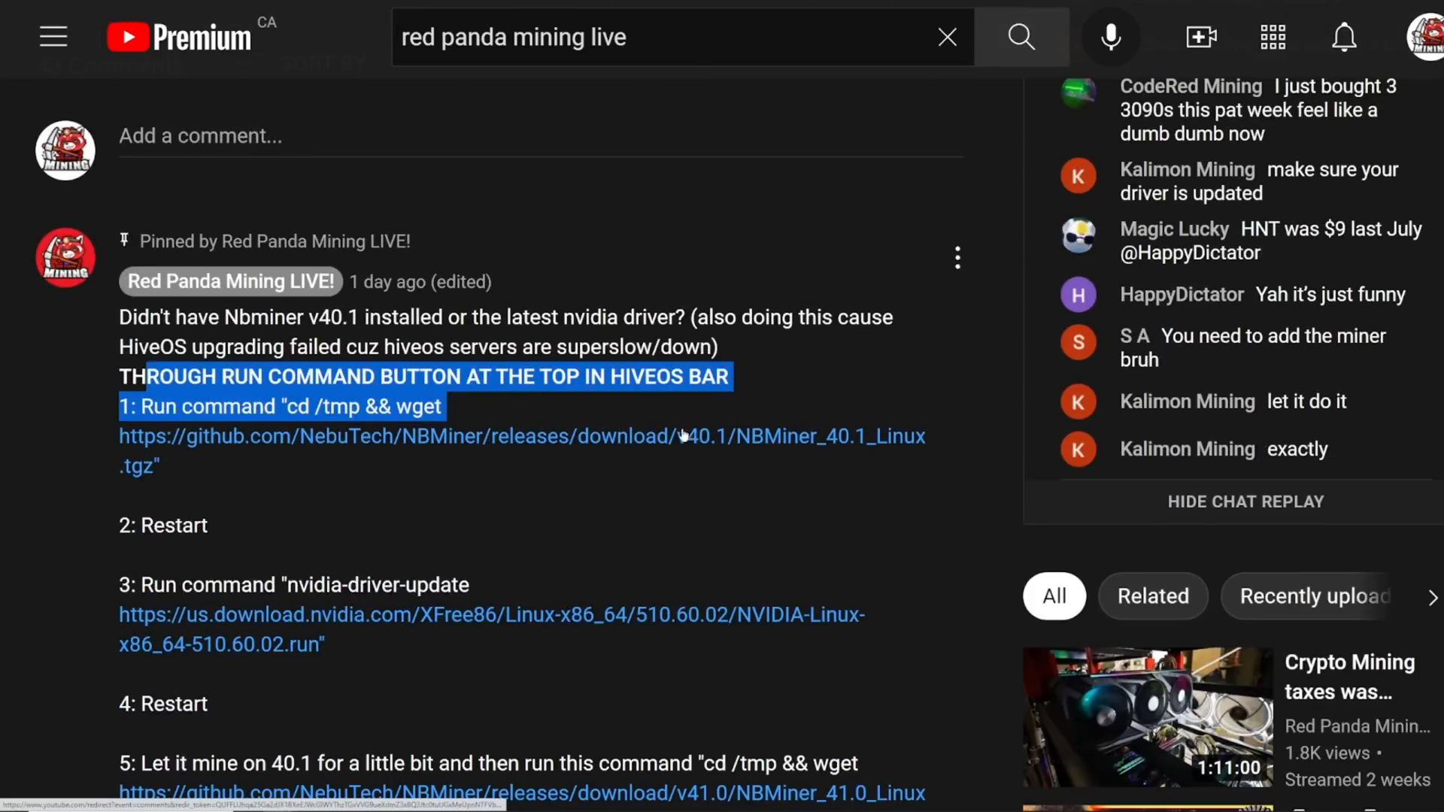
pyautogui.scroll(-3)
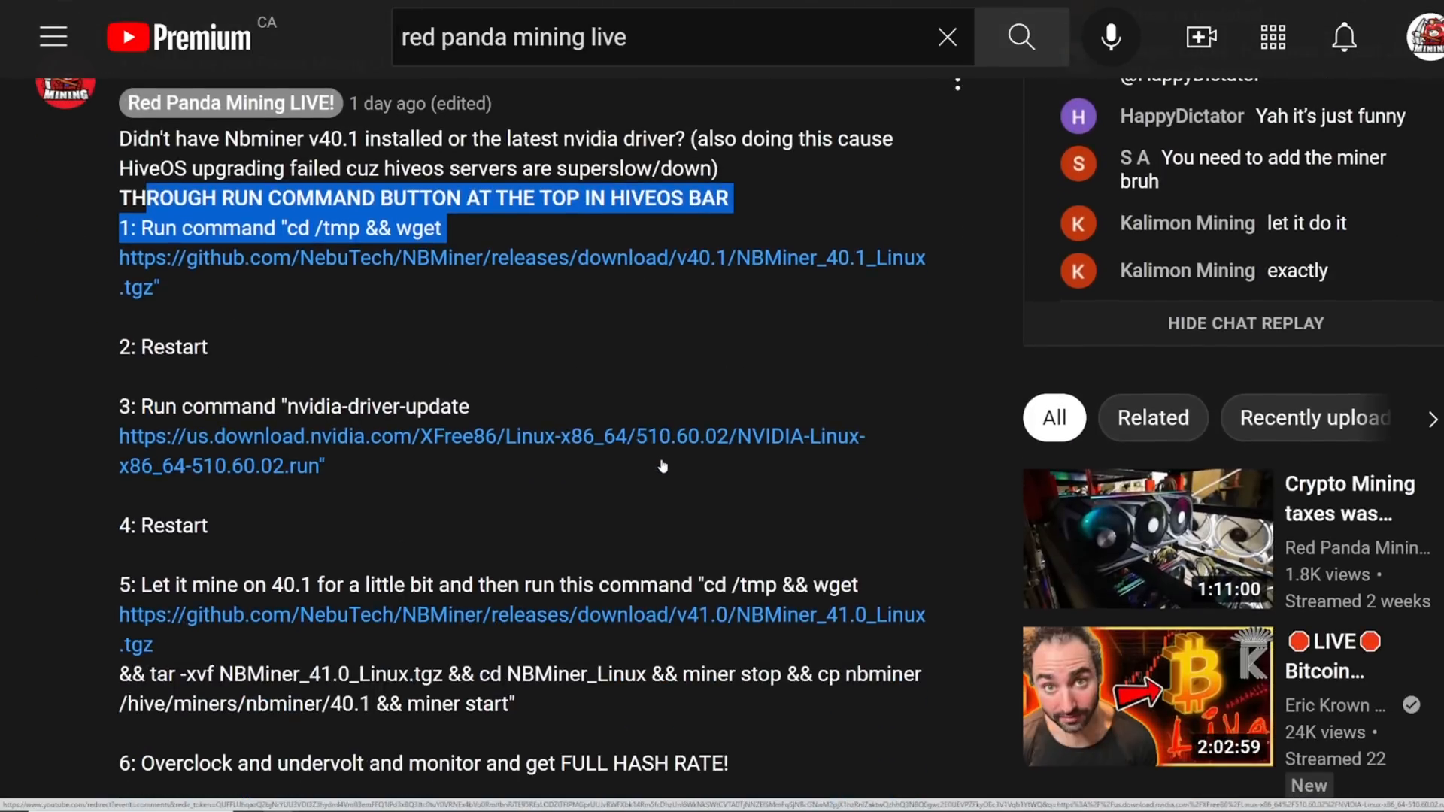
pyautogui.scroll(-3)
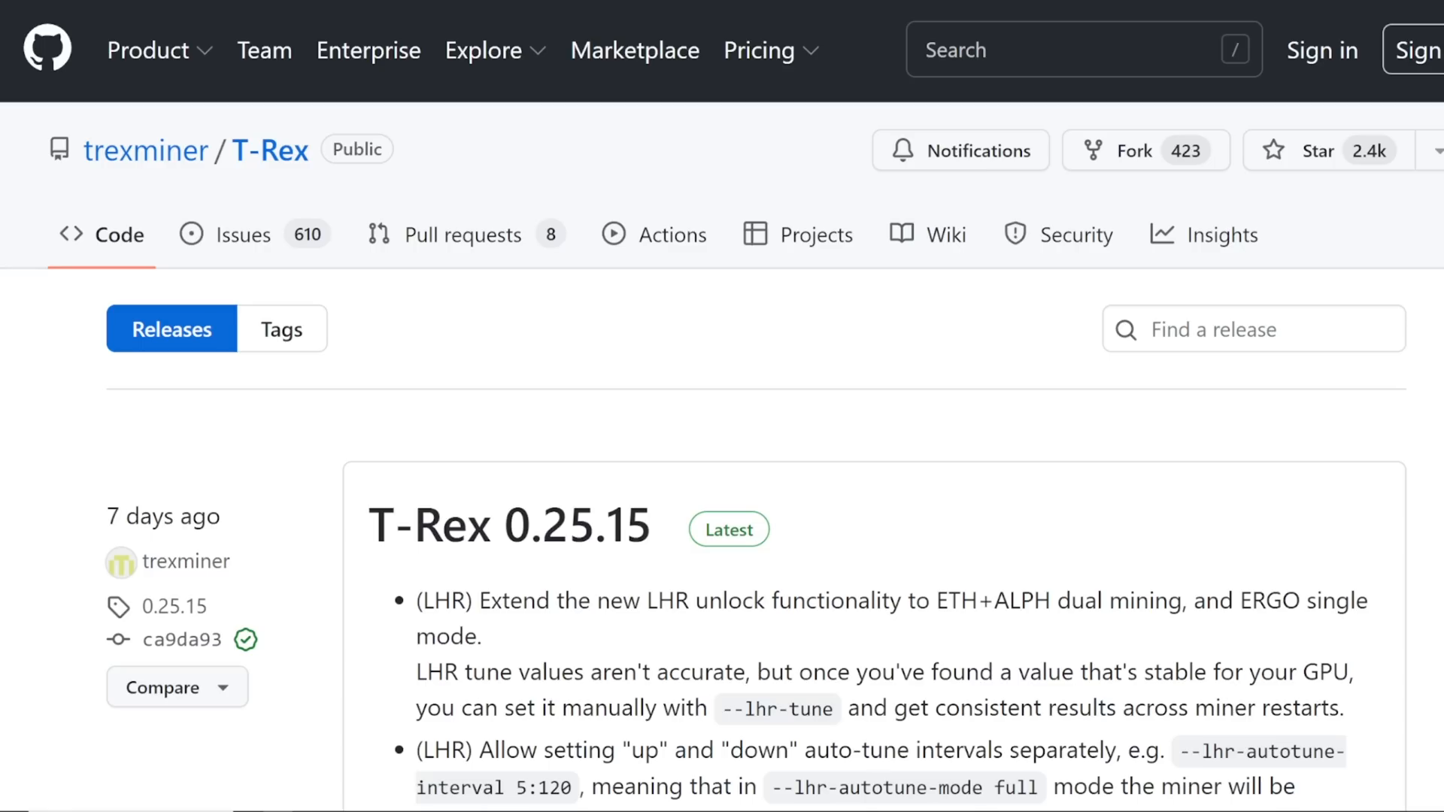
# - Scroll the T-Rex 0.25.15 notes to its autotune interval, step size and low power options
pyautogui.scroll(-3)
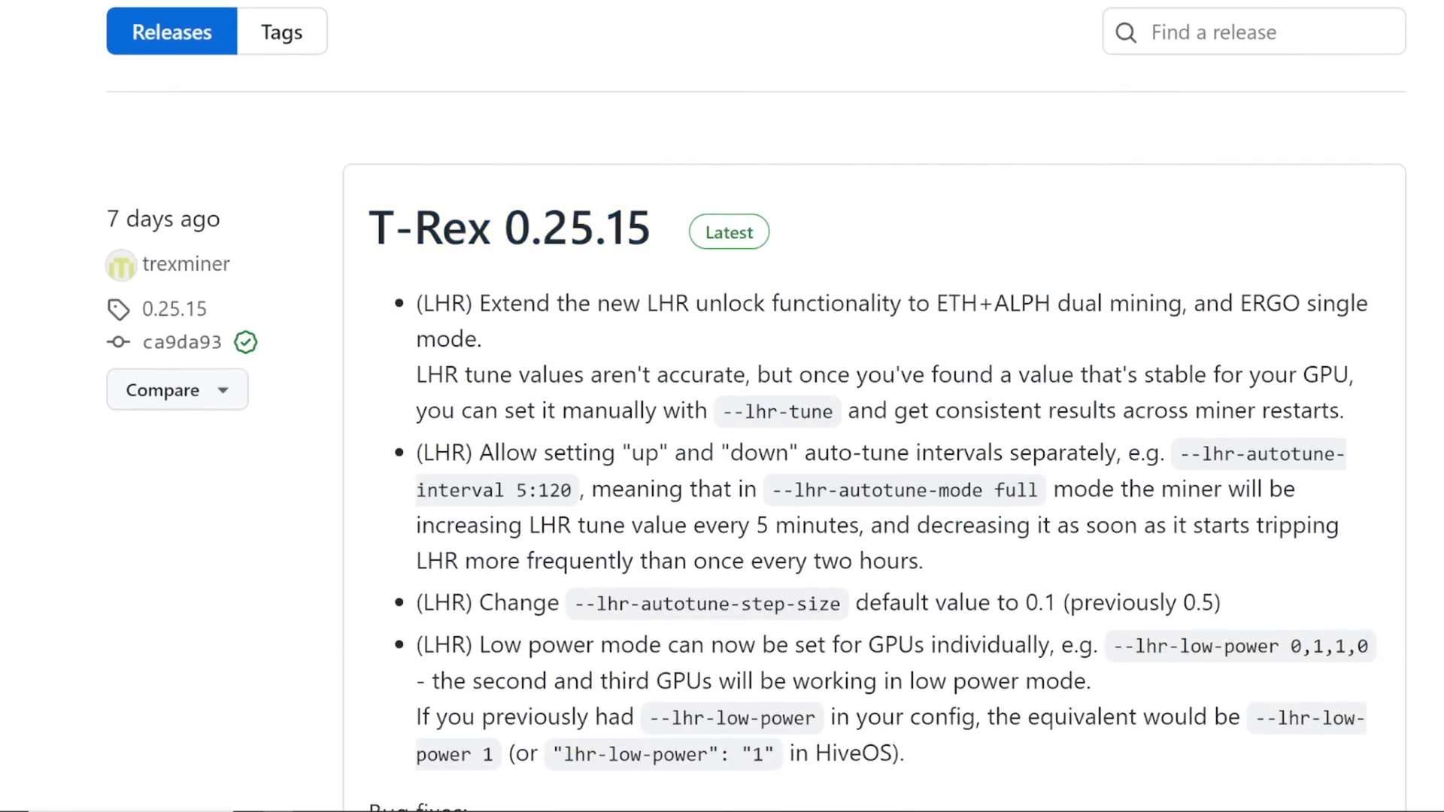